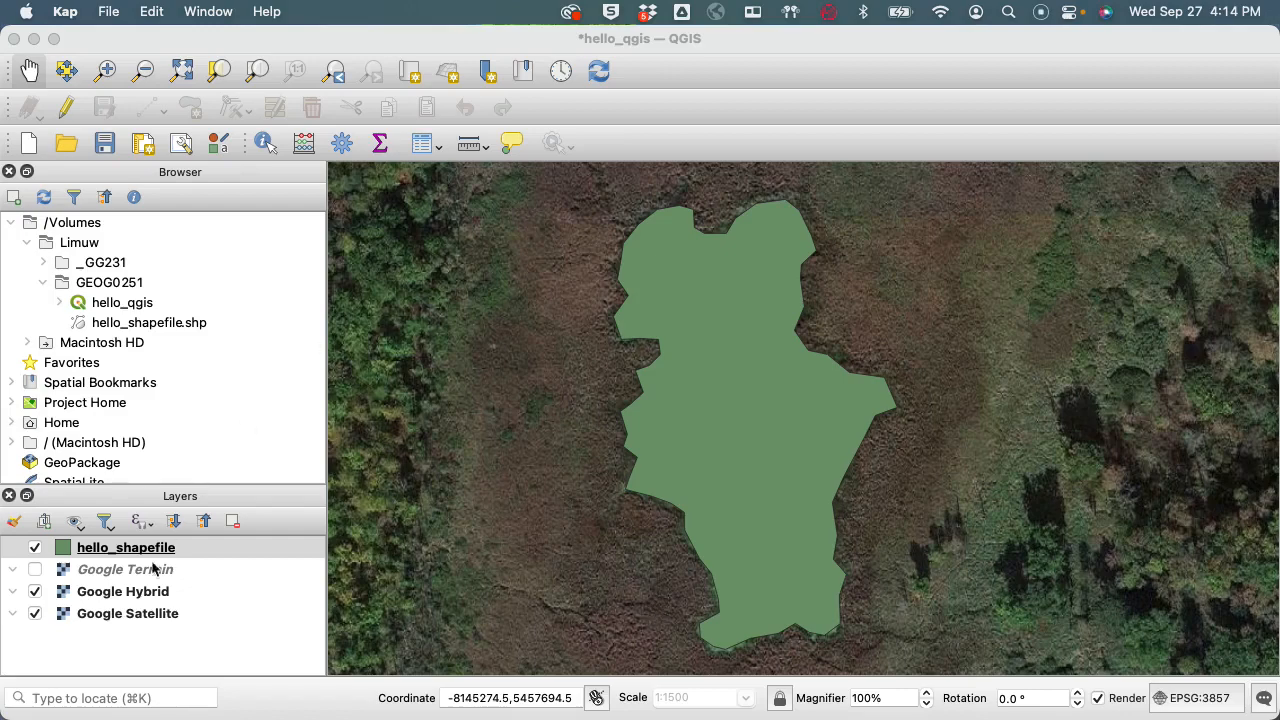
pyautogui.moveTo(130, 556)
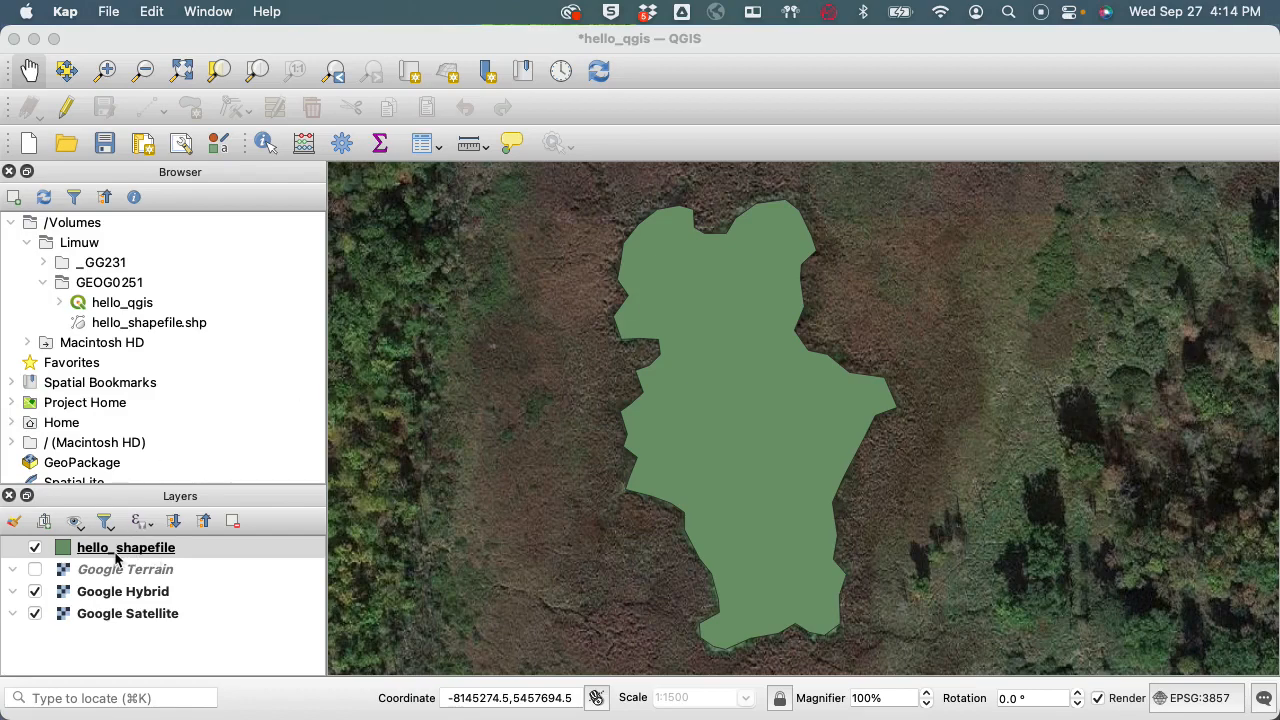
# - Review hello_shapefile's Information page: ESRI Shapefile source, polygon geometry, extent and EPSG:3857 CRS
pyautogui.rightClick(124, 548)
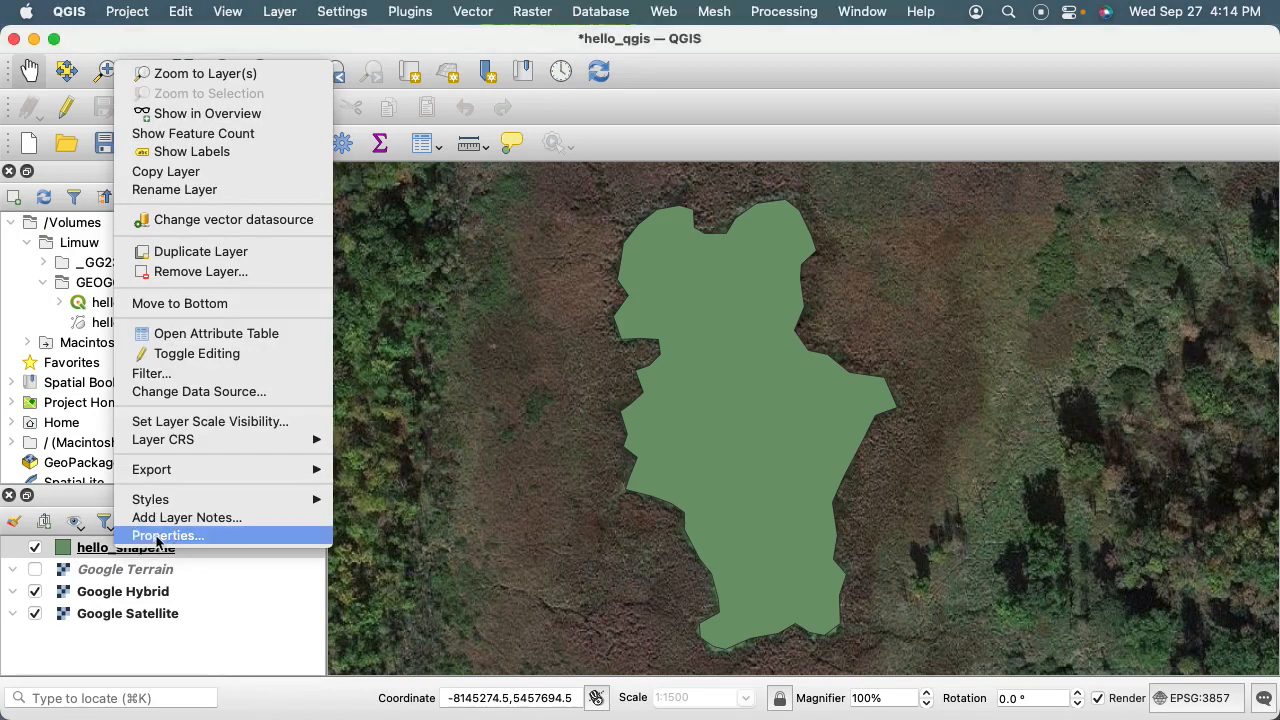
pyautogui.click(168, 536)
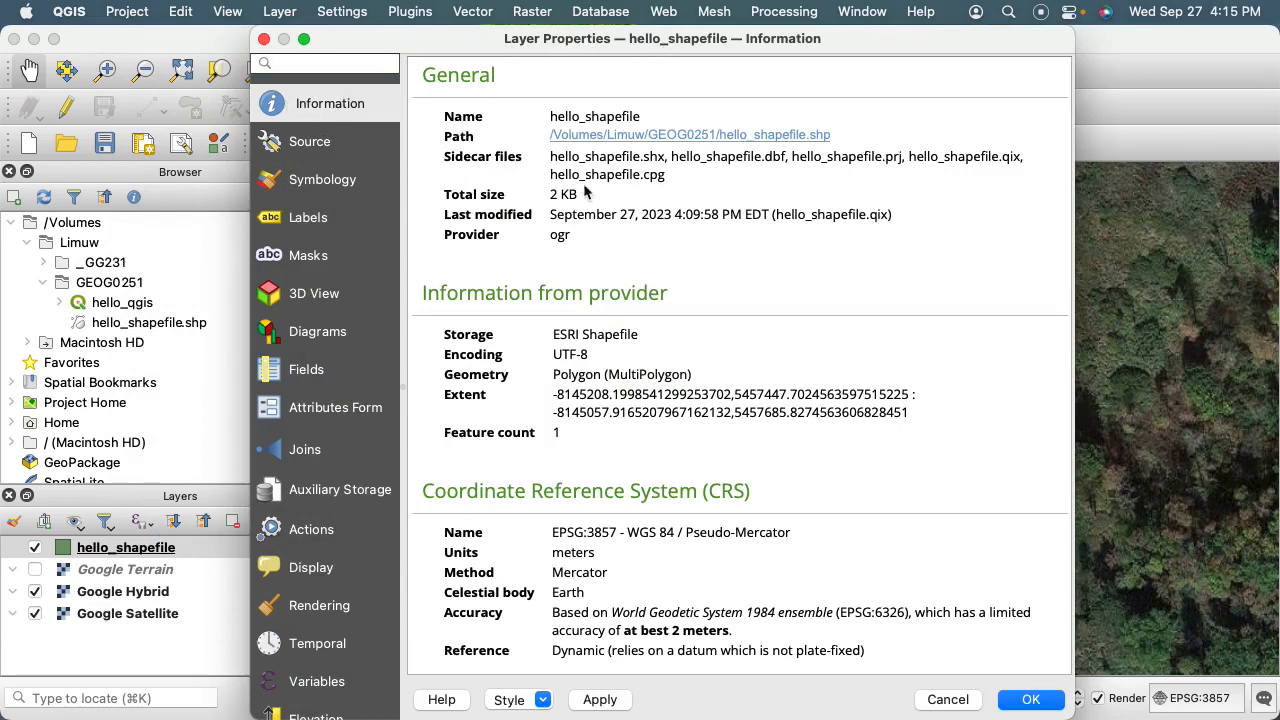
pyautogui.scroll(-3)
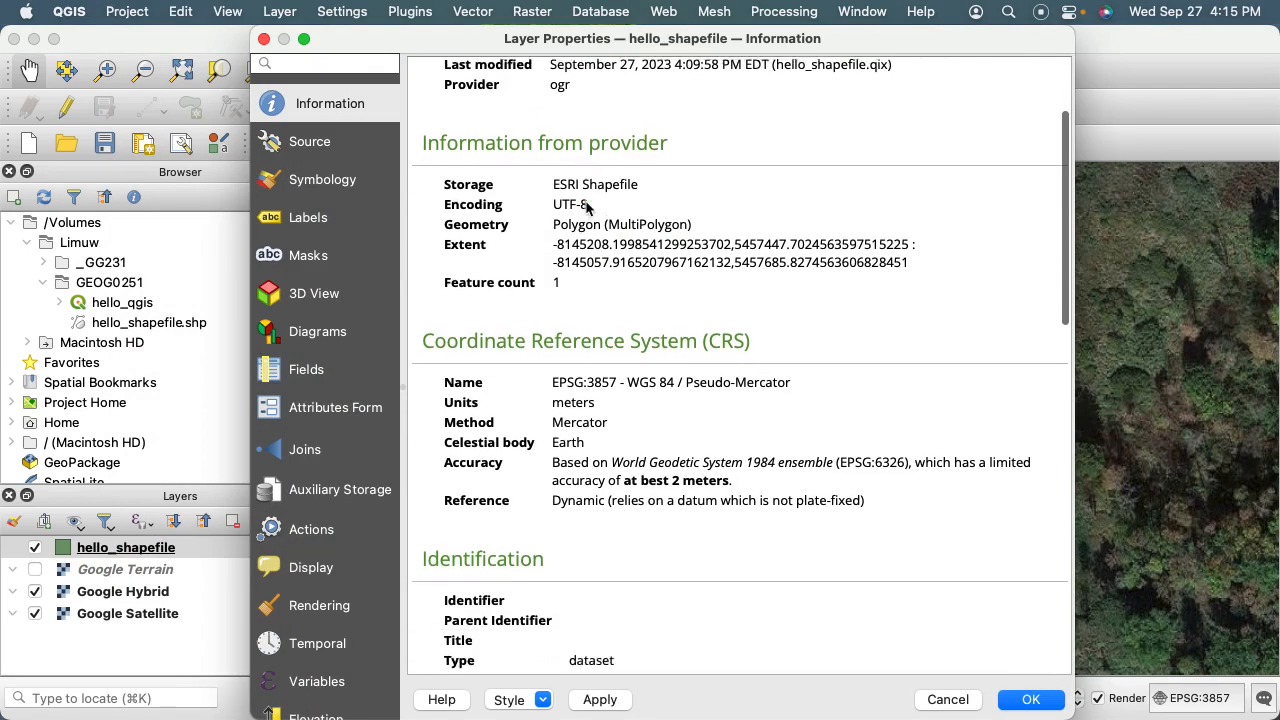
pyautogui.scroll(3)
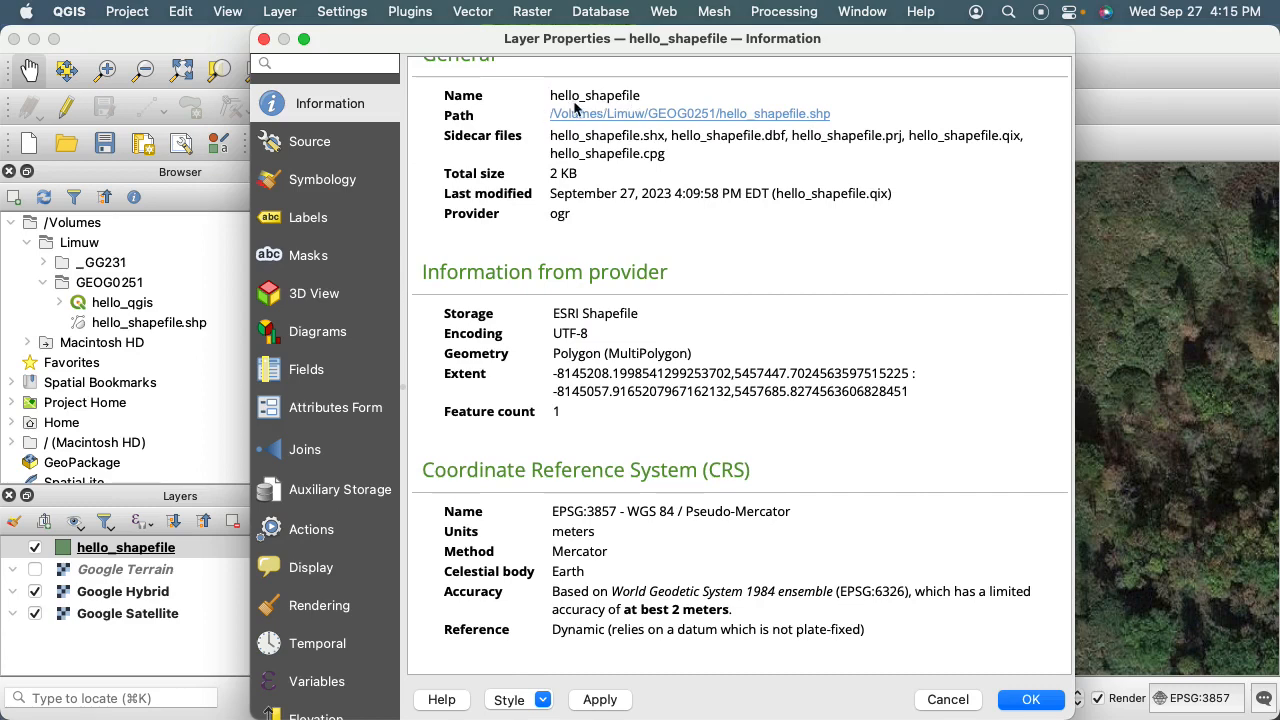
pyautogui.moveTo(792, 120)
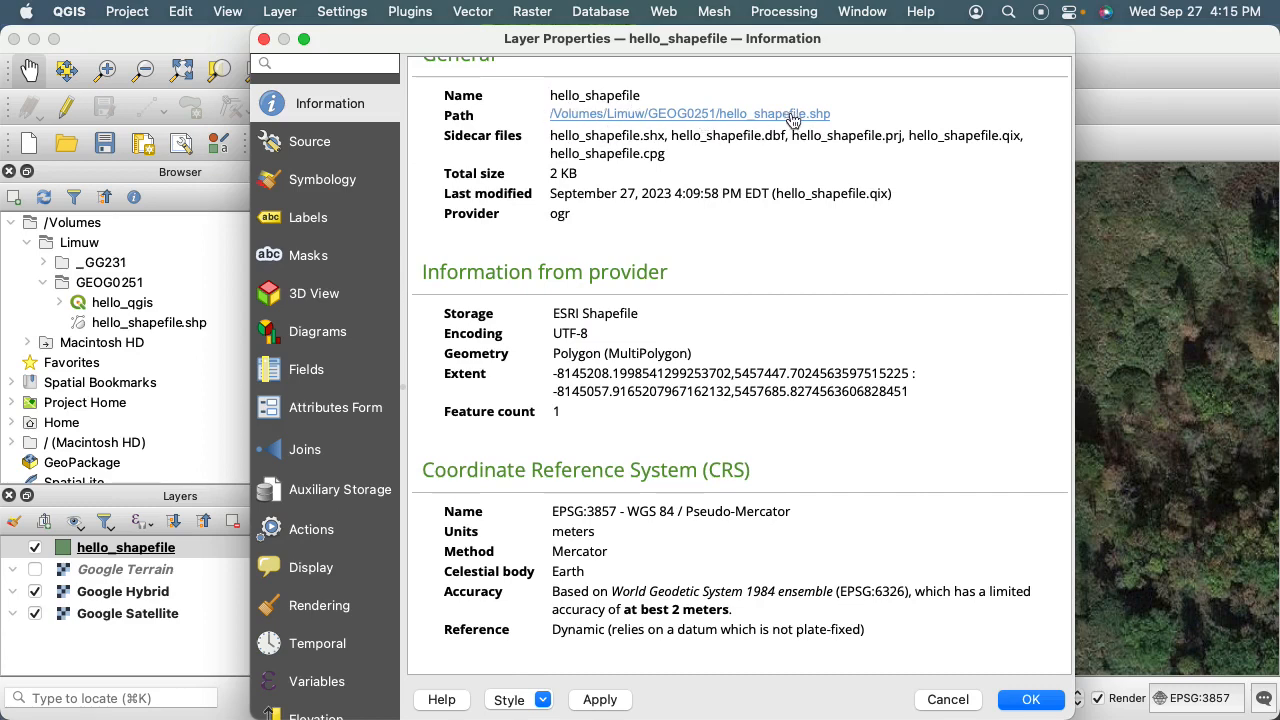
pyautogui.moveTo(828, 124)
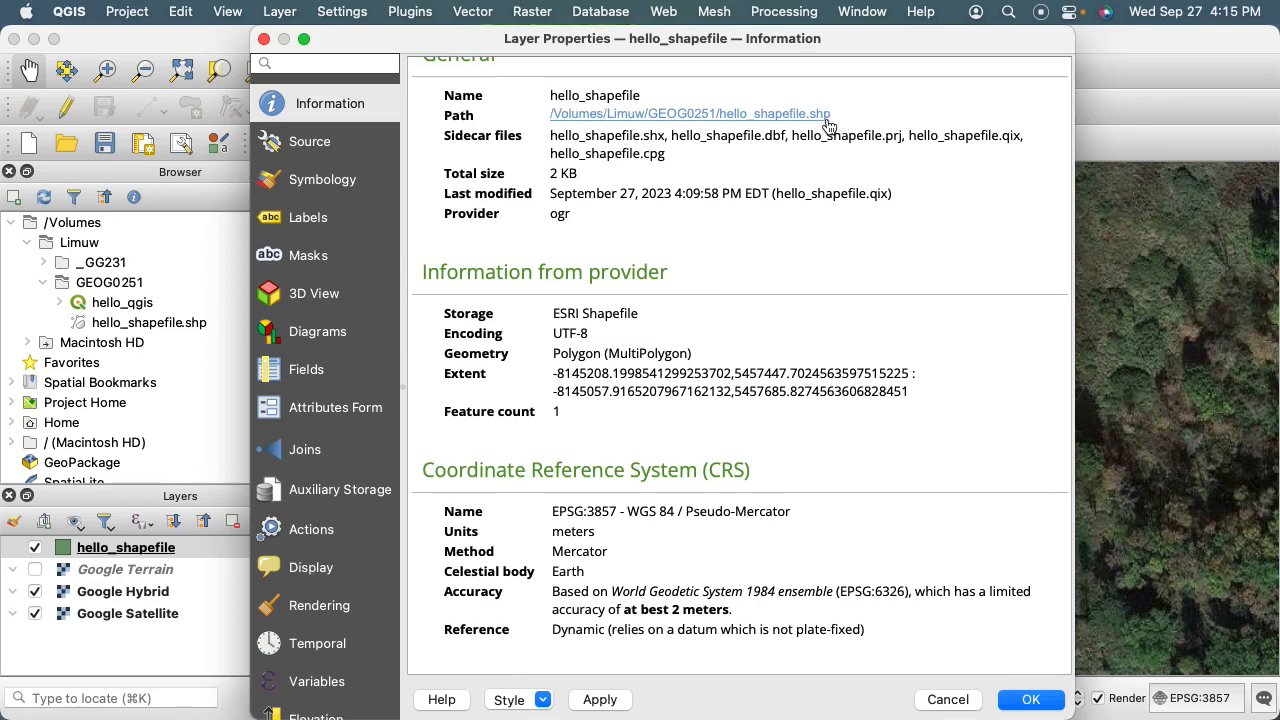
pyautogui.moveTo(516, 216)
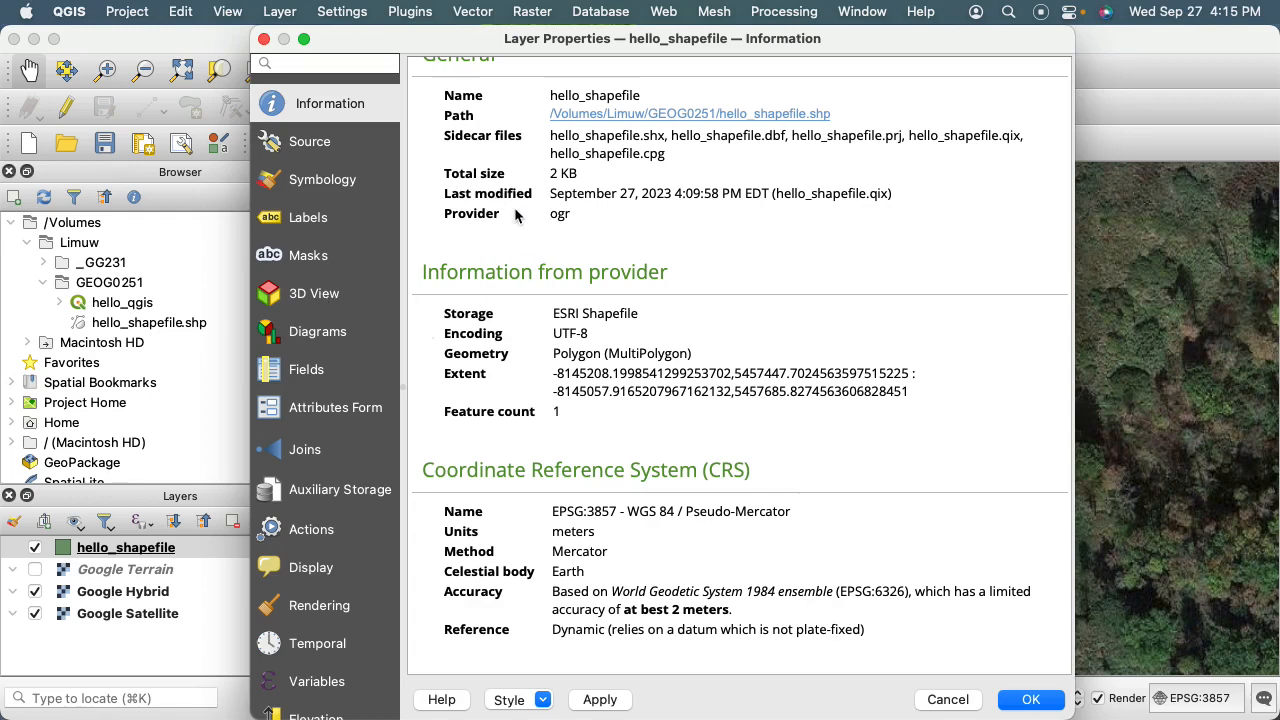
pyautogui.moveTo(598, 124)
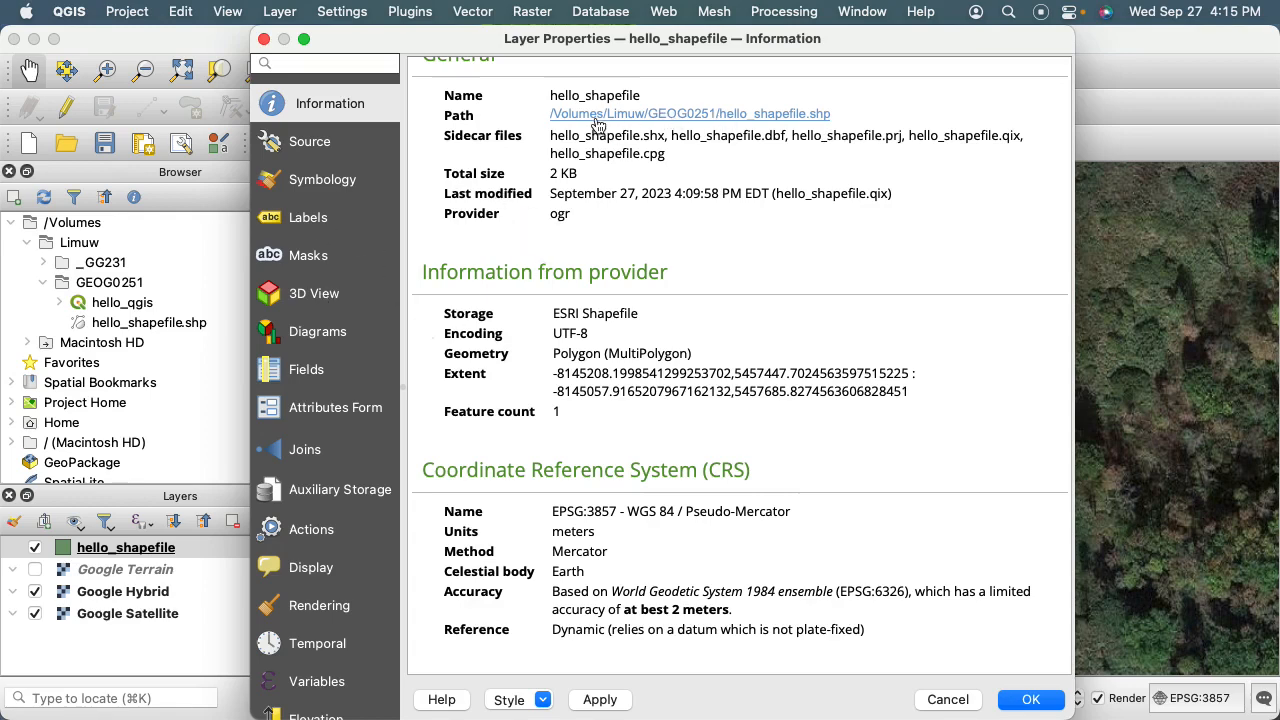
pyautogui.moveTo(568, 180)
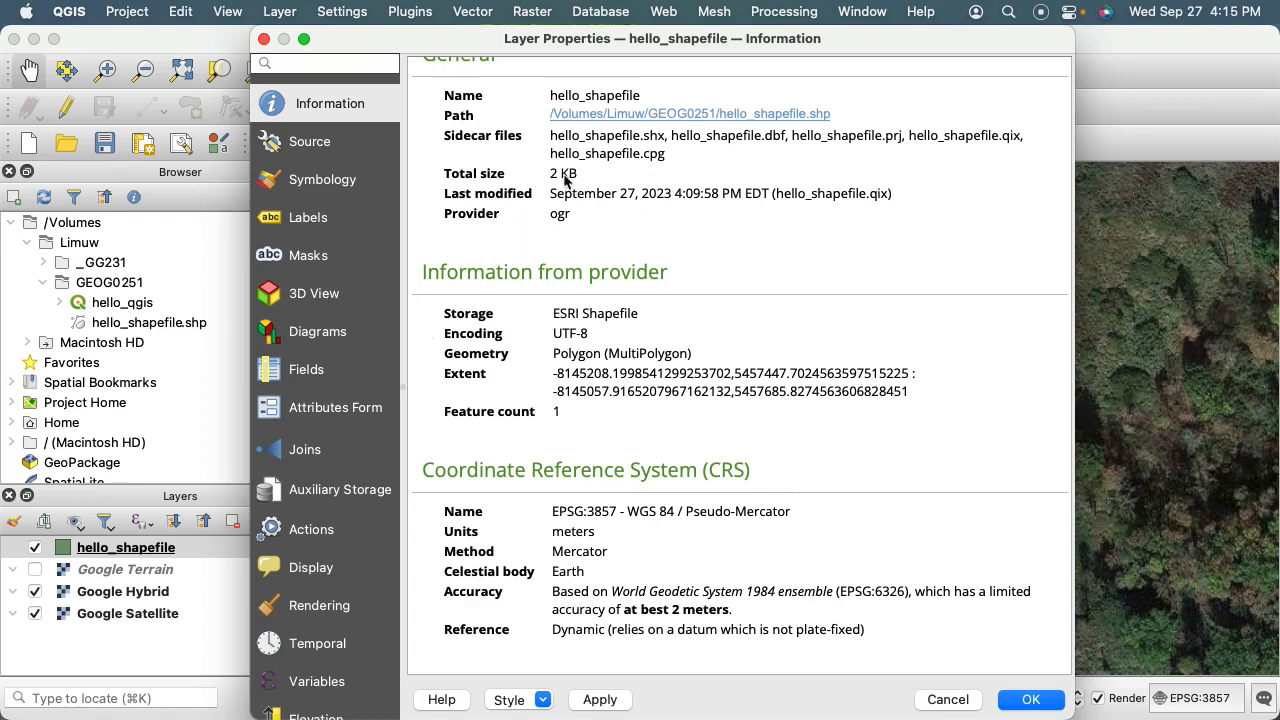
pyautogui.scroll(-3)
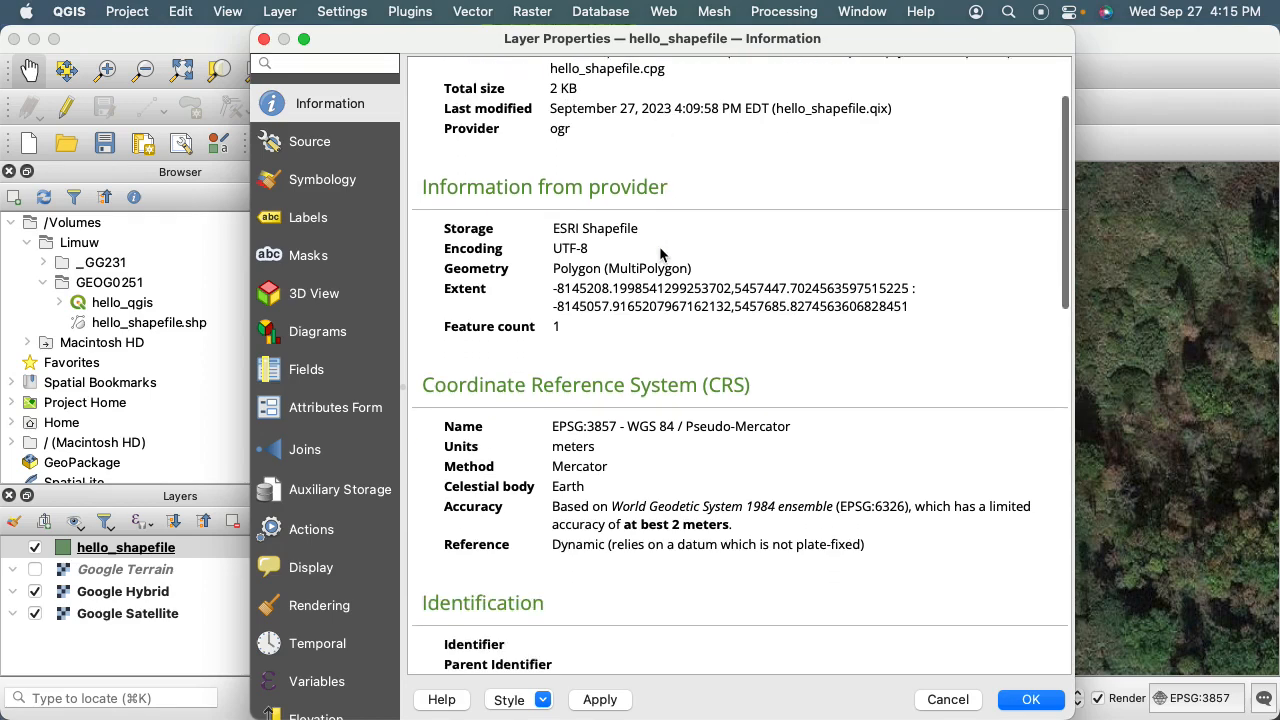
pyautogui.scroll(3)
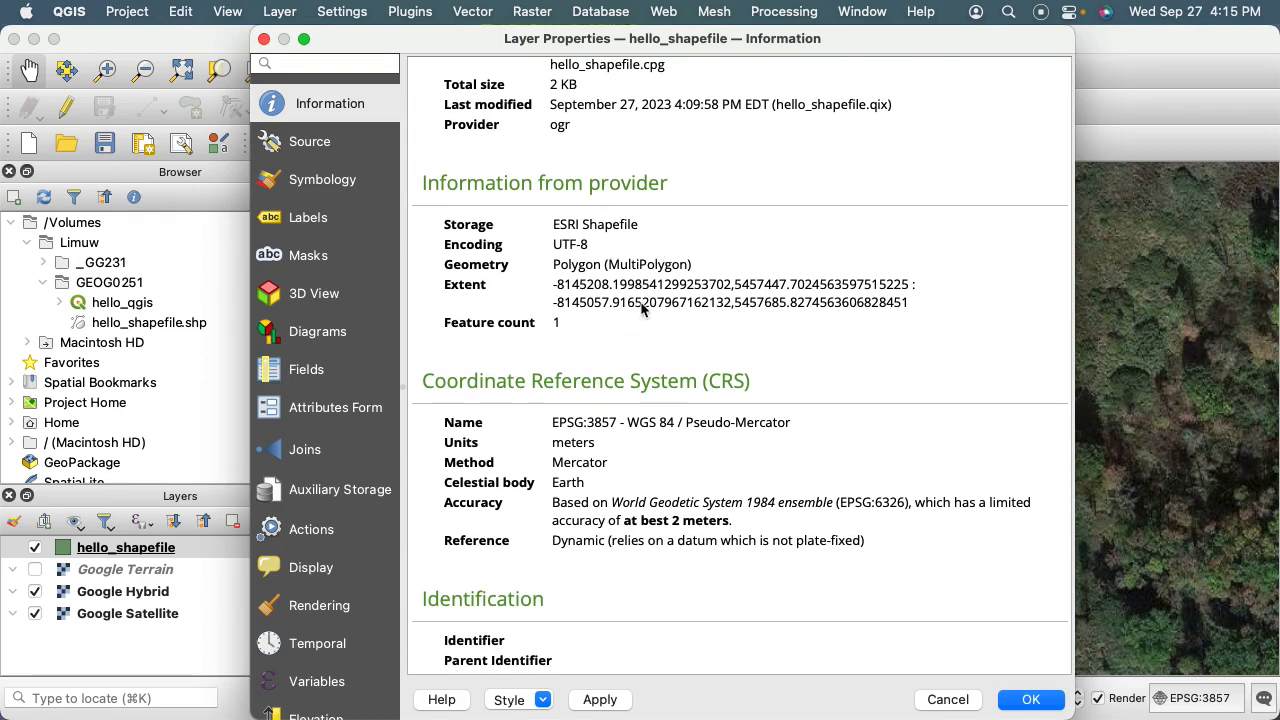
pyautogui.scroll(3)
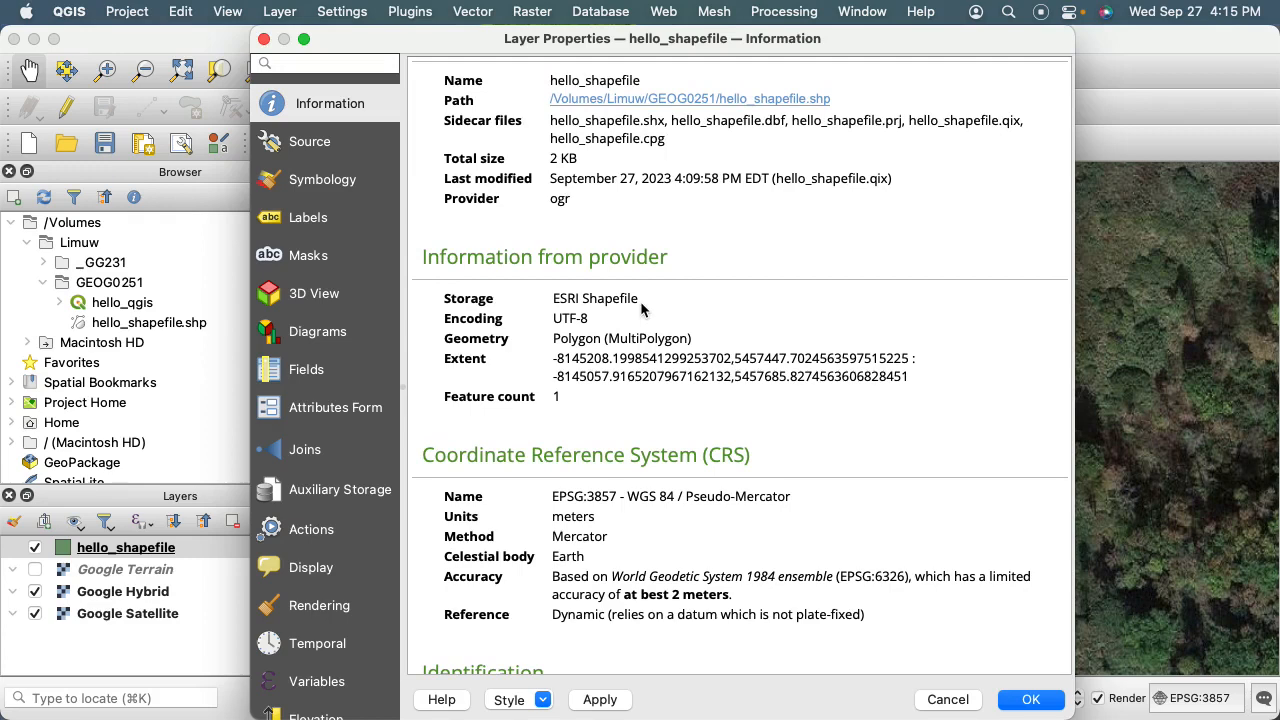
pyautogui.scroll(-3)
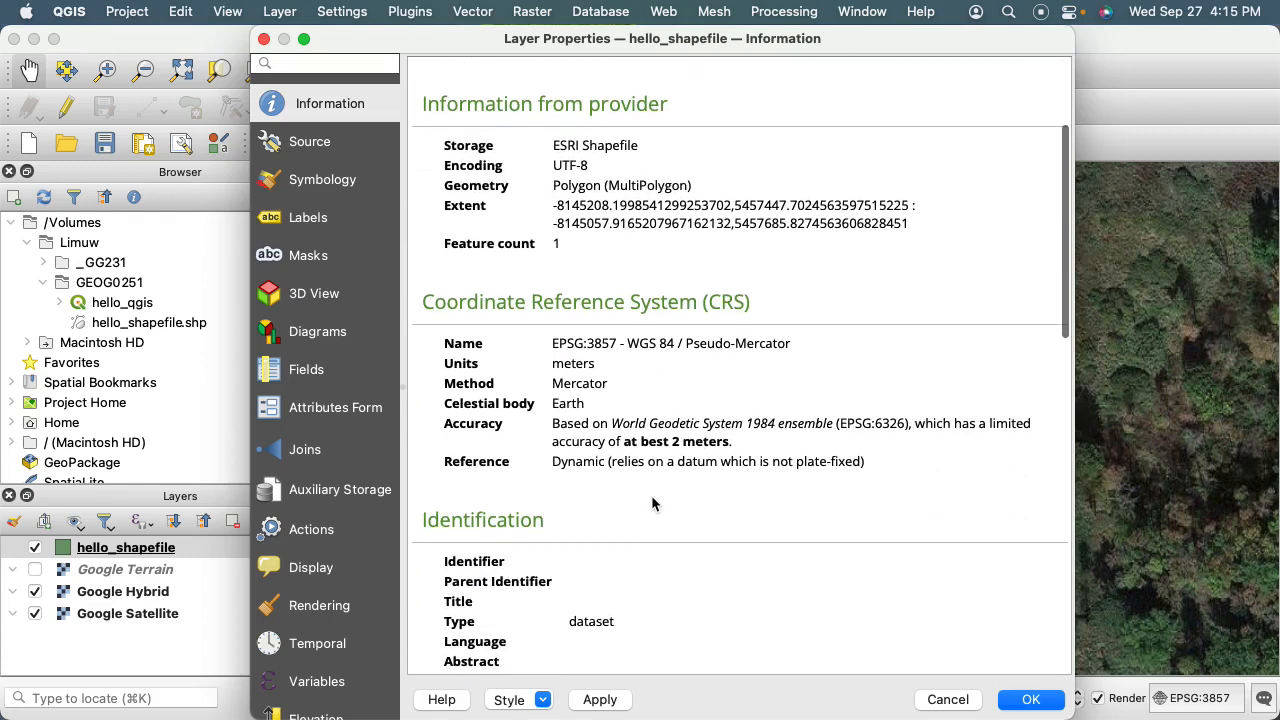
# - Set the layer name to 'Hello Shapefile' in the Source settings and apply it
pyautogui.click(316, 140)
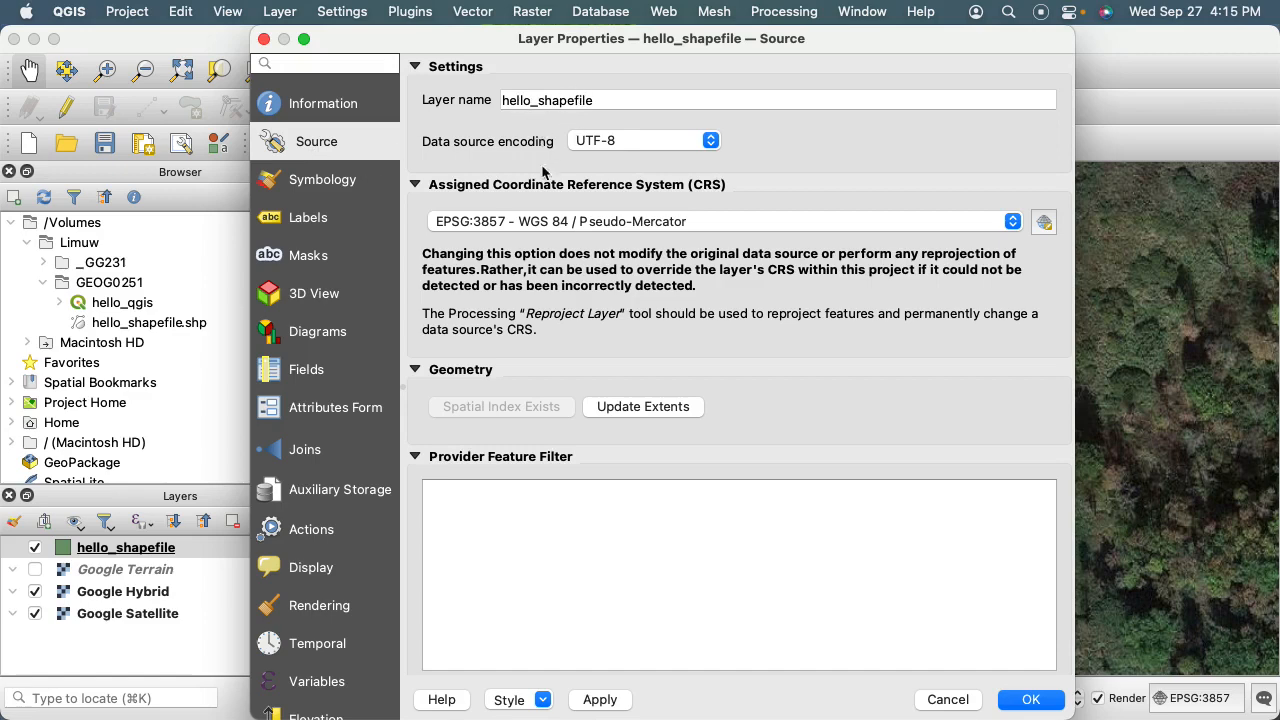
pyautogui.moveTo(596, 96)
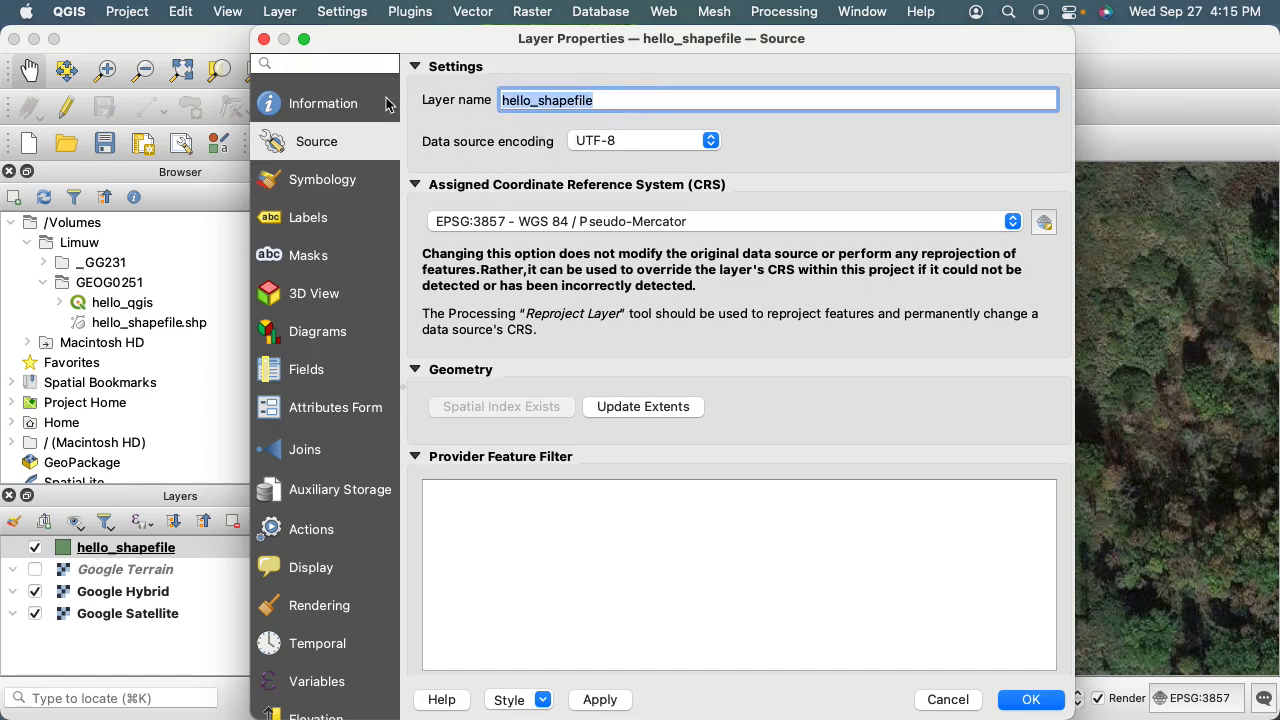
pyautogui.write('Hello S')
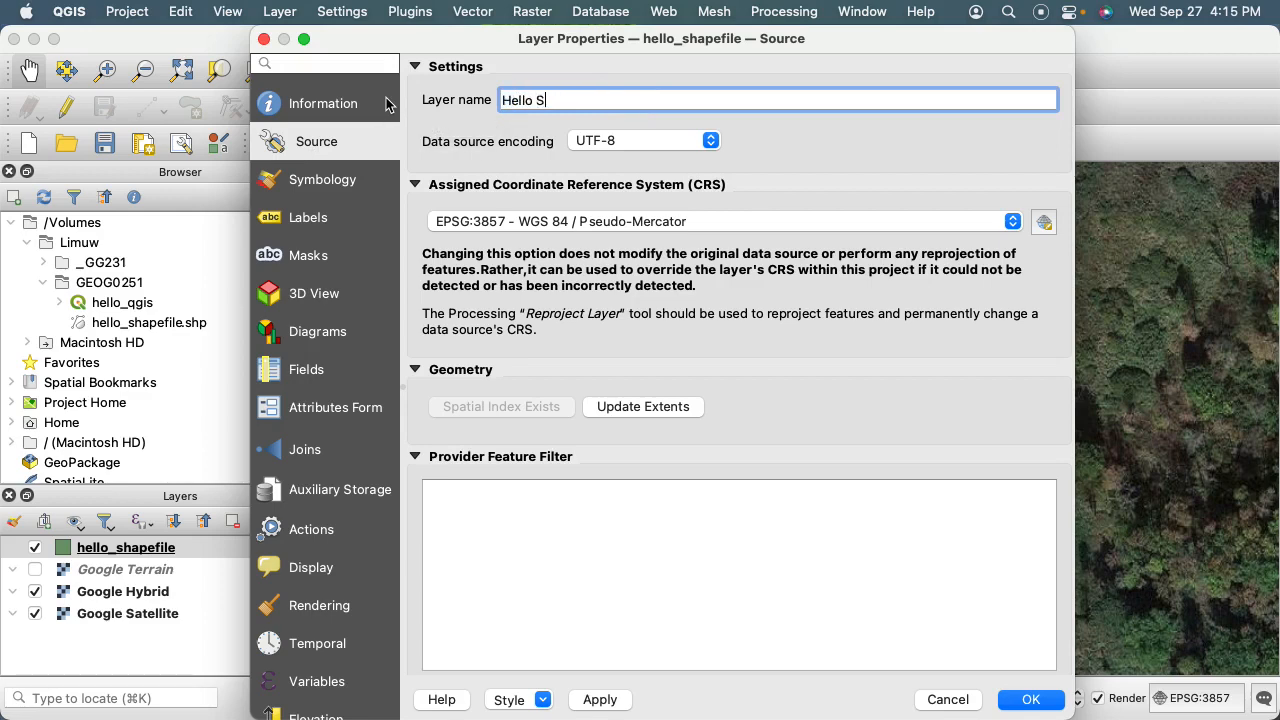
pyautogui.write('hapefile')
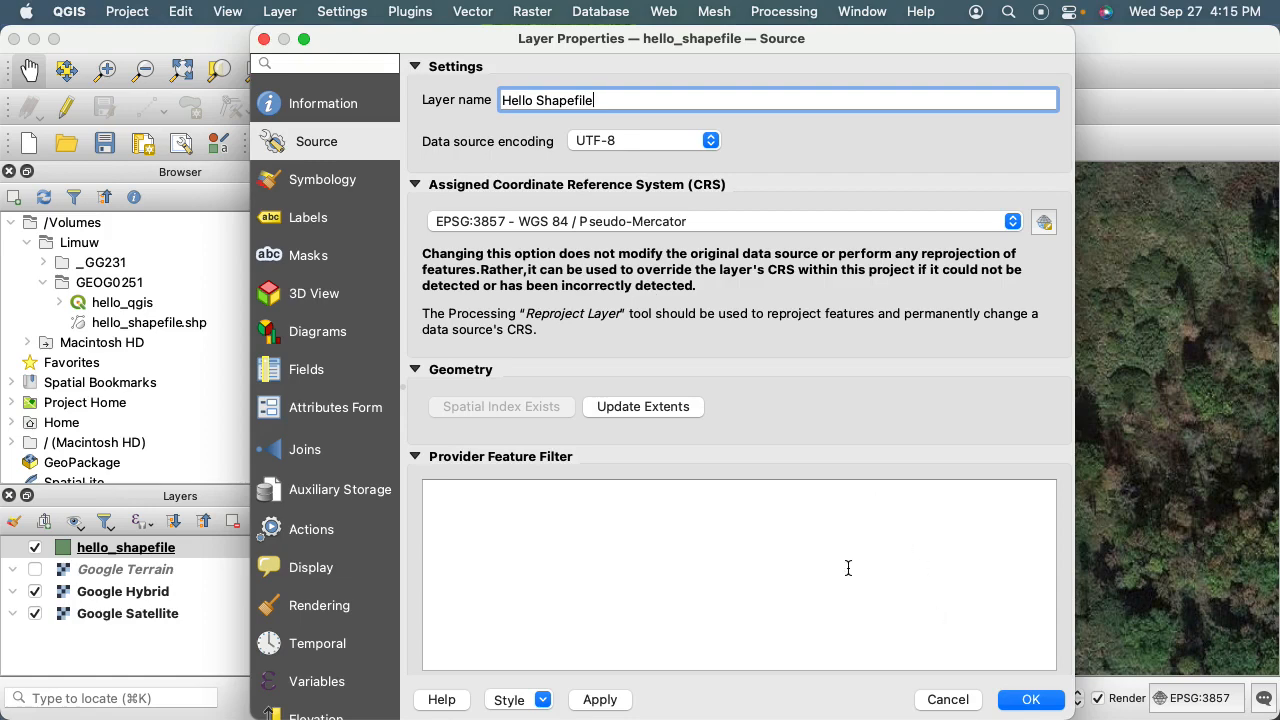
pyautogui.moveTo(604, 702)
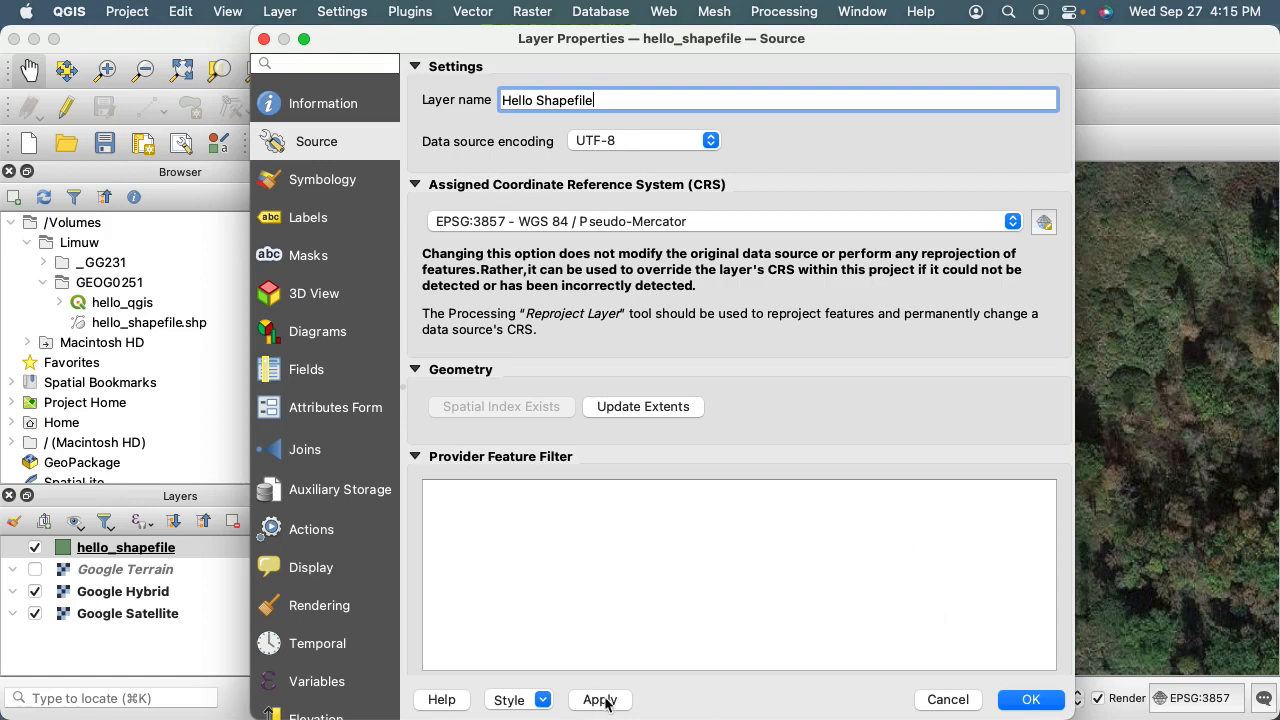
pyautogui.click(600, 700)
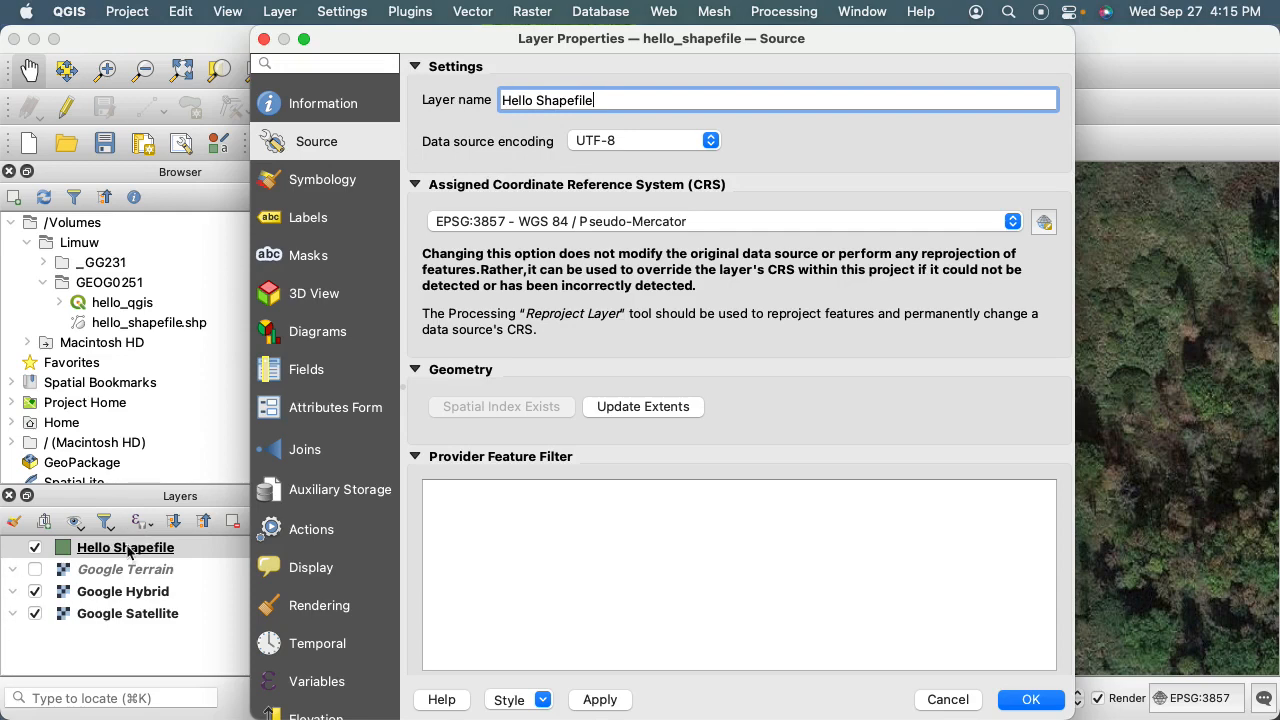
pyautogui.moveTo(156, 634)
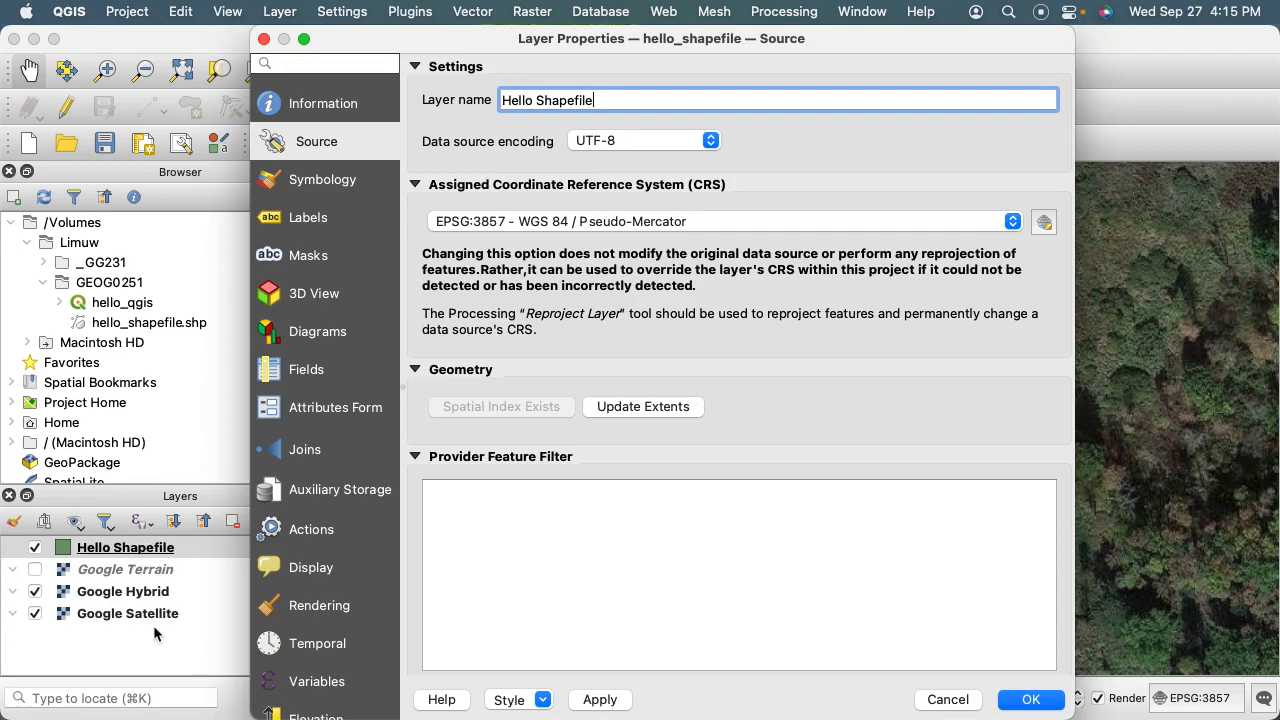
pyautogui.moveTo(196, 500)
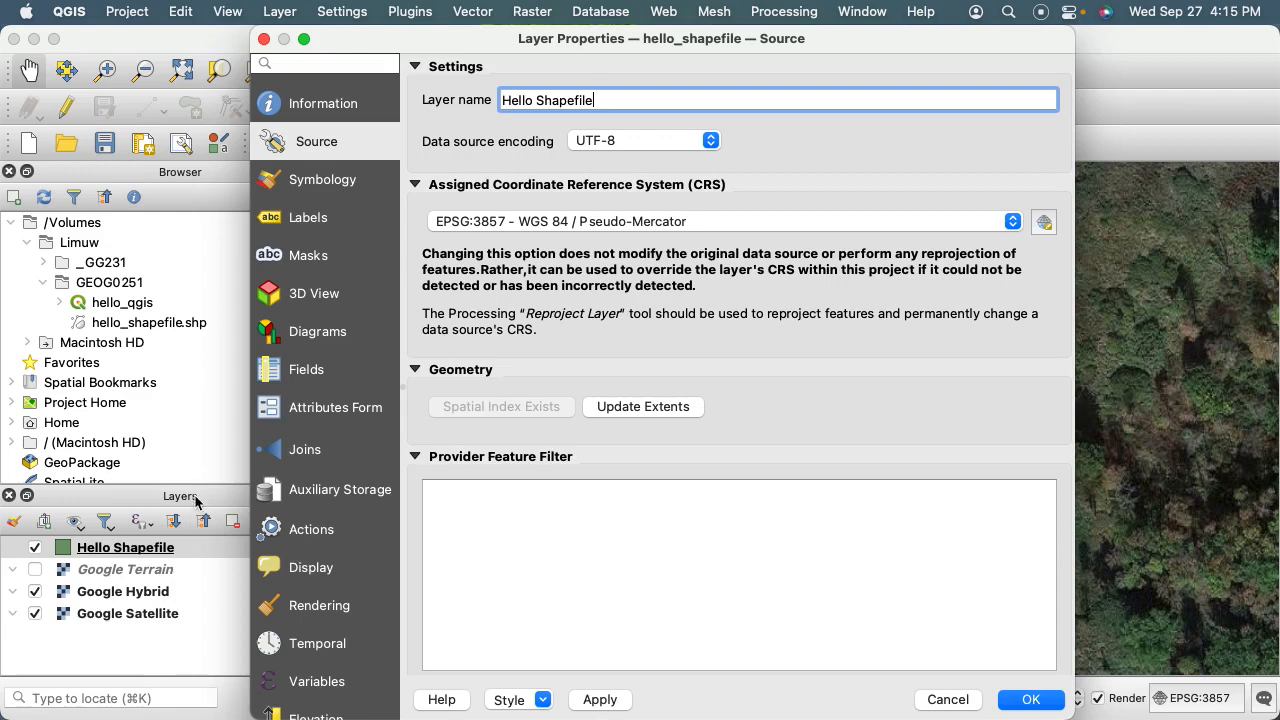
# - Show the layer's Fields list, which holds a single integer id field
pyautogui.click(322, 180)
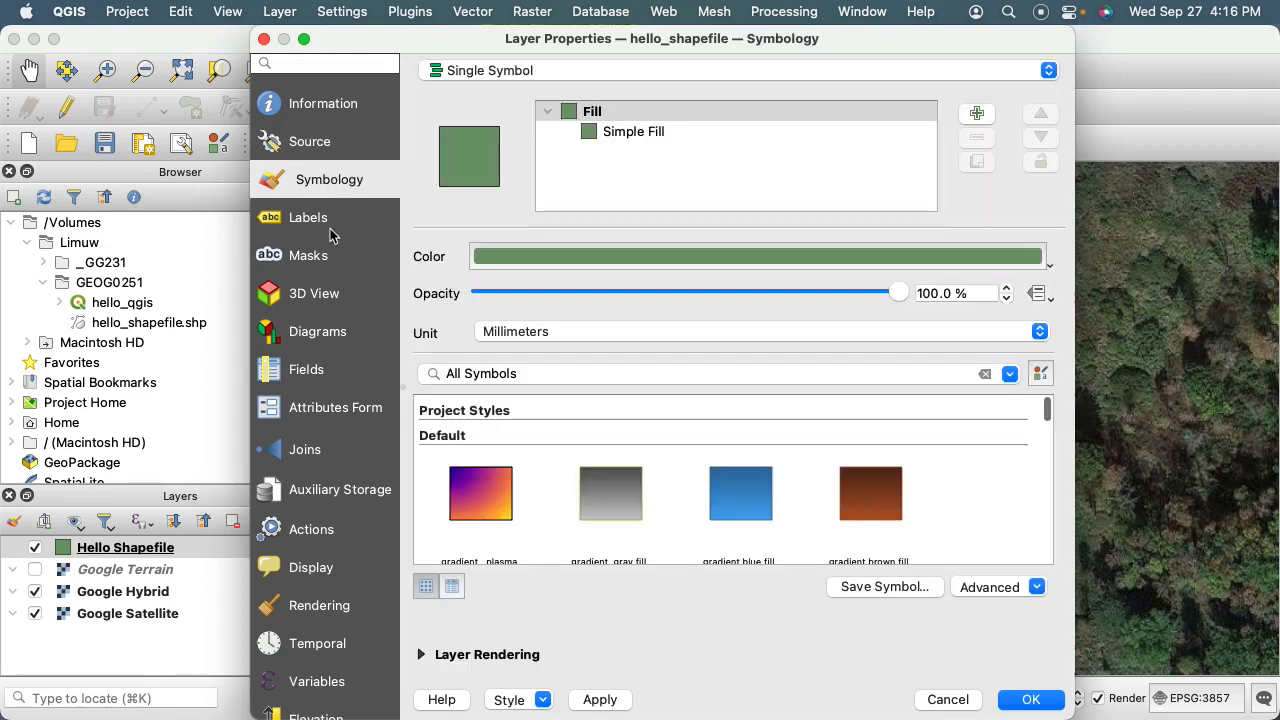
pyautogui.click(312, 368)
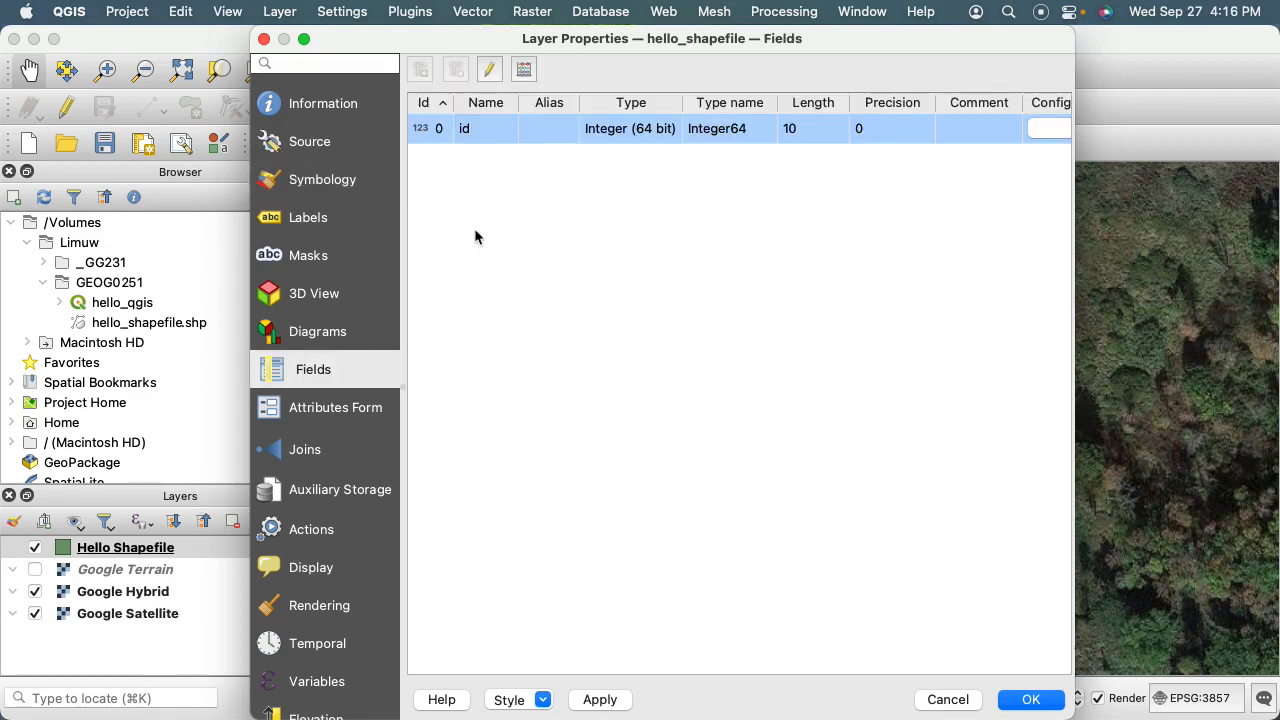
pyautogui.moveTo(508, 216)
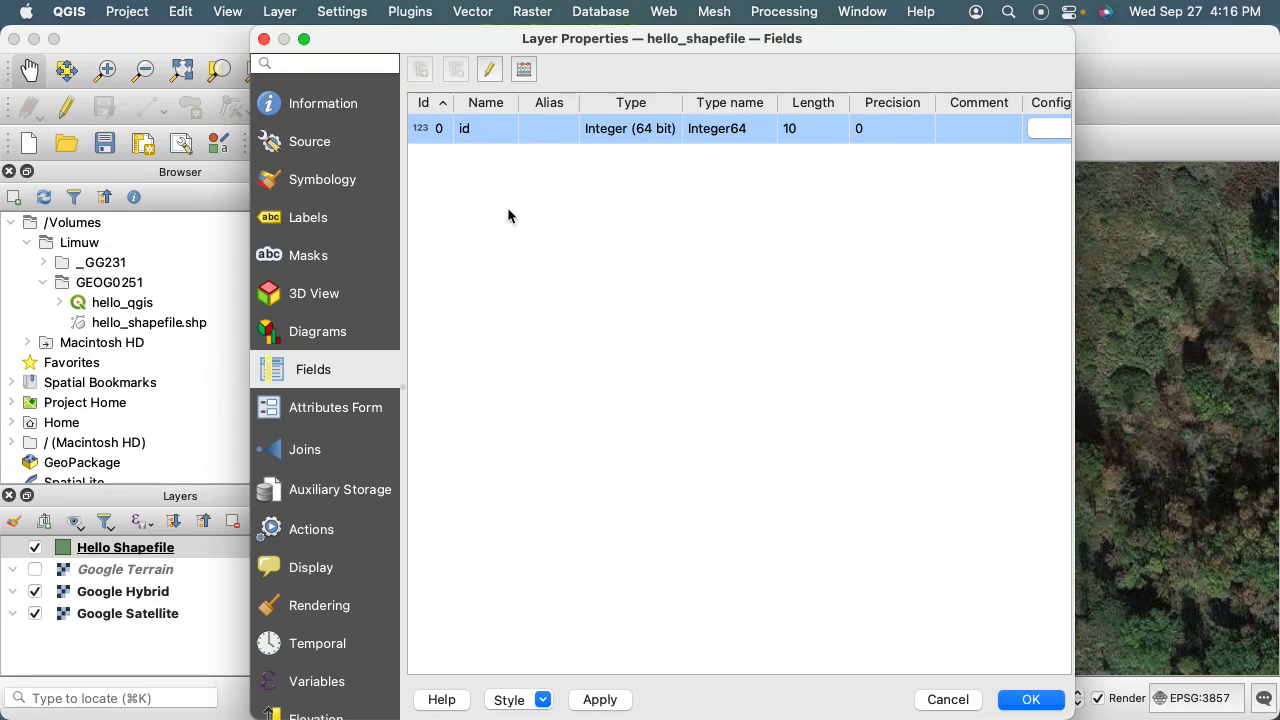
pyautogui.moveTo(544, 322)
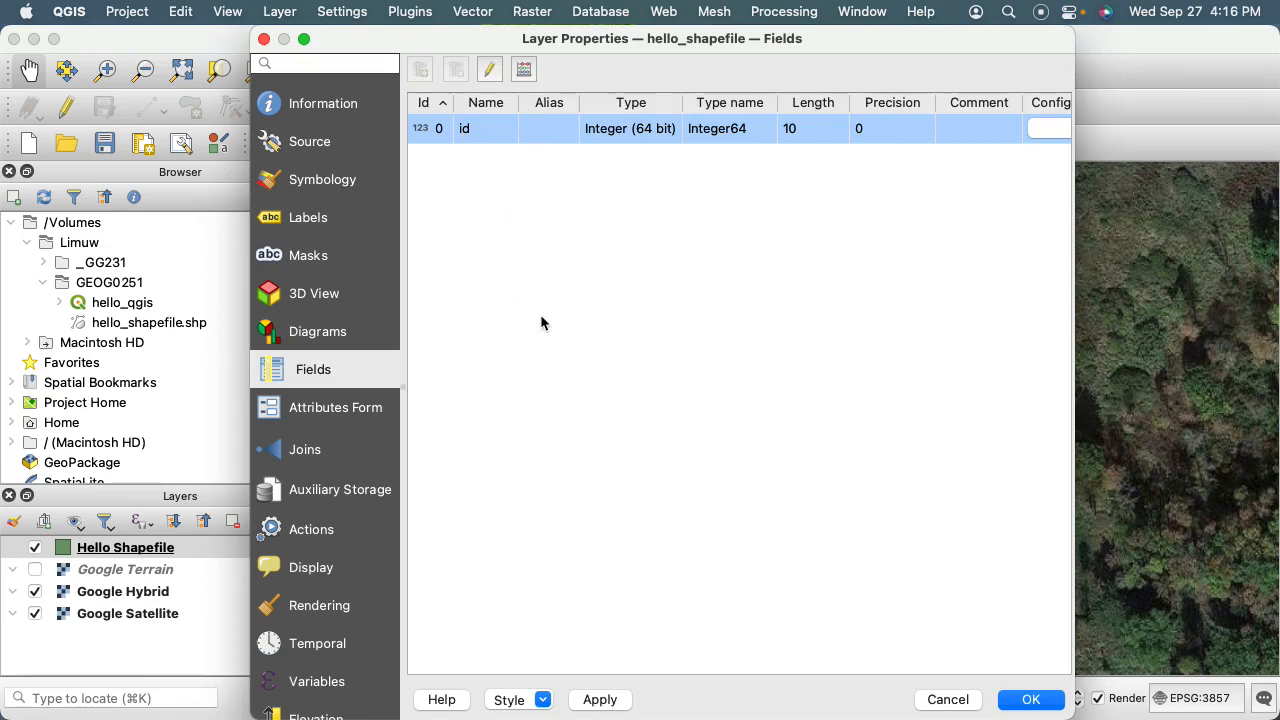
pyautogui.moveTo(488, 188)
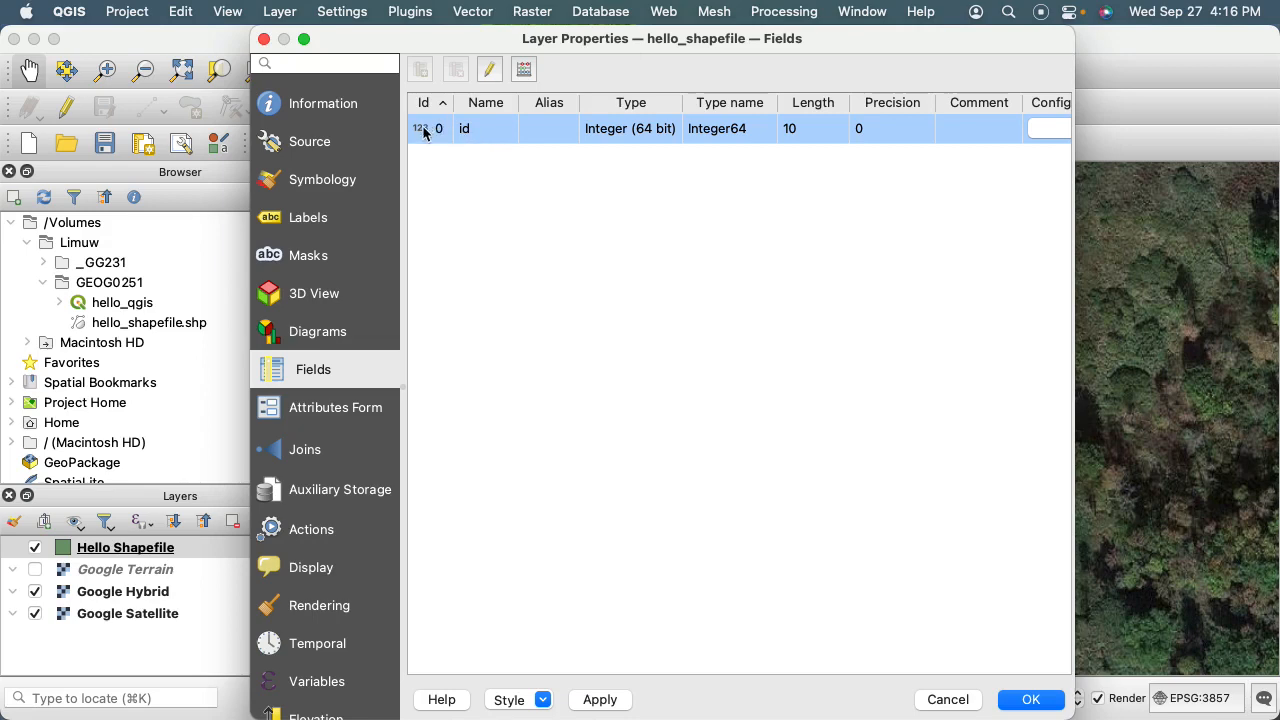
pyautogui.moveTo(830, 150)
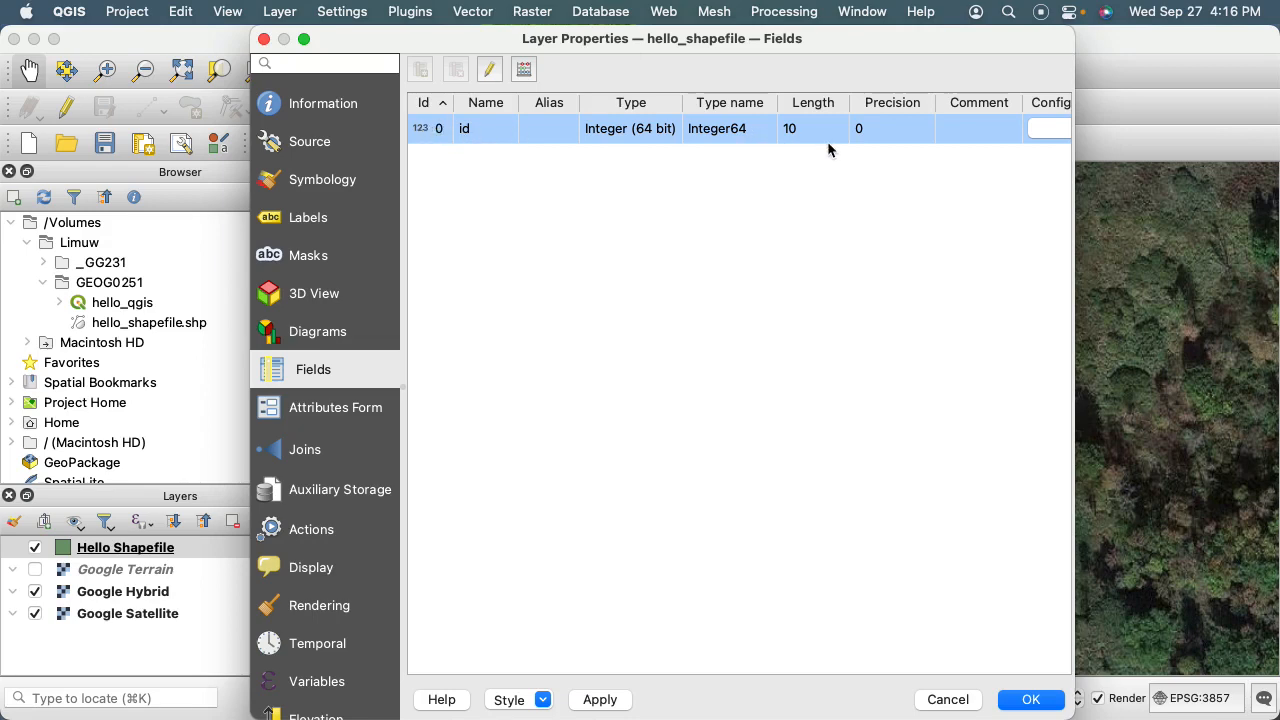
pyautogui.moveTo(572, 152)
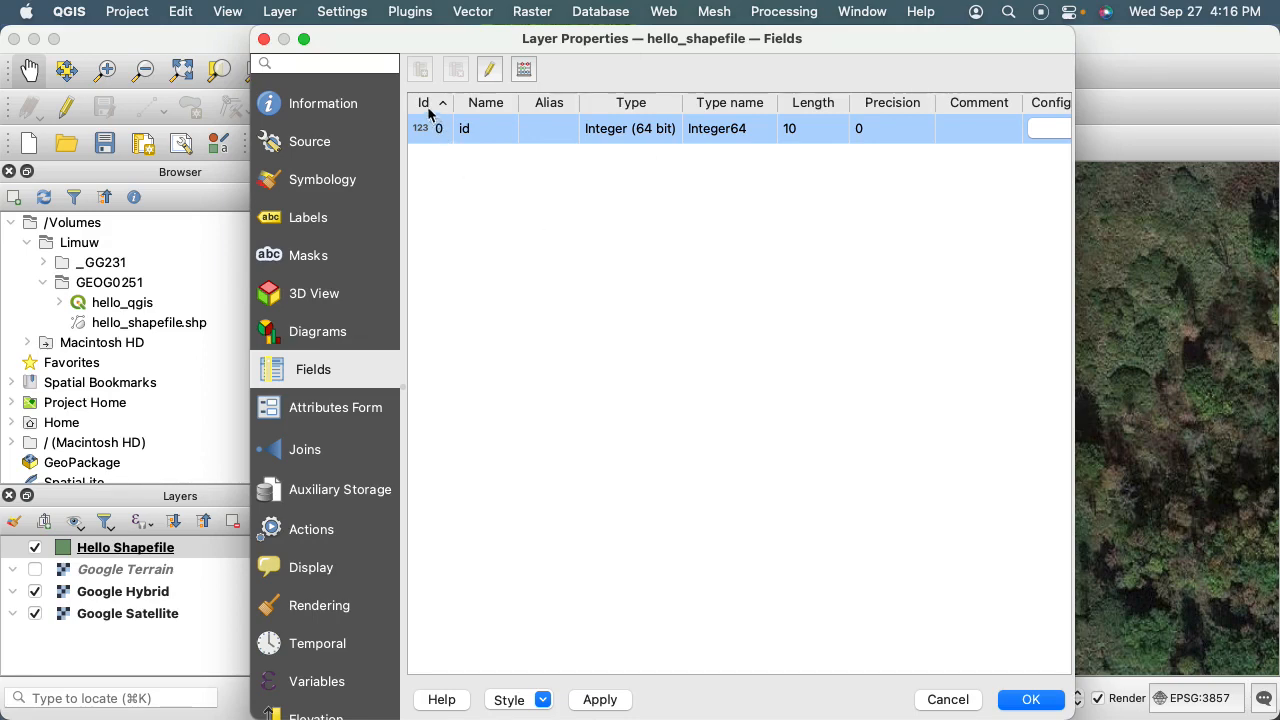
pyautogui.moveTo(440, 138)
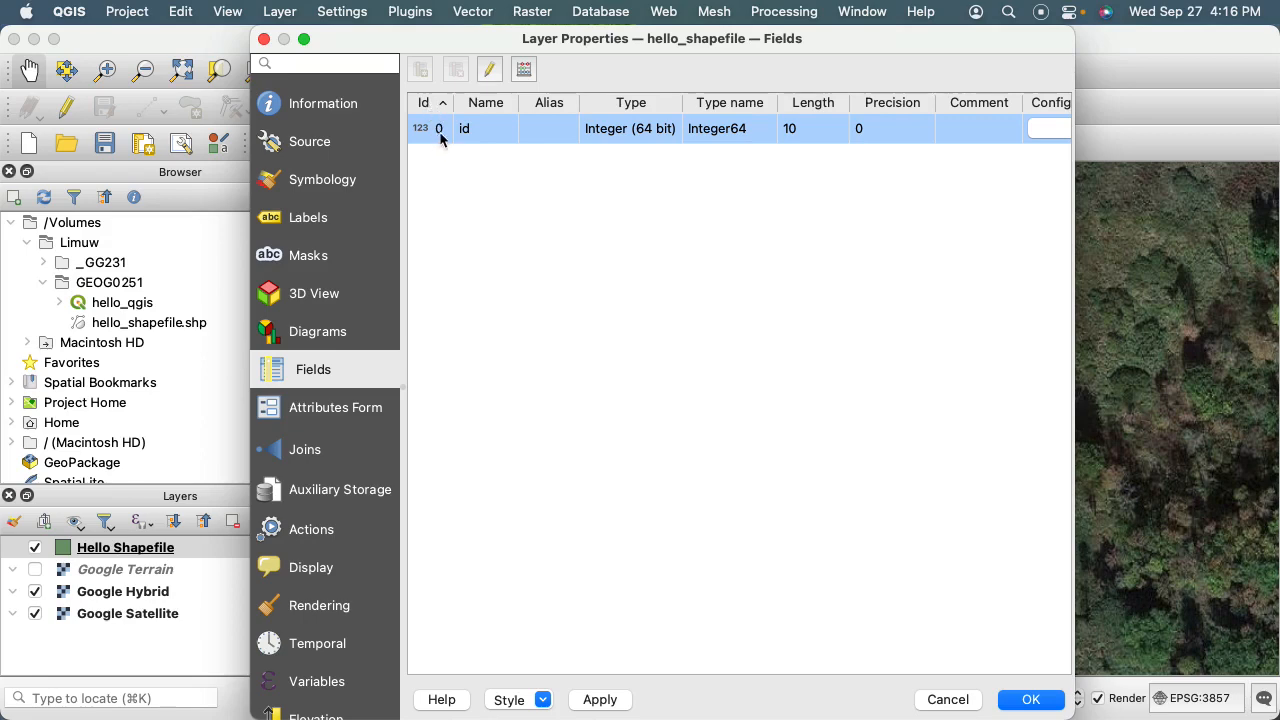
pyautogui.moveTo(494, 128)
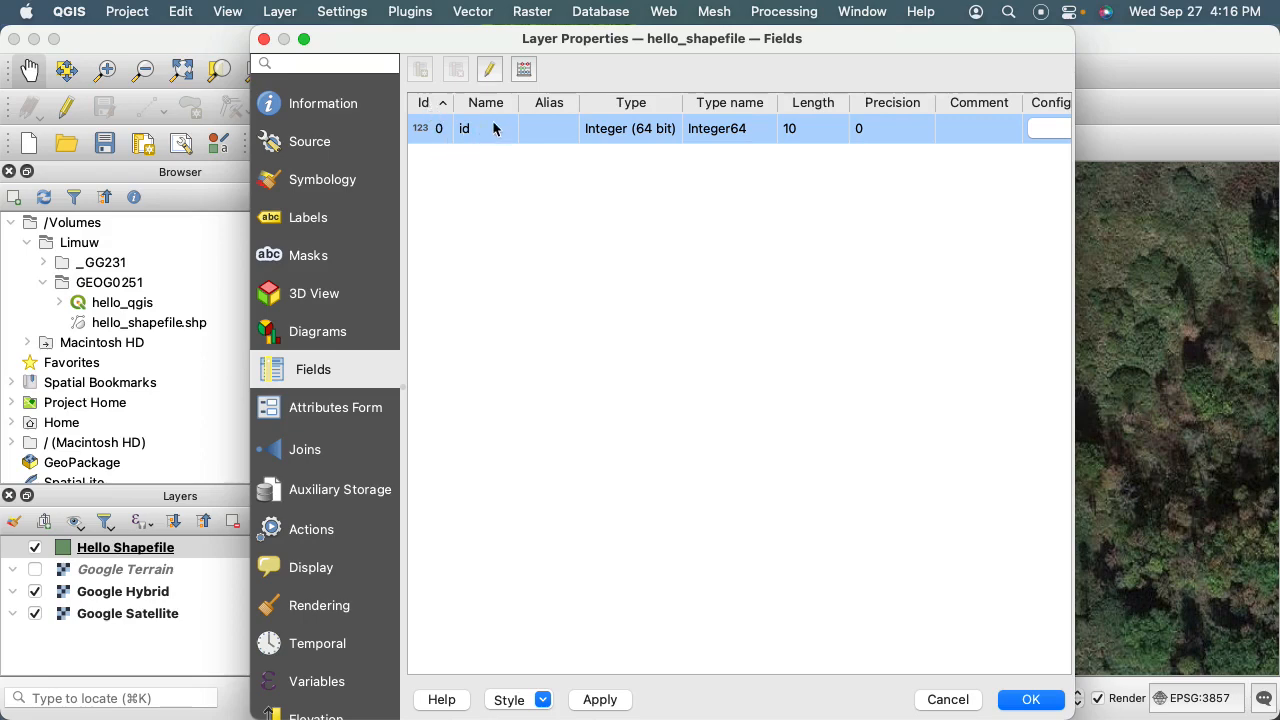
pyautogui.moveTo(490, 138)
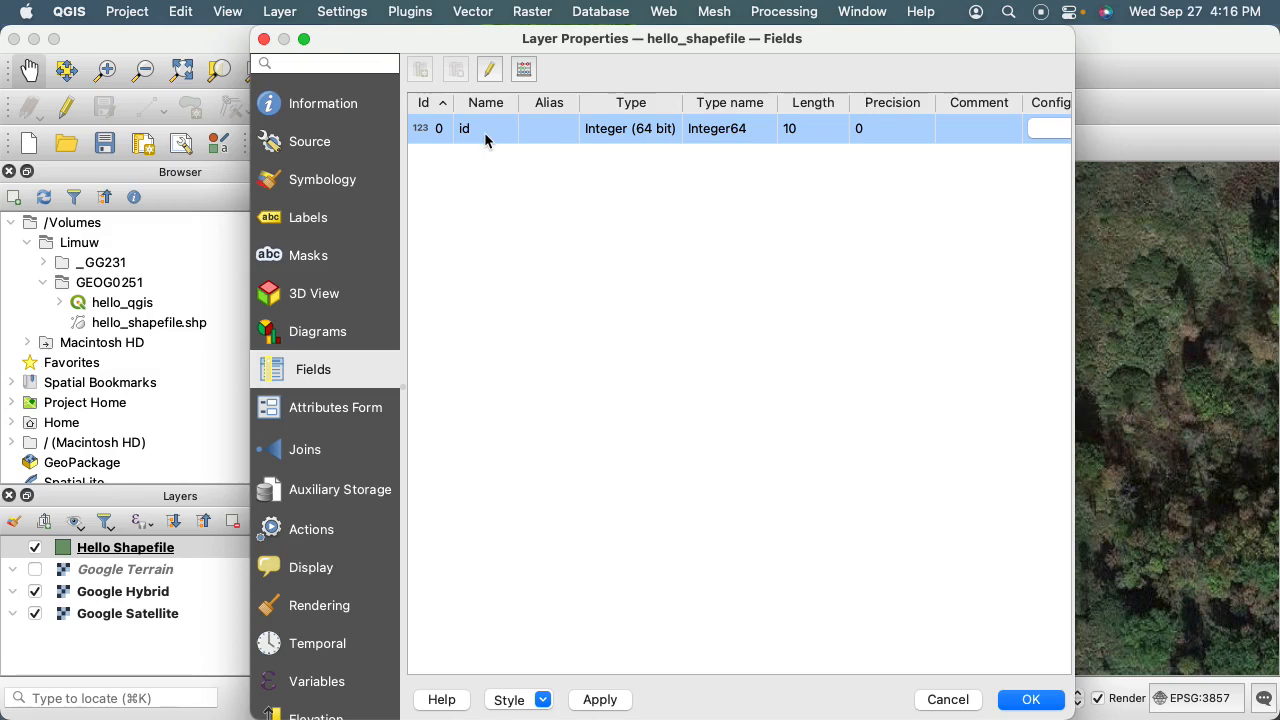
pyautogui.moveTo(624, 136)
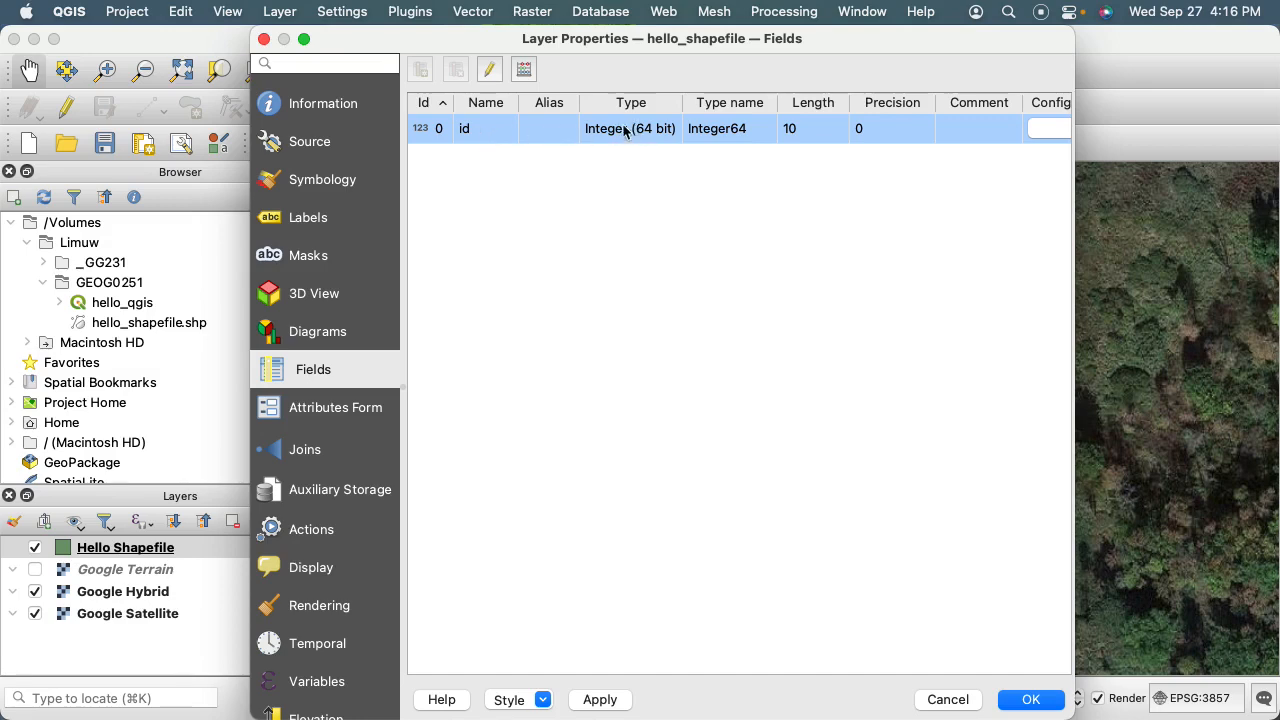
pyautogui.moveTo(656, 138)
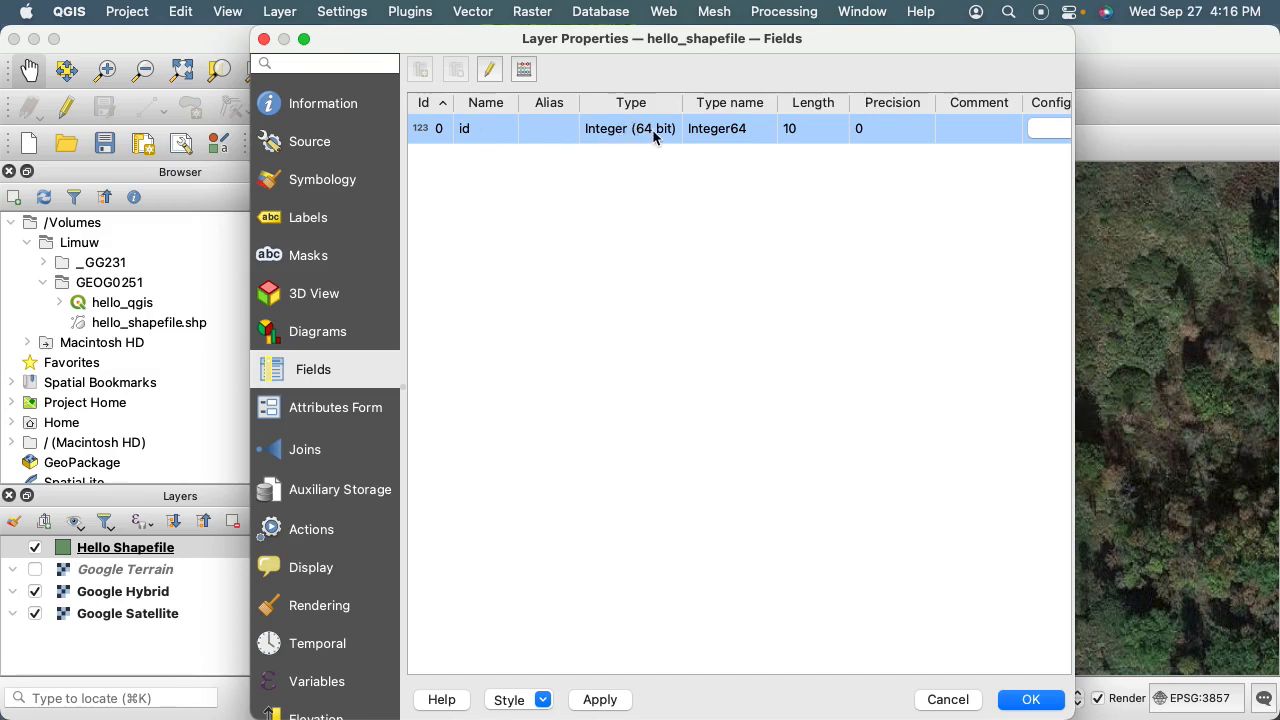
pyautogui.moveTo(808, 136)
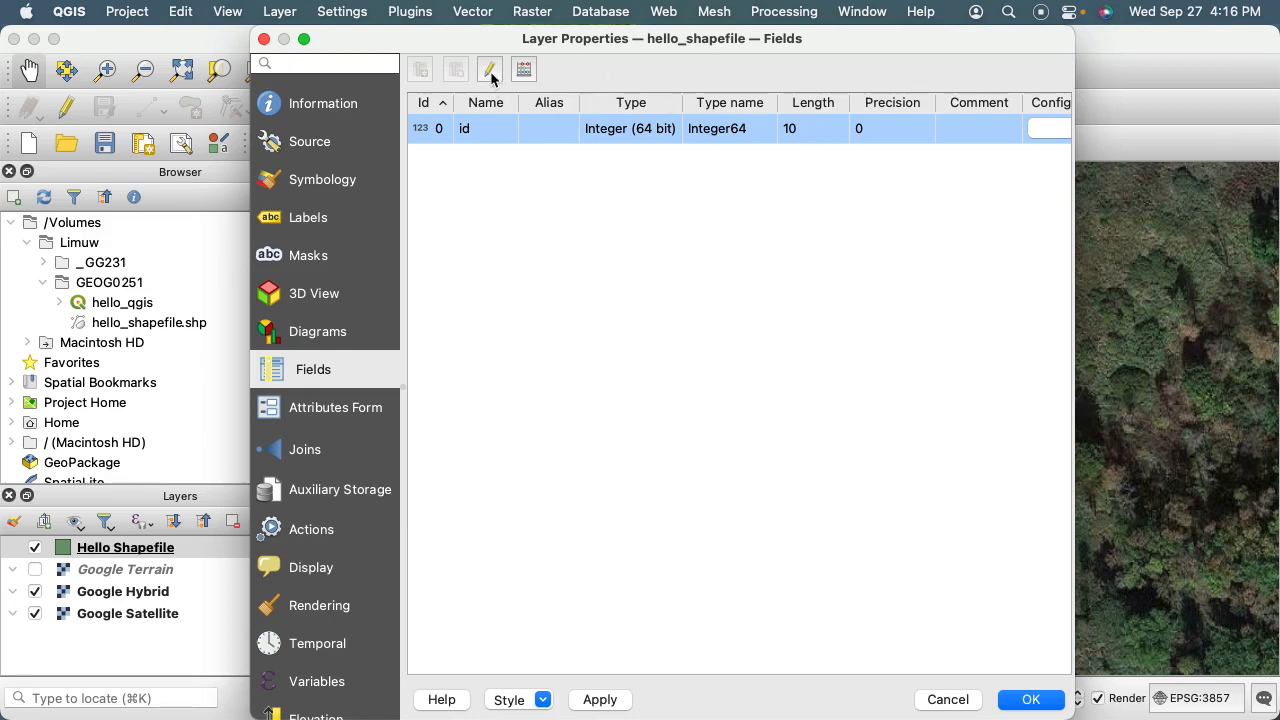
pyautogui.moveTo(490, 68)
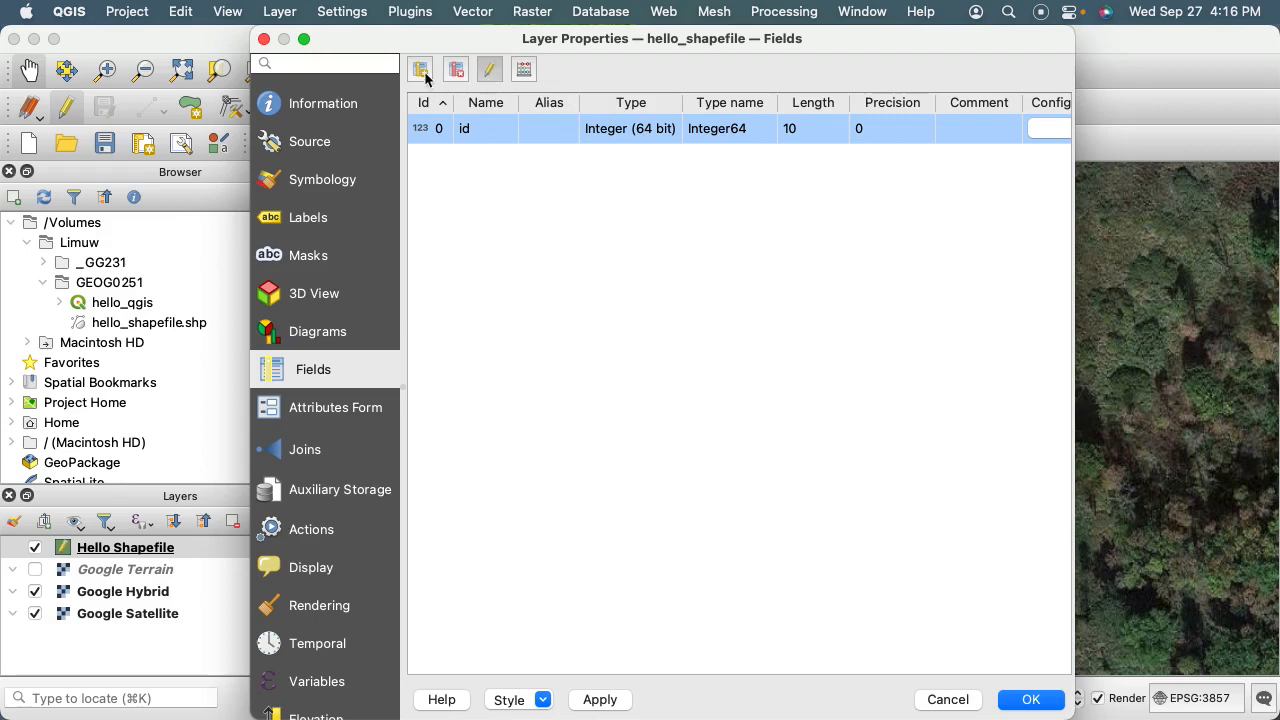
pyautogui.moveTo(420, 68)
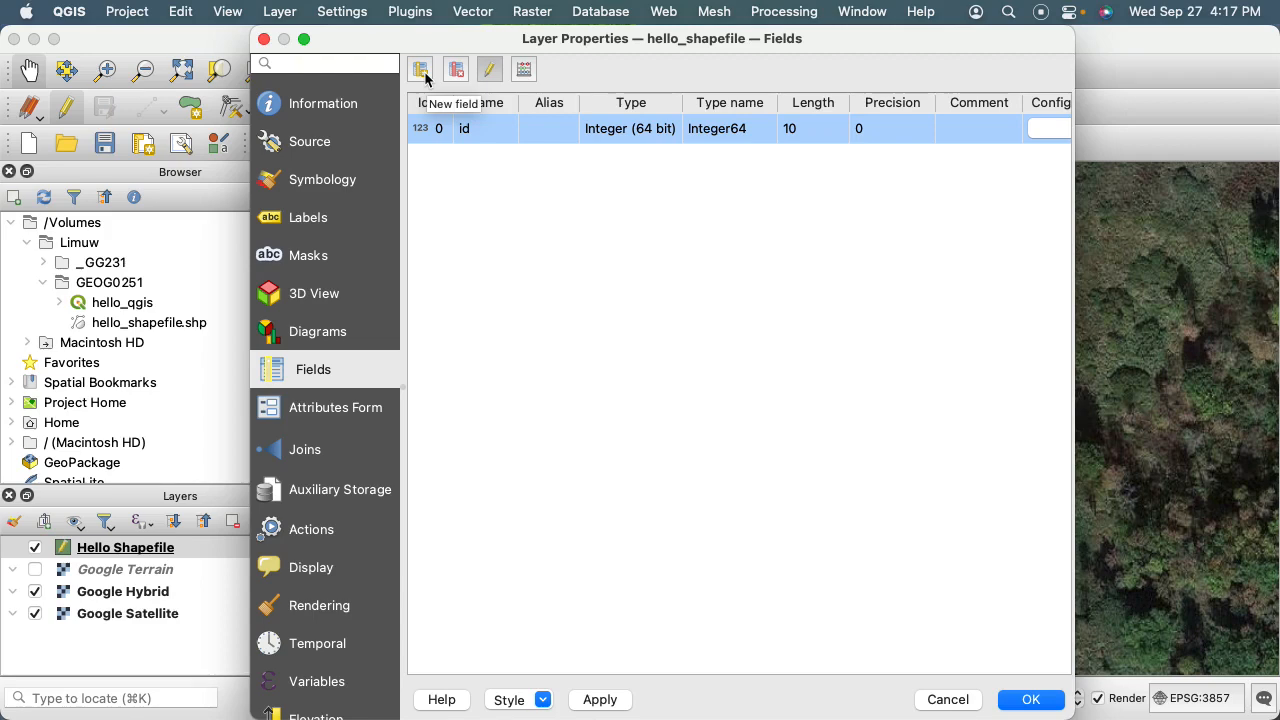
# - Define a new Text (string) field called Name with length 100, not yet confirmed
pyautogui.click(420, 68)
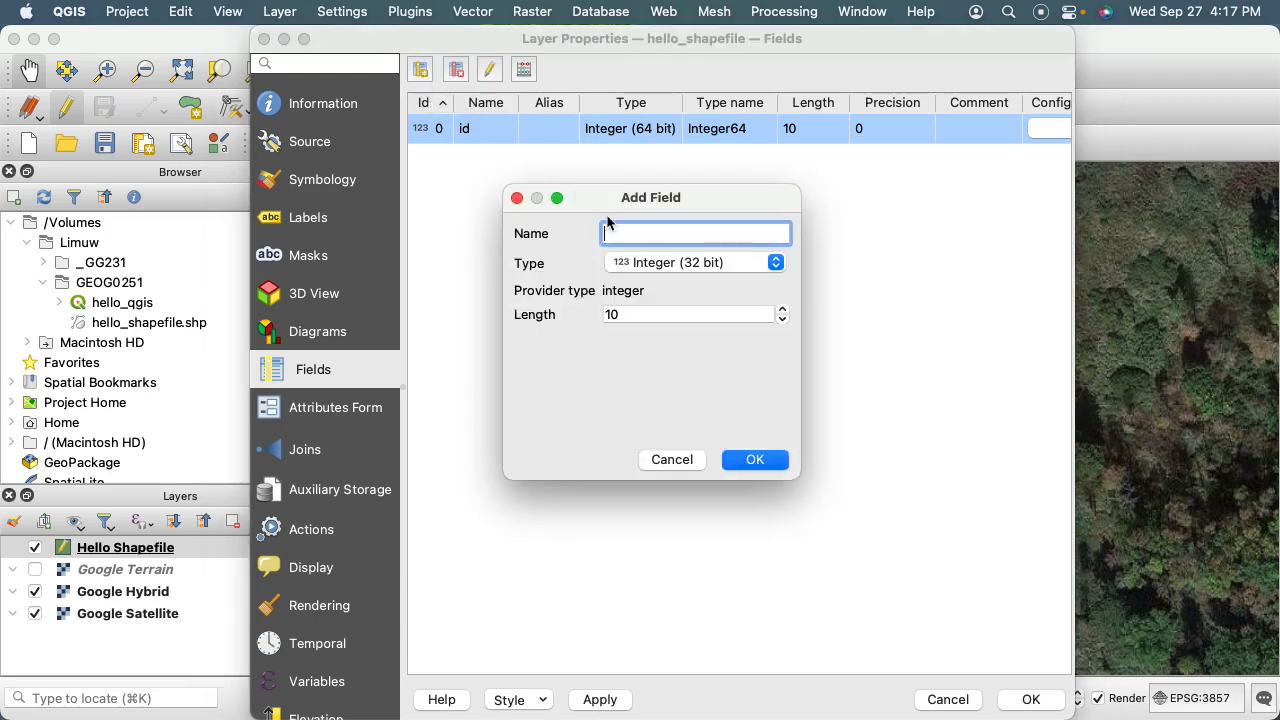
pyautogui.write('Name')
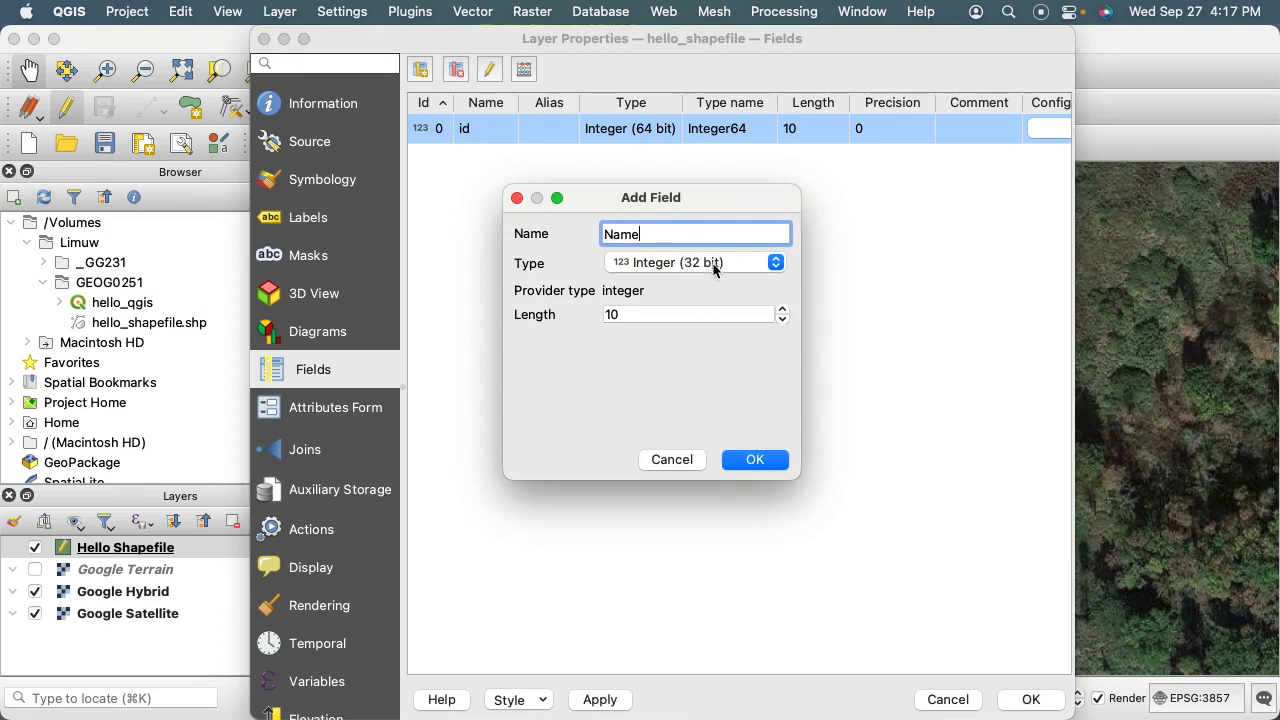
pyautogui.click(776, 262)
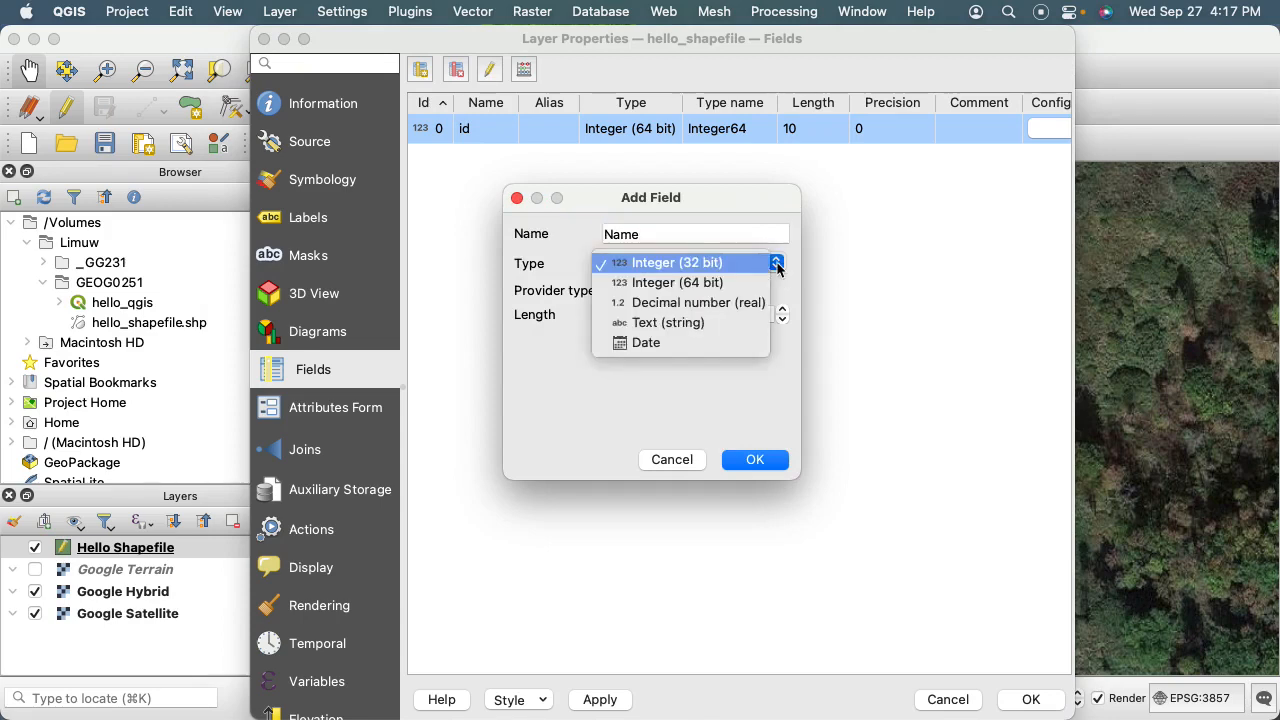
pyautogui.click(668, 322)
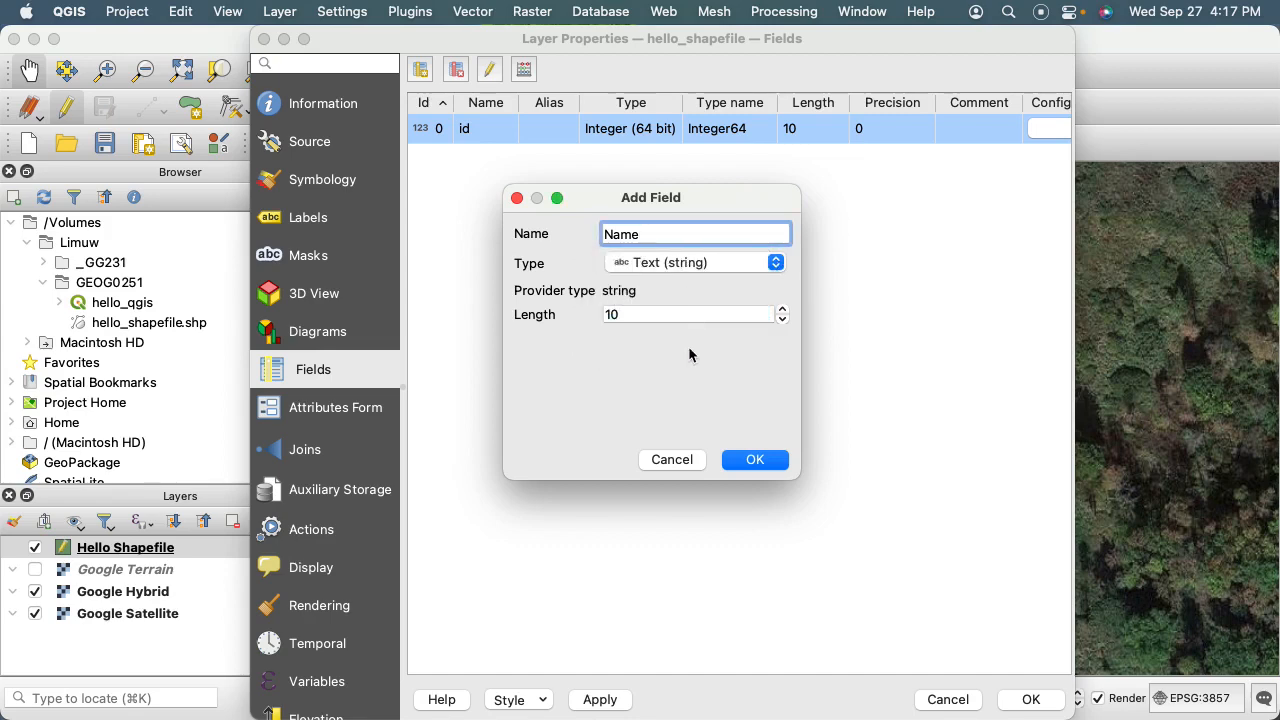
pyautogui.moveTo(708, 360)
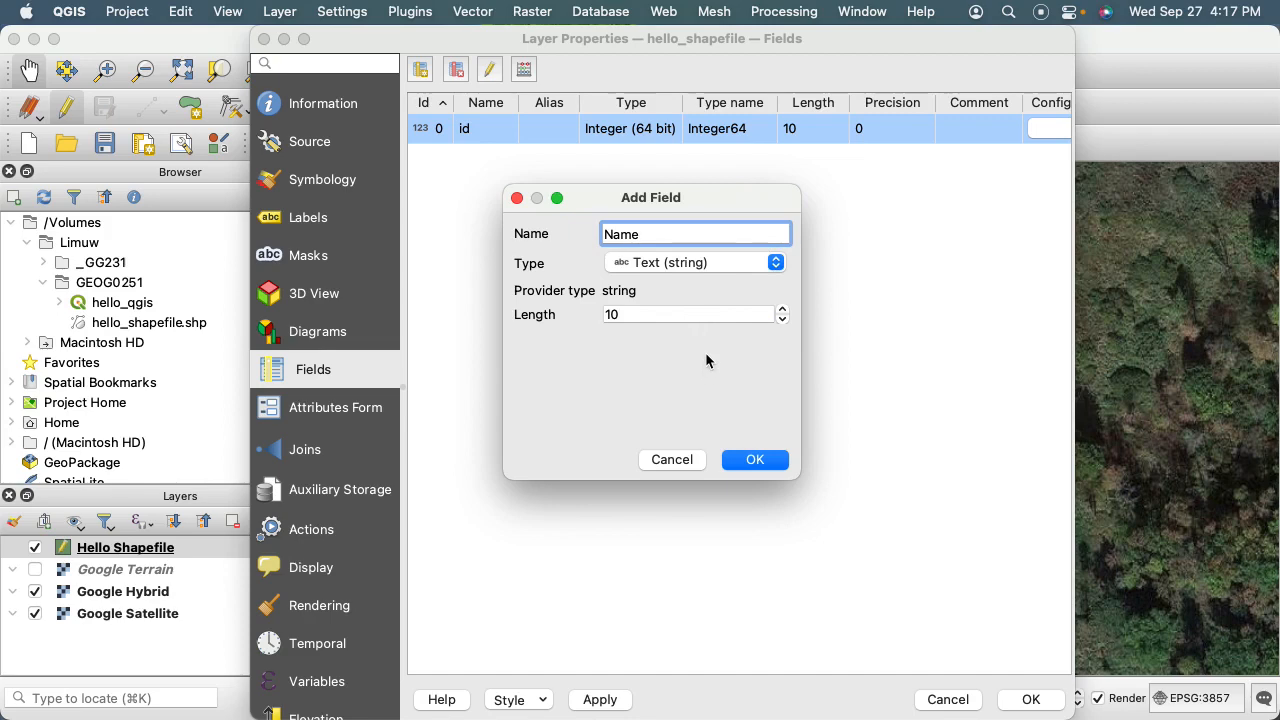
pyautogui.click(688, 314)
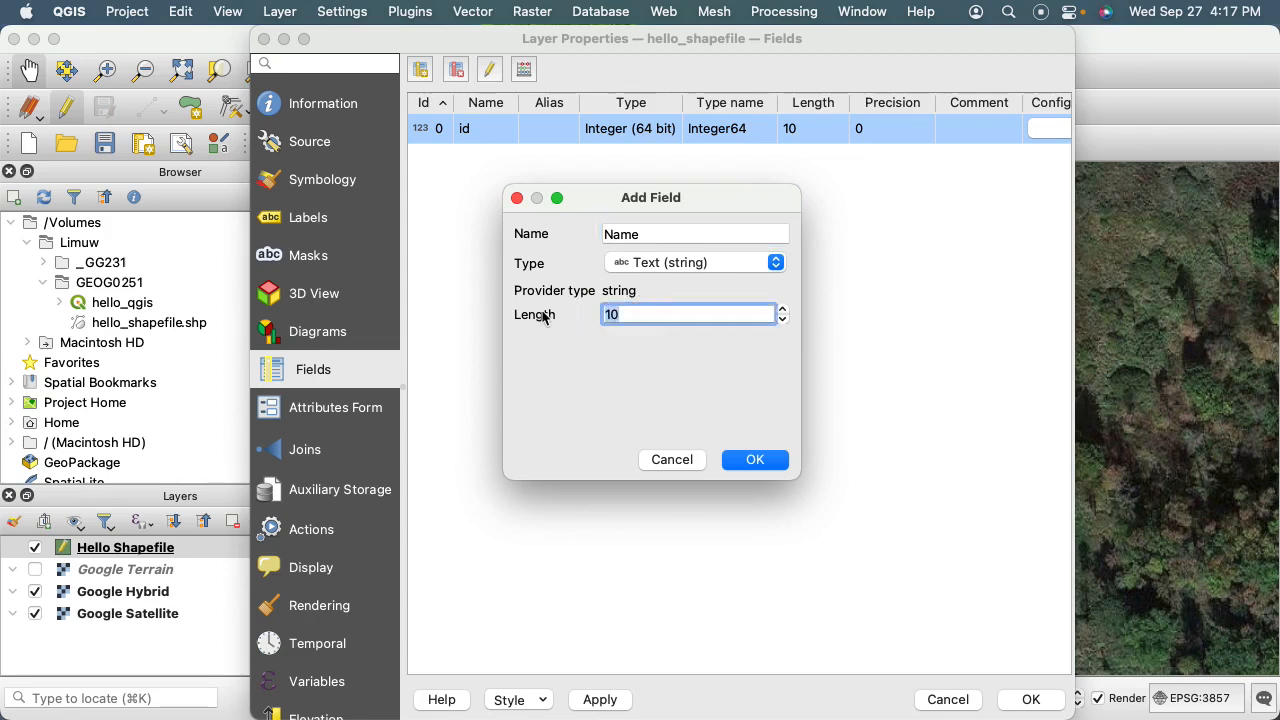
pyautogui.write('100')
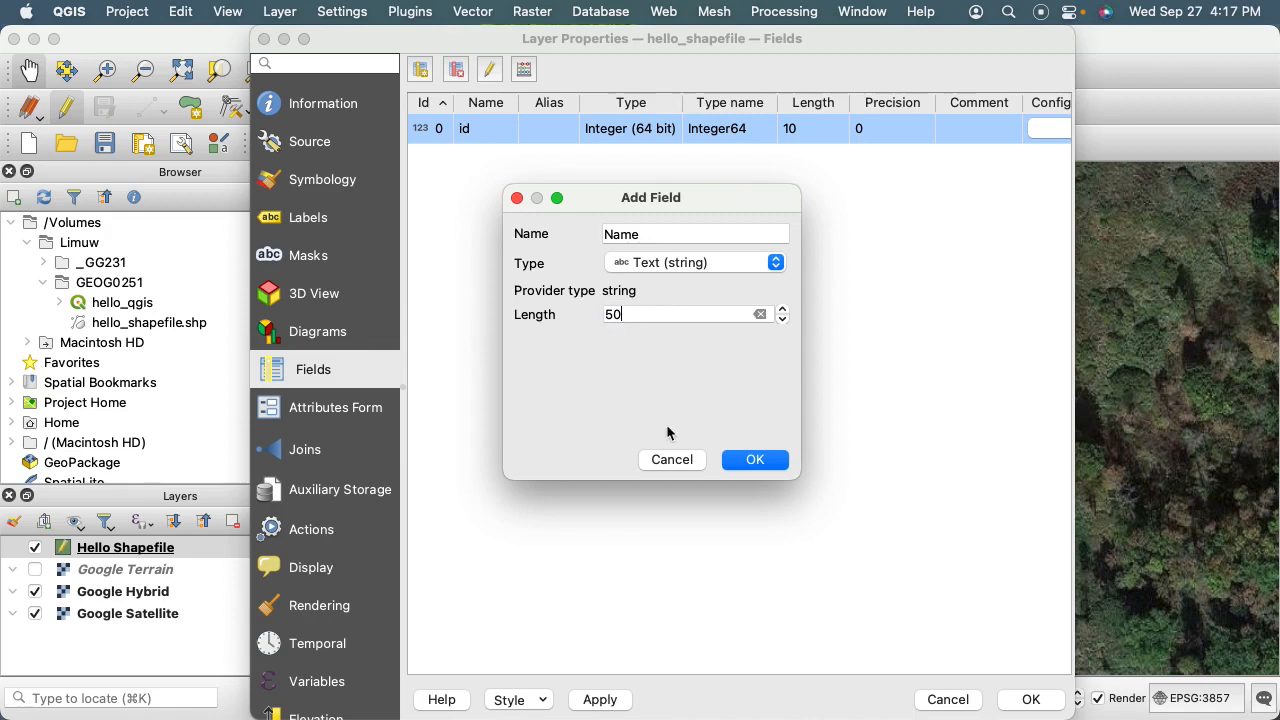
pyautogui.moveTo(630, 330)
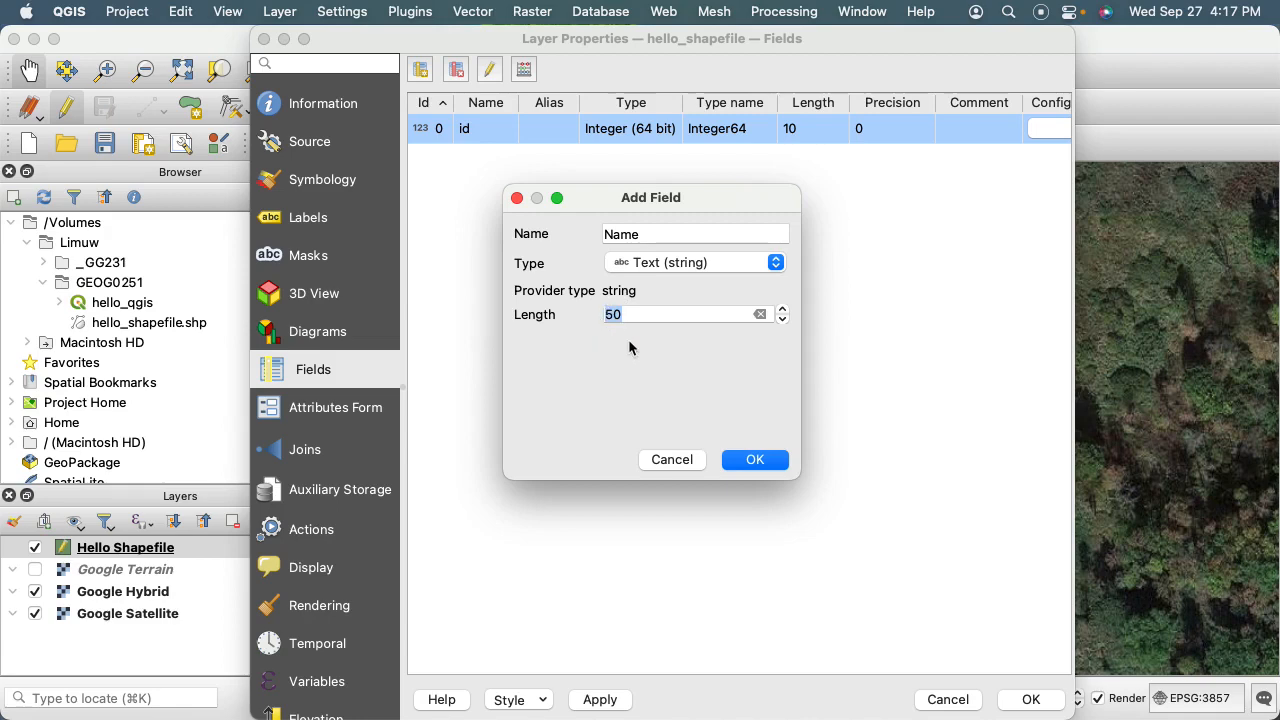
pyautogui.moveTo(660, 340)
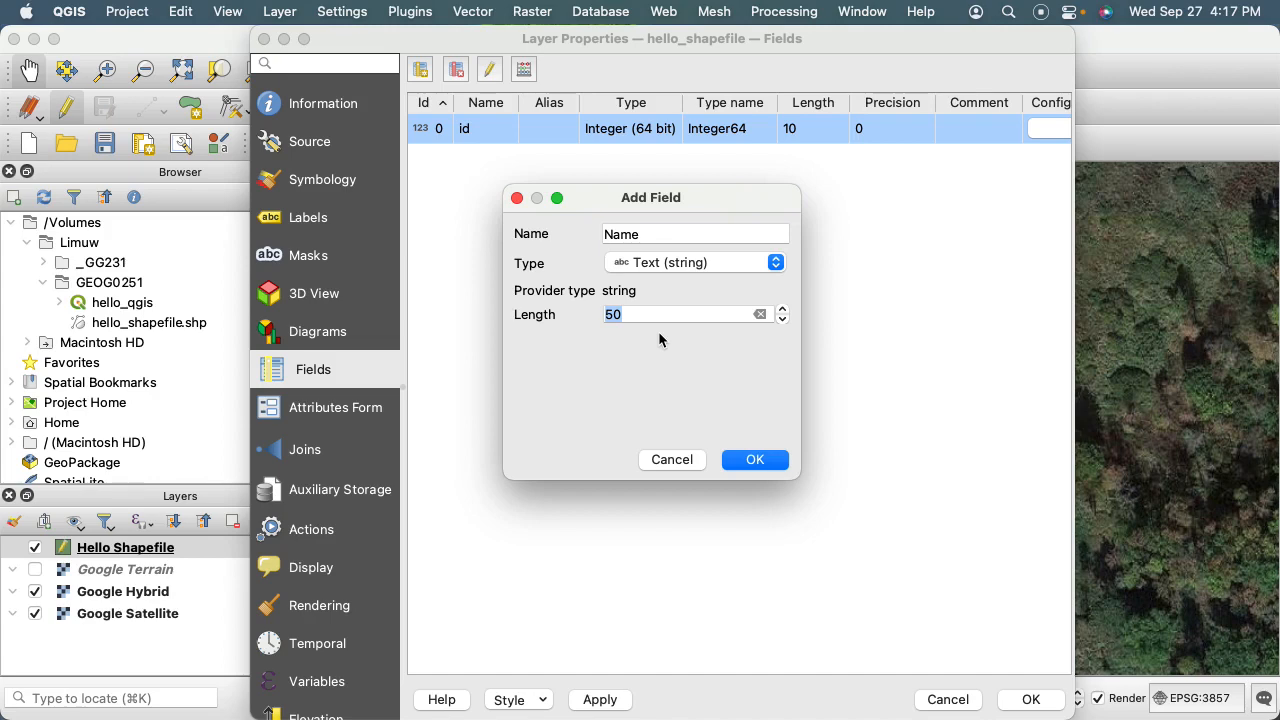
pyautogui.moveTo(678, 250)
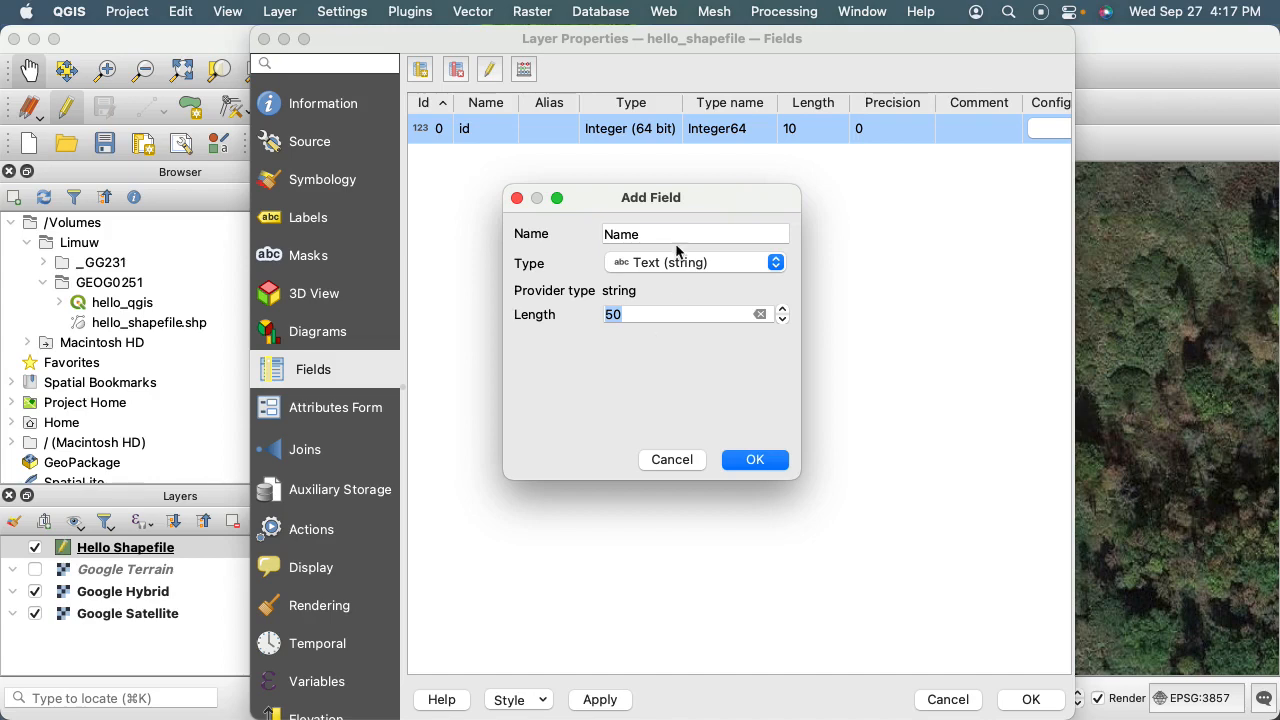
pyautogui.moveTo(670, 340)
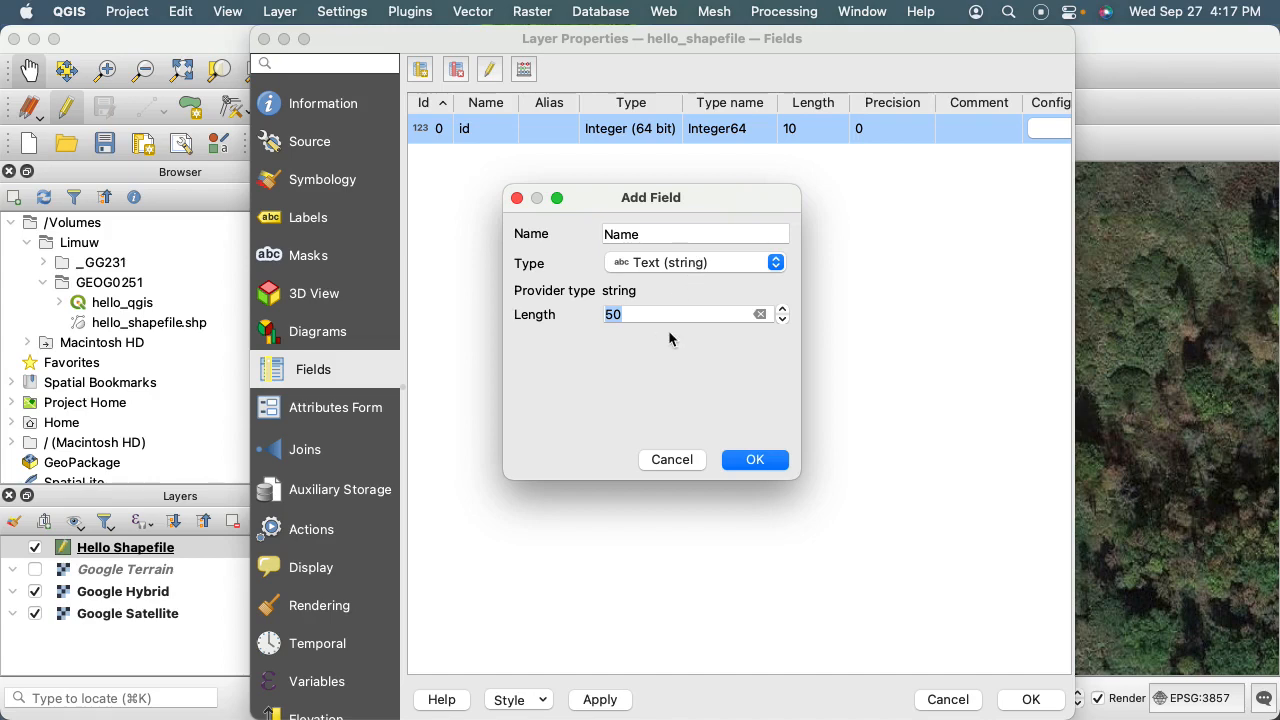
pyautogui.write('100')
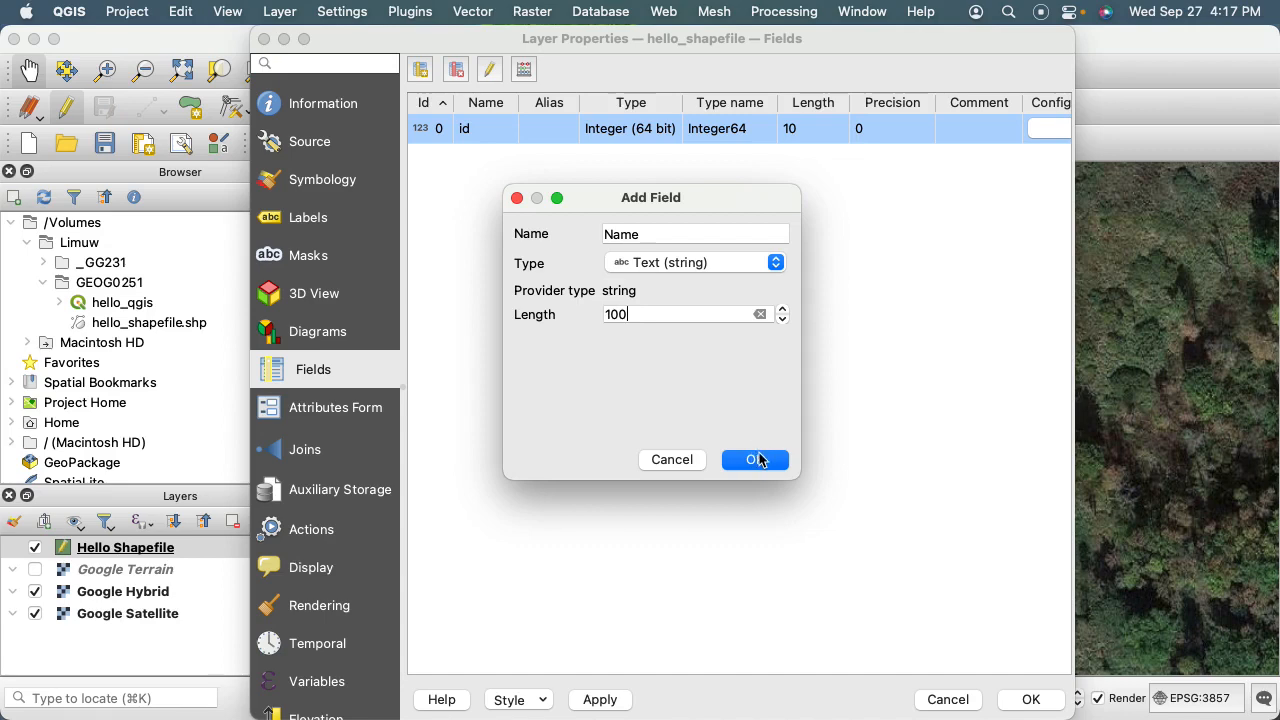
pyautogui.moveTo(658, 360)
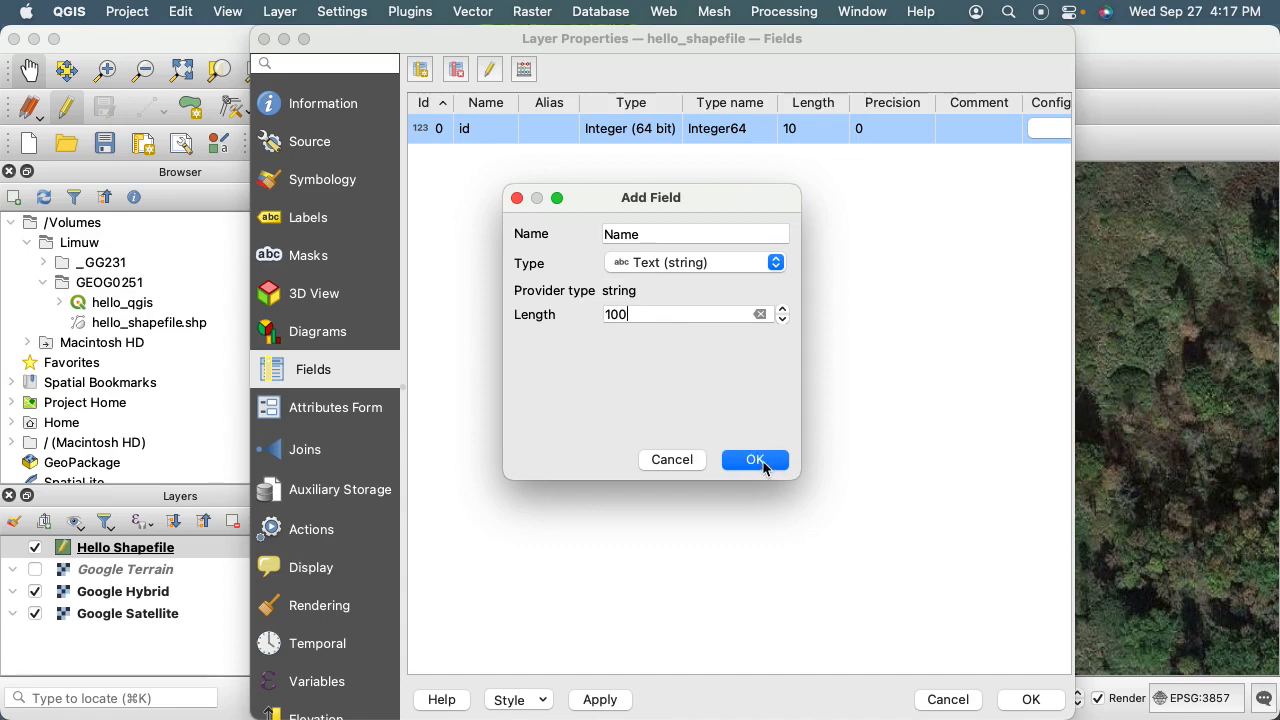
# - Confirm the Name field so it is listed after id as text of length 100
pyautogui.click(756, 460)
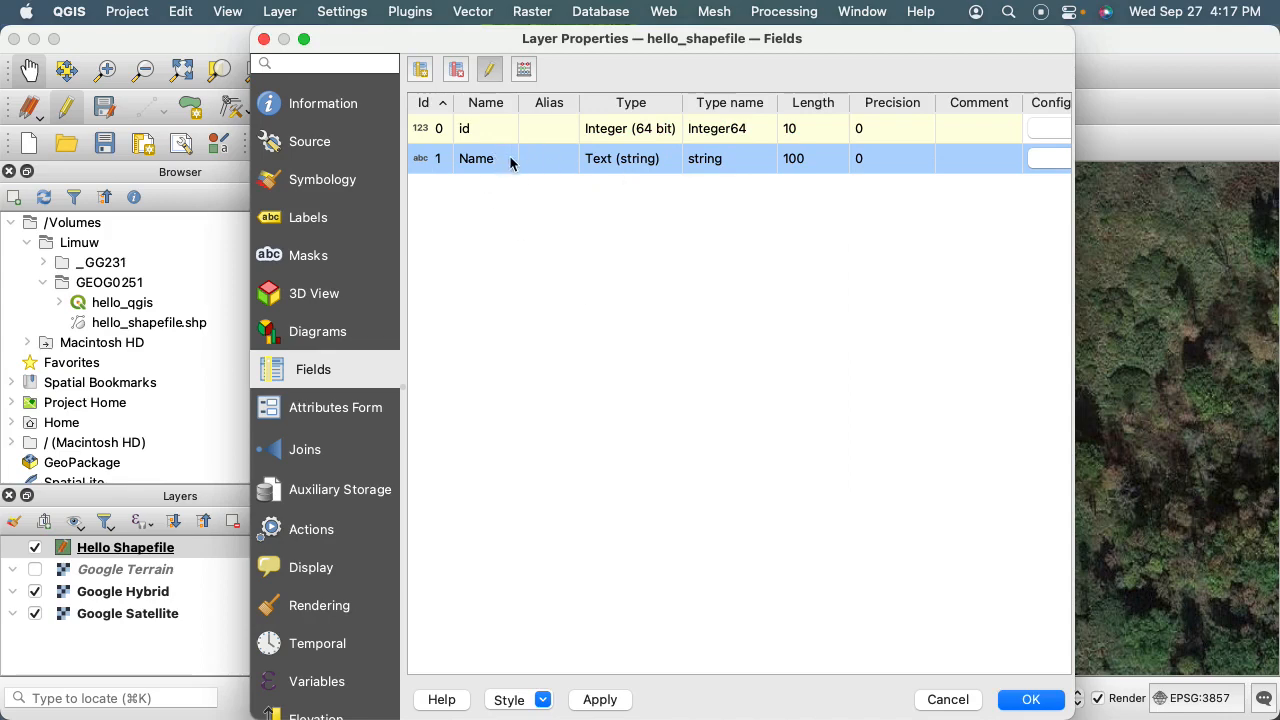
pyautogui.moveTo(452, 196)
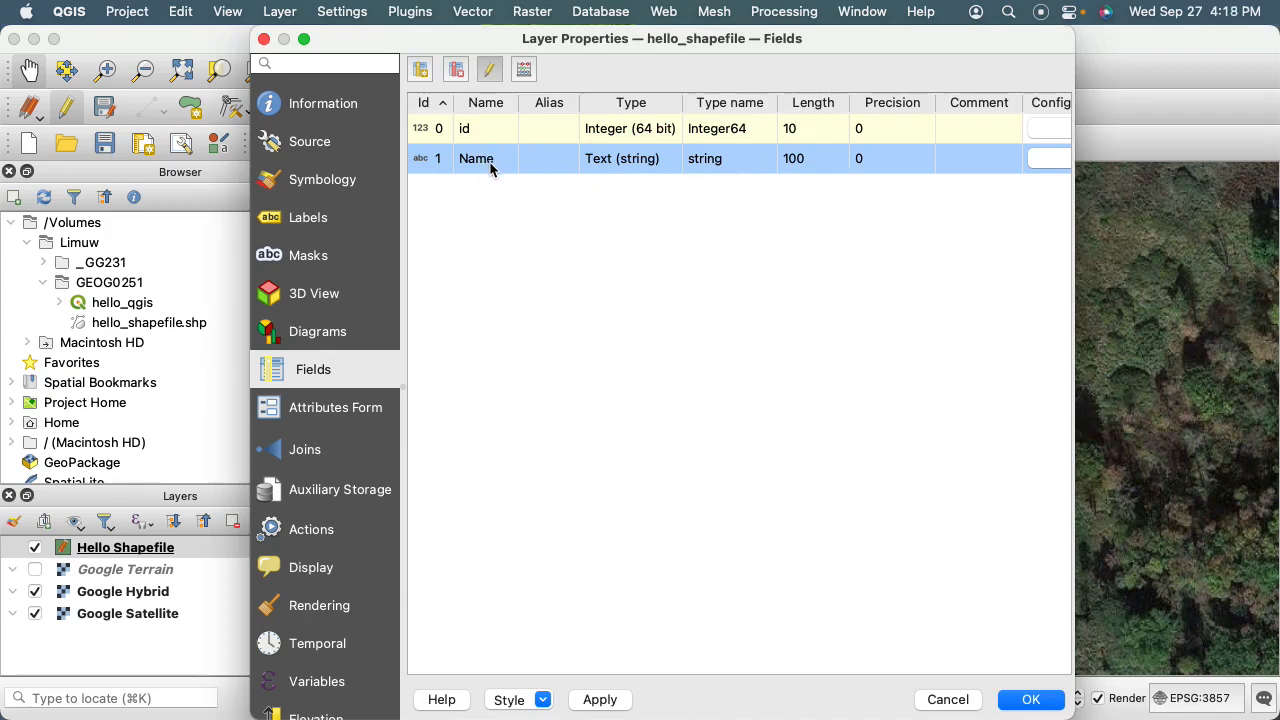
pyautogui.moveTo(464, 198)
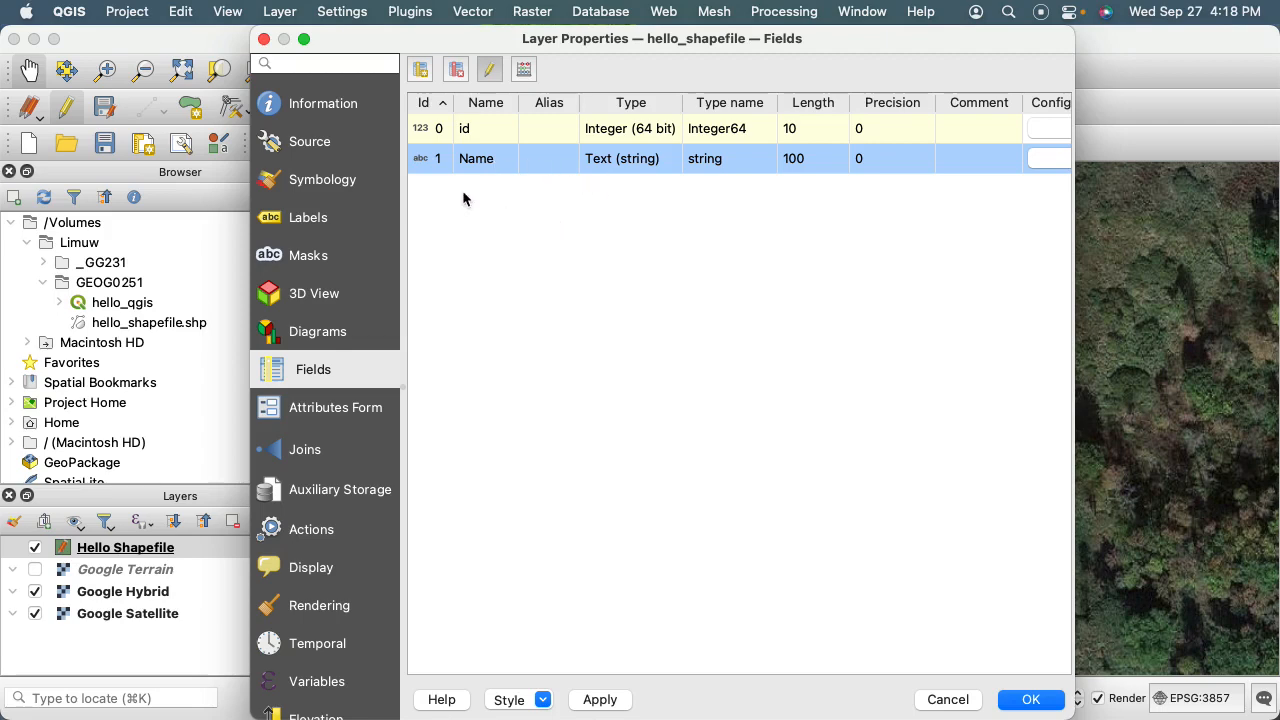
pyautogui.moveTo(440, 164)
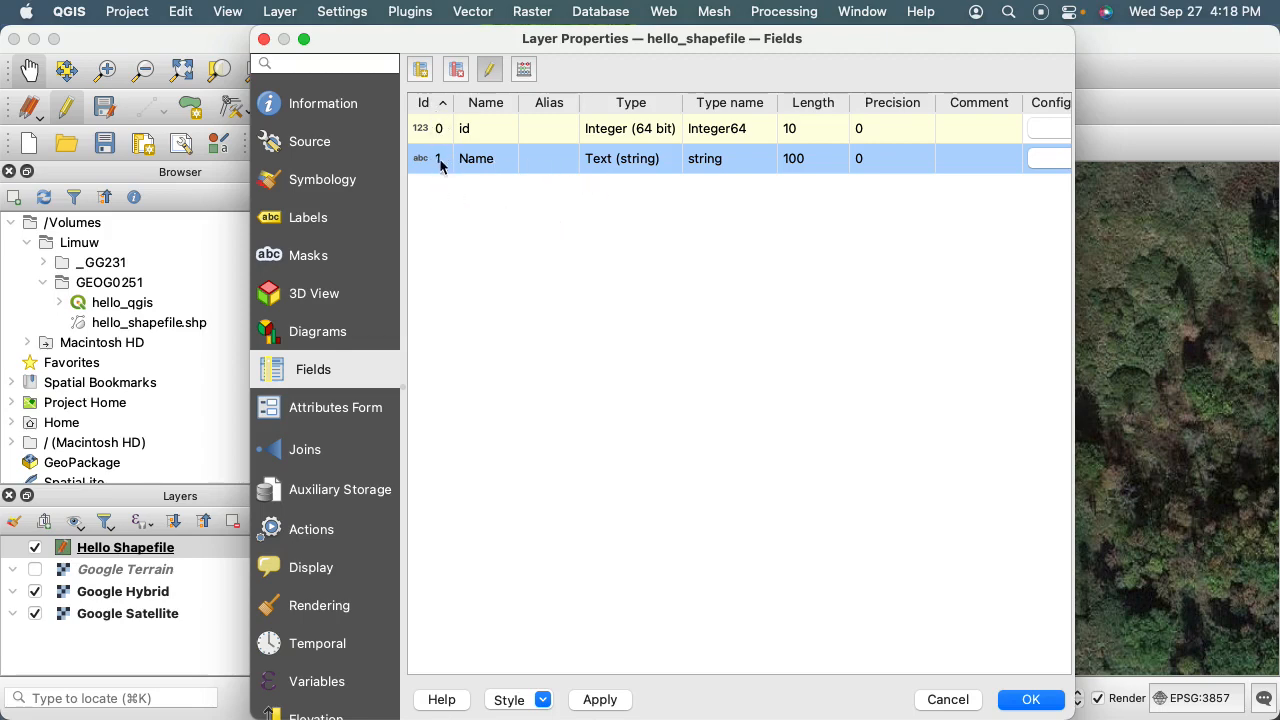
pyautogui.moveTo(564, 172)
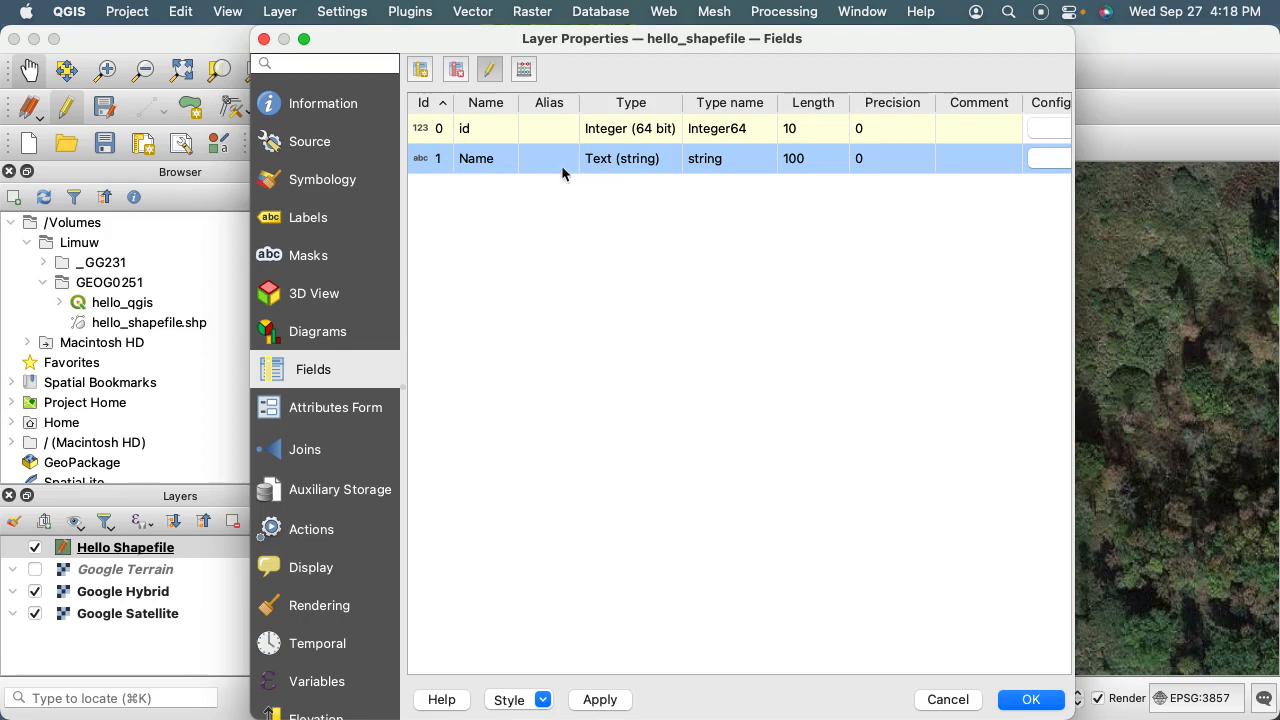
pyautogui.moveTo(440, 150)
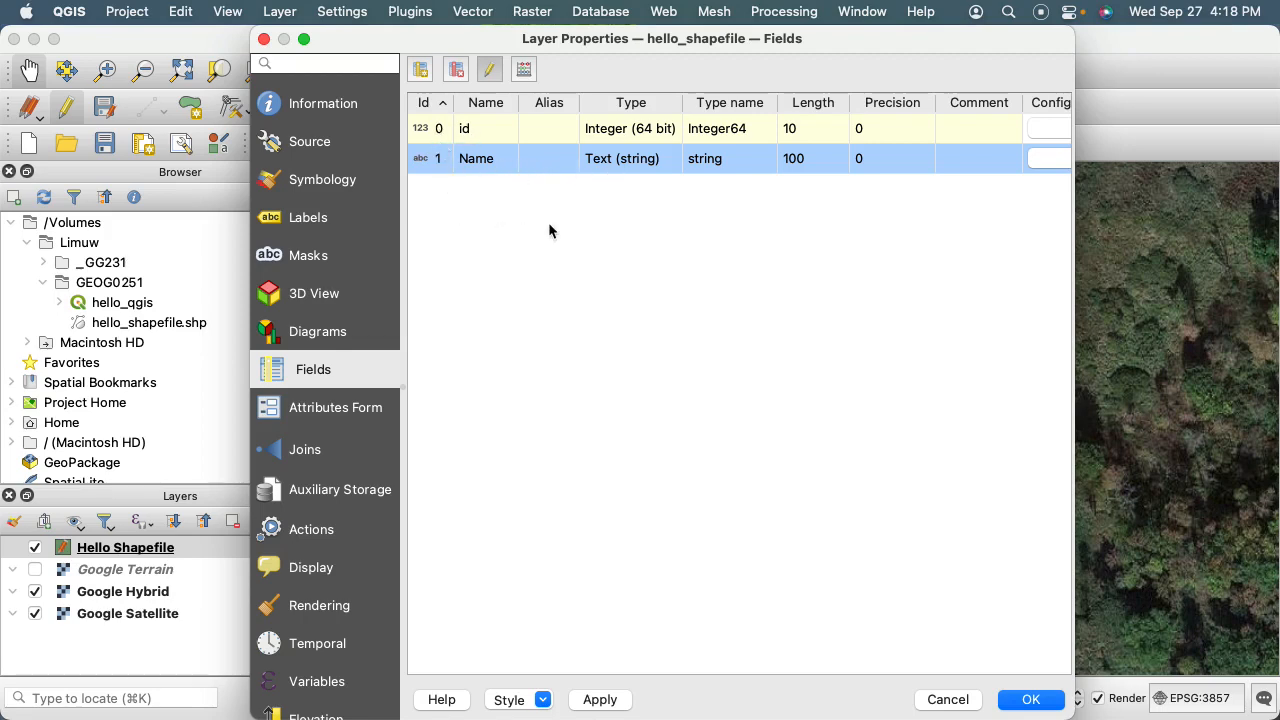
pyautogui.moveTo(504, 152)
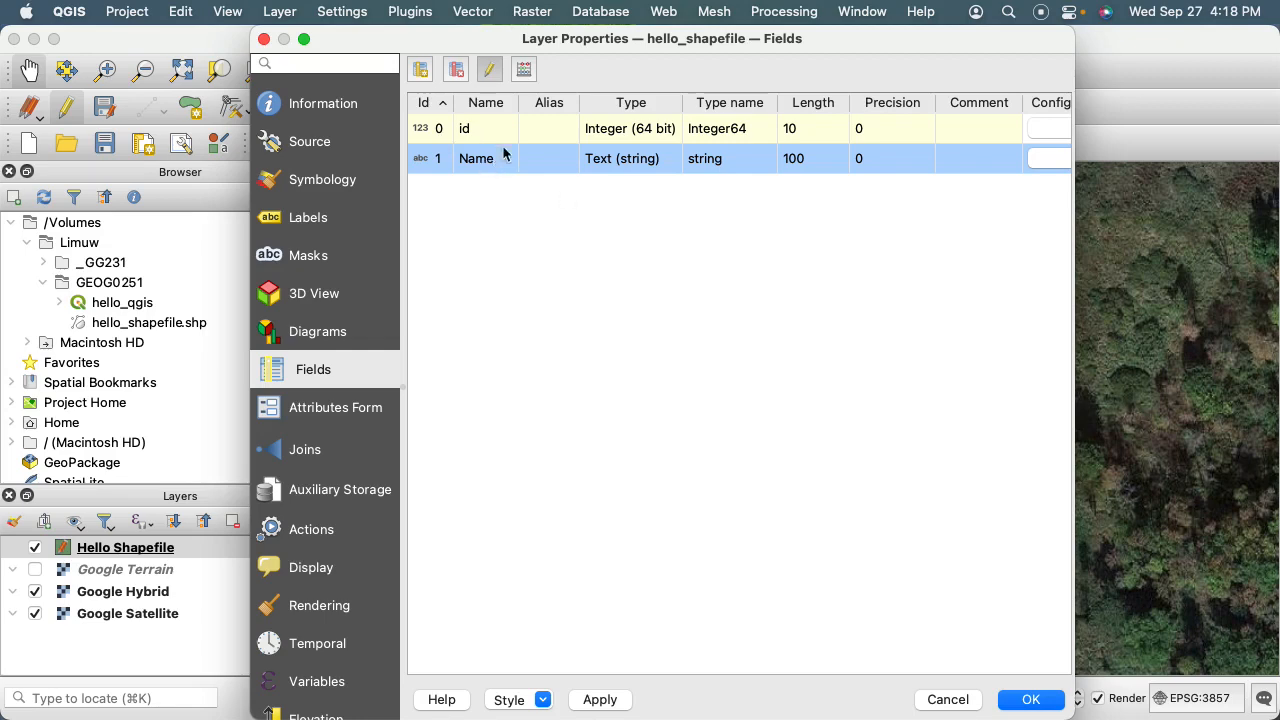
pyautogui.moveTo(492, 168)
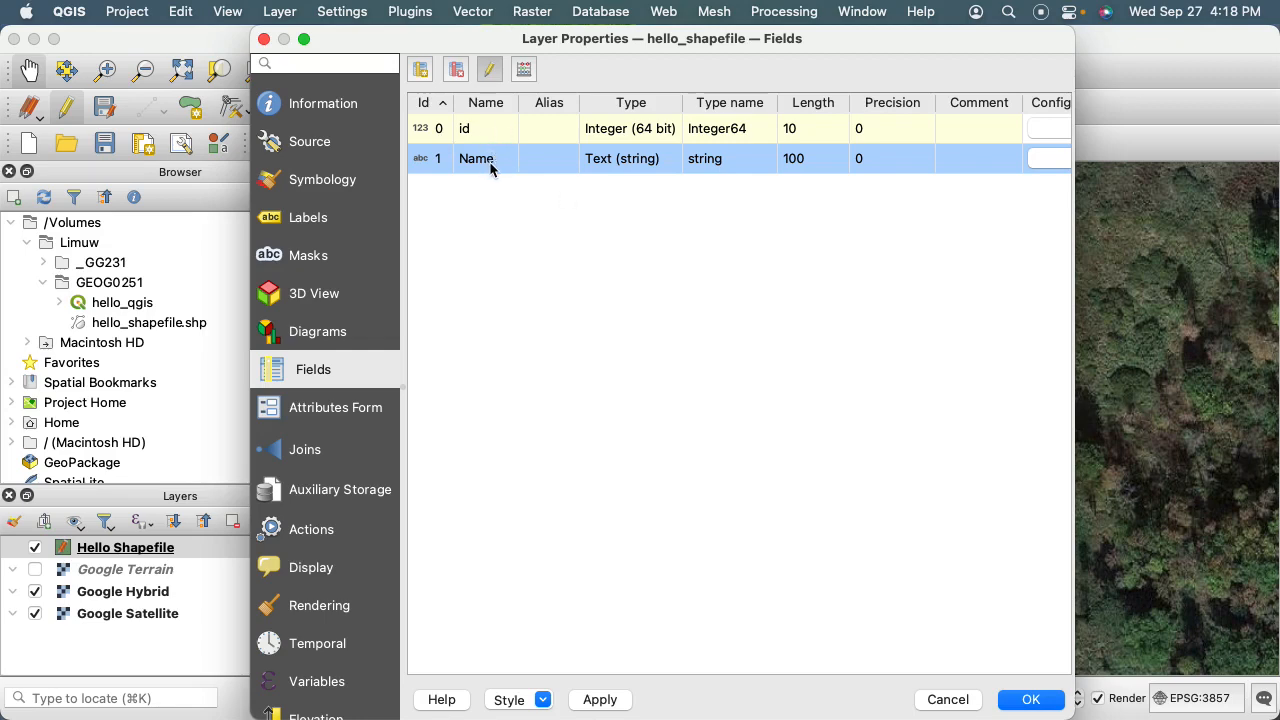
pyautogui.moveTo(610, 168)
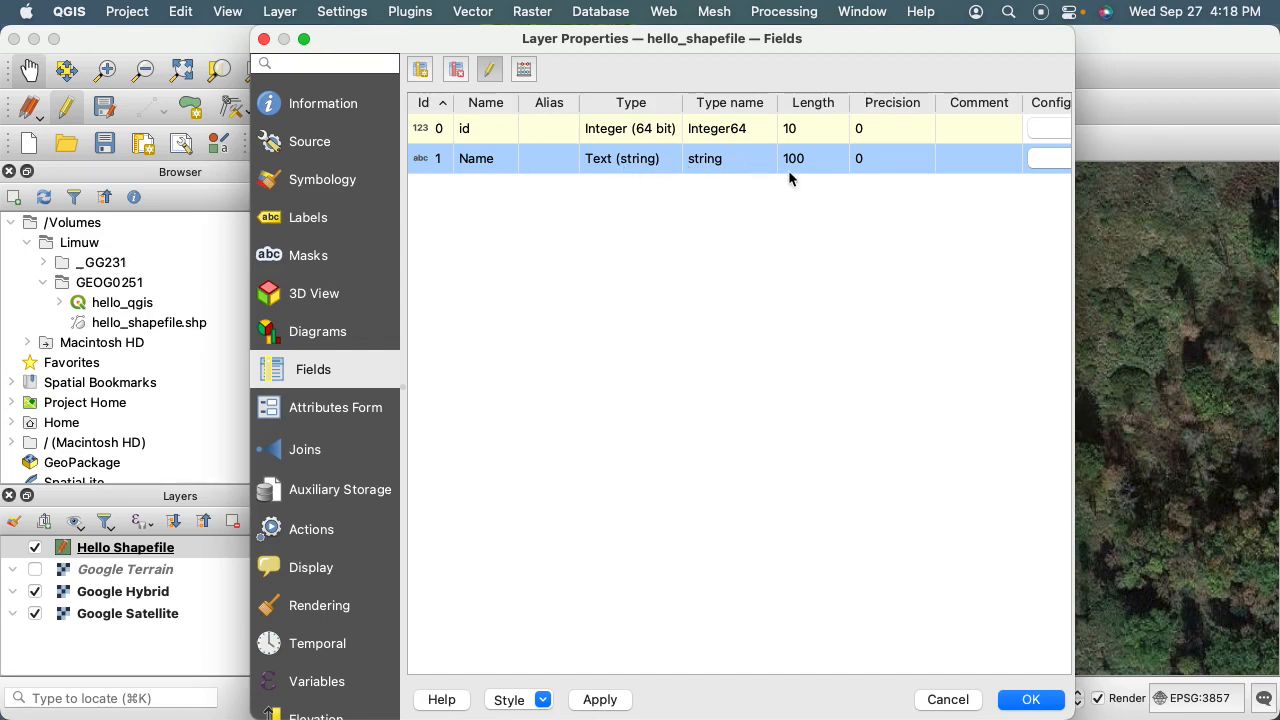
pyautogui.moveTo(1030, 668)
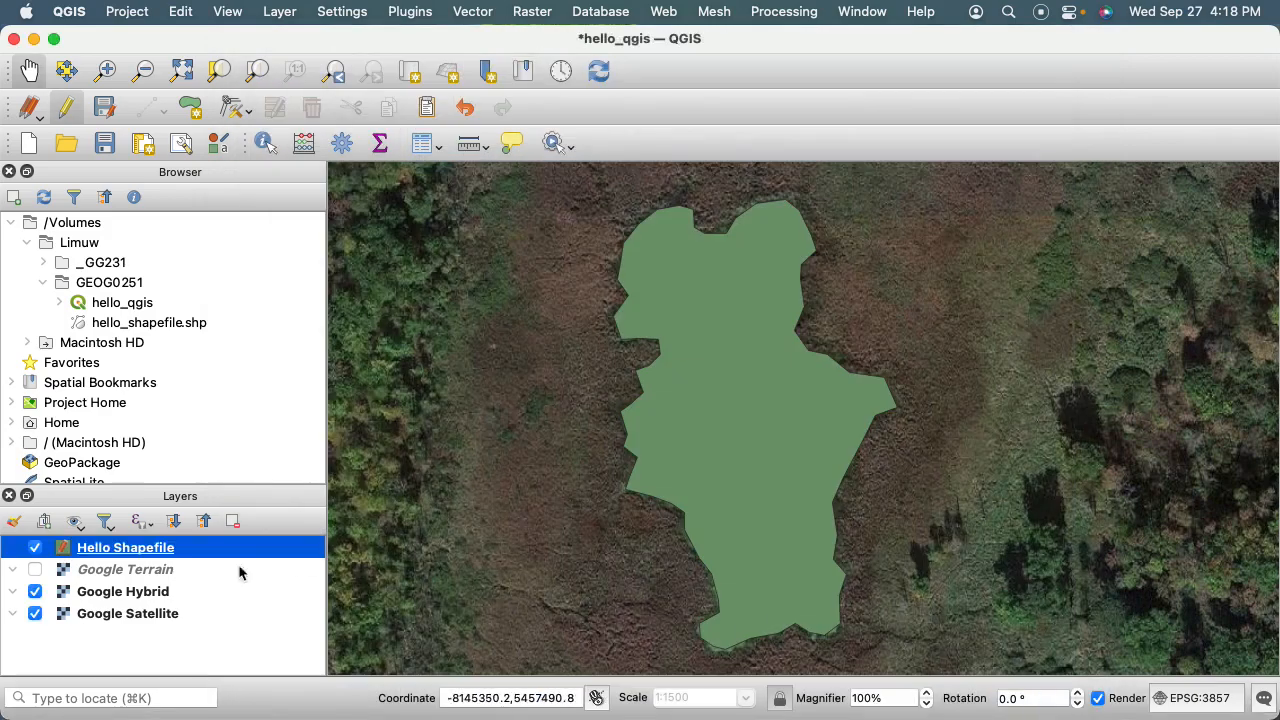
pyautogui.moveTo(70, 130)
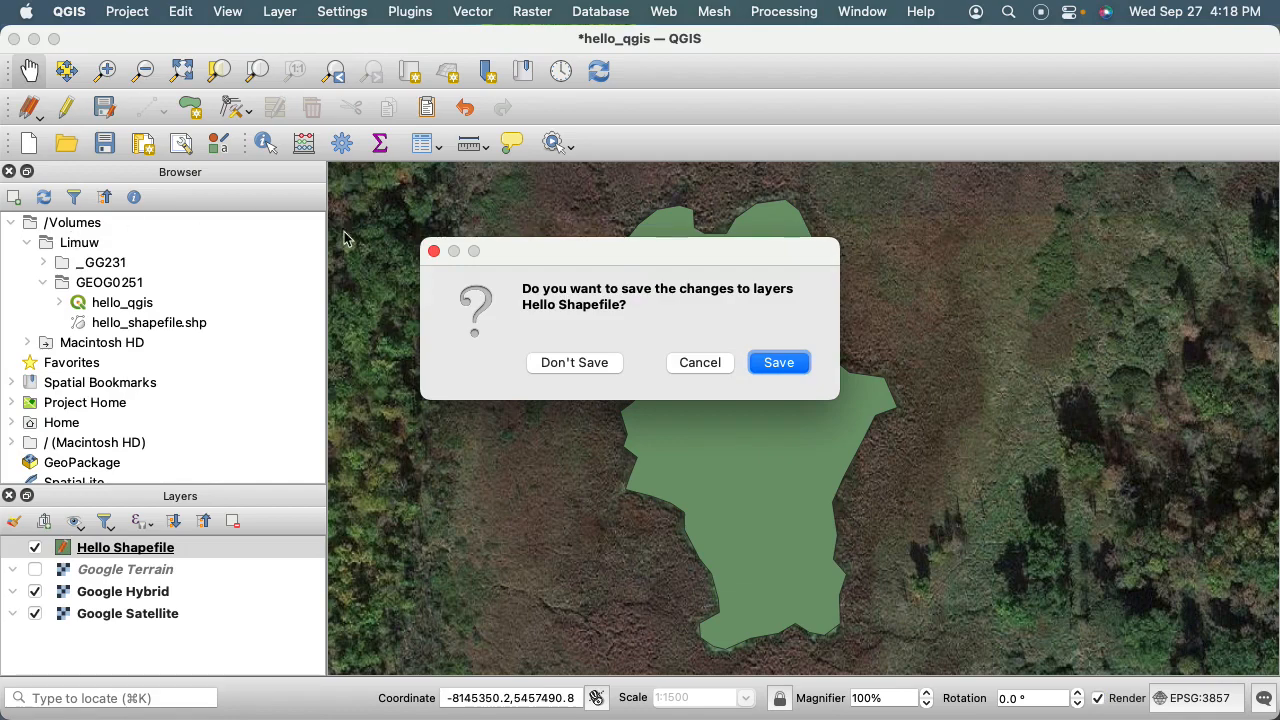
pyautogui.moveTo(714, 368)
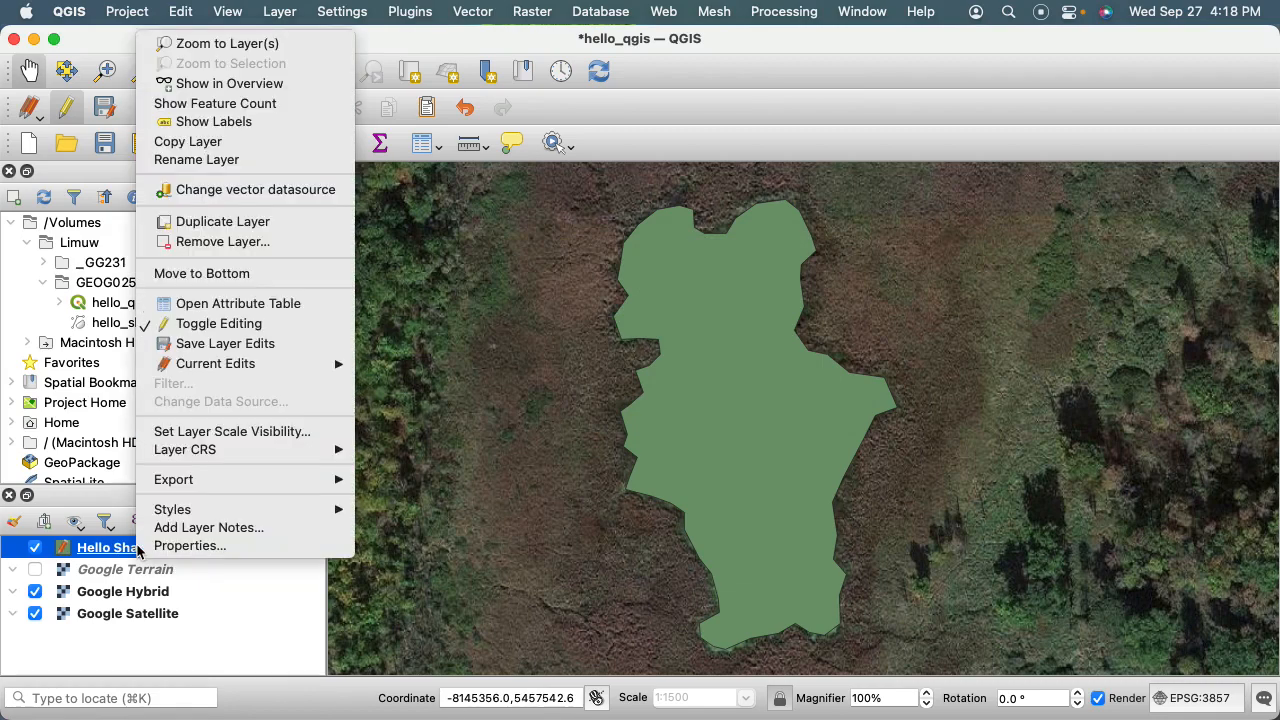
# - Save the pending Name field change to the layer, ending structure editing
pyautogui.click(190, 544)
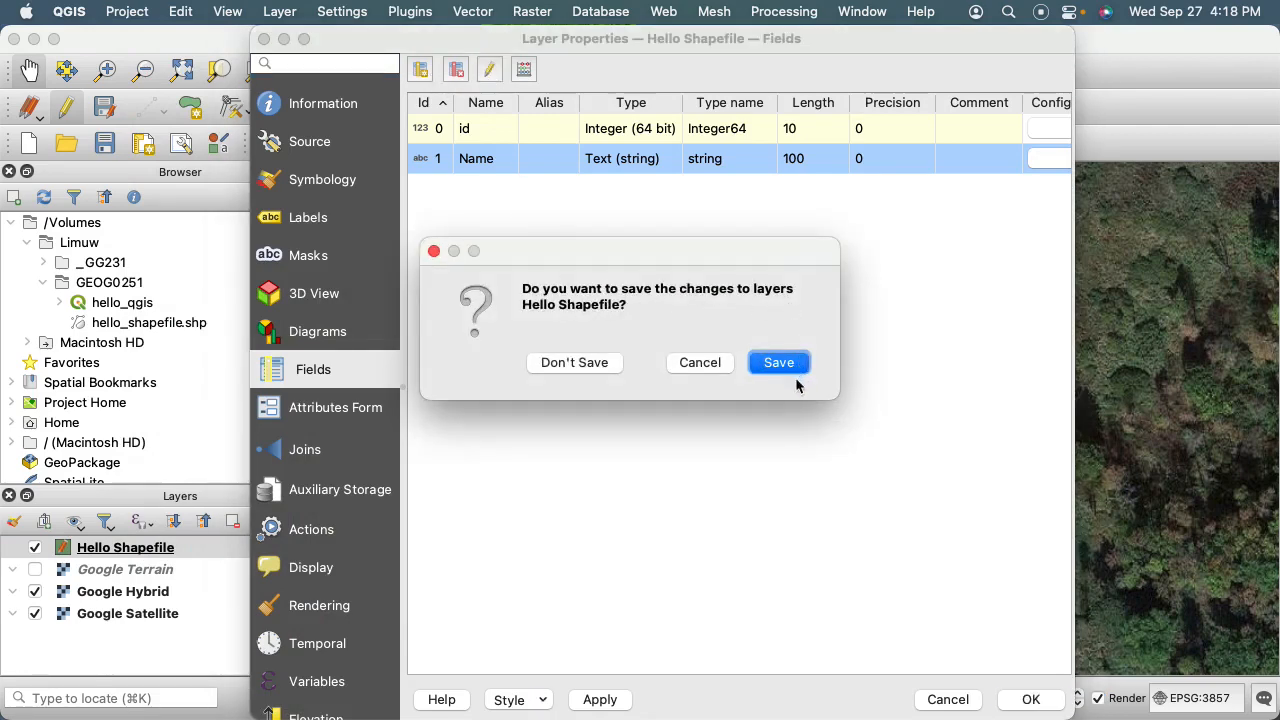
pyautogui.click(780, 362)
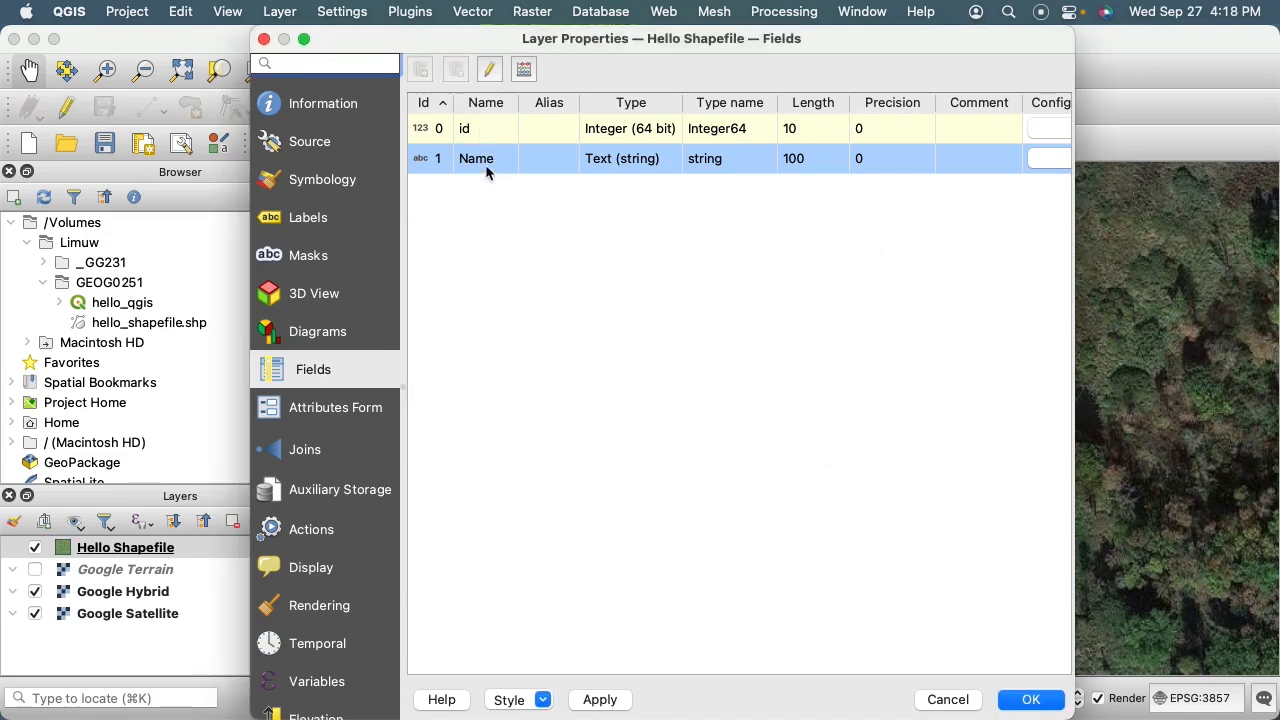
pyautogui.moveTo(510, 184)
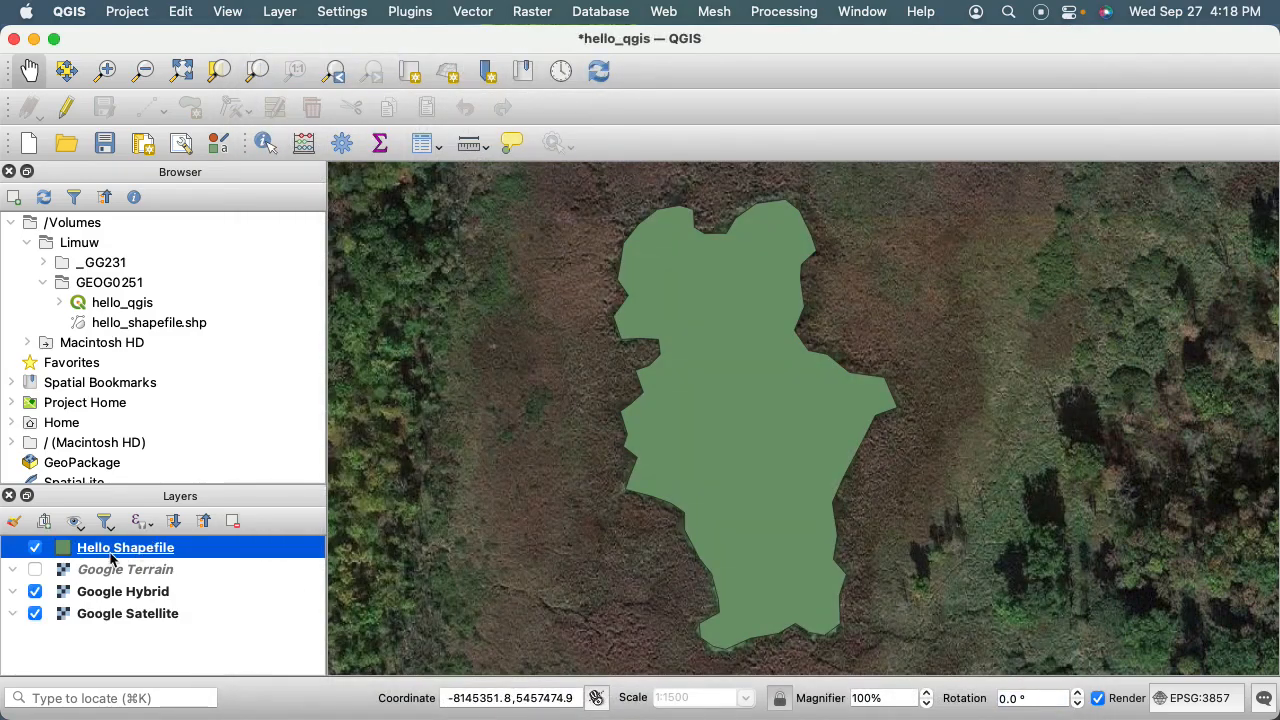
pyautogui.moveTo(124, 548)
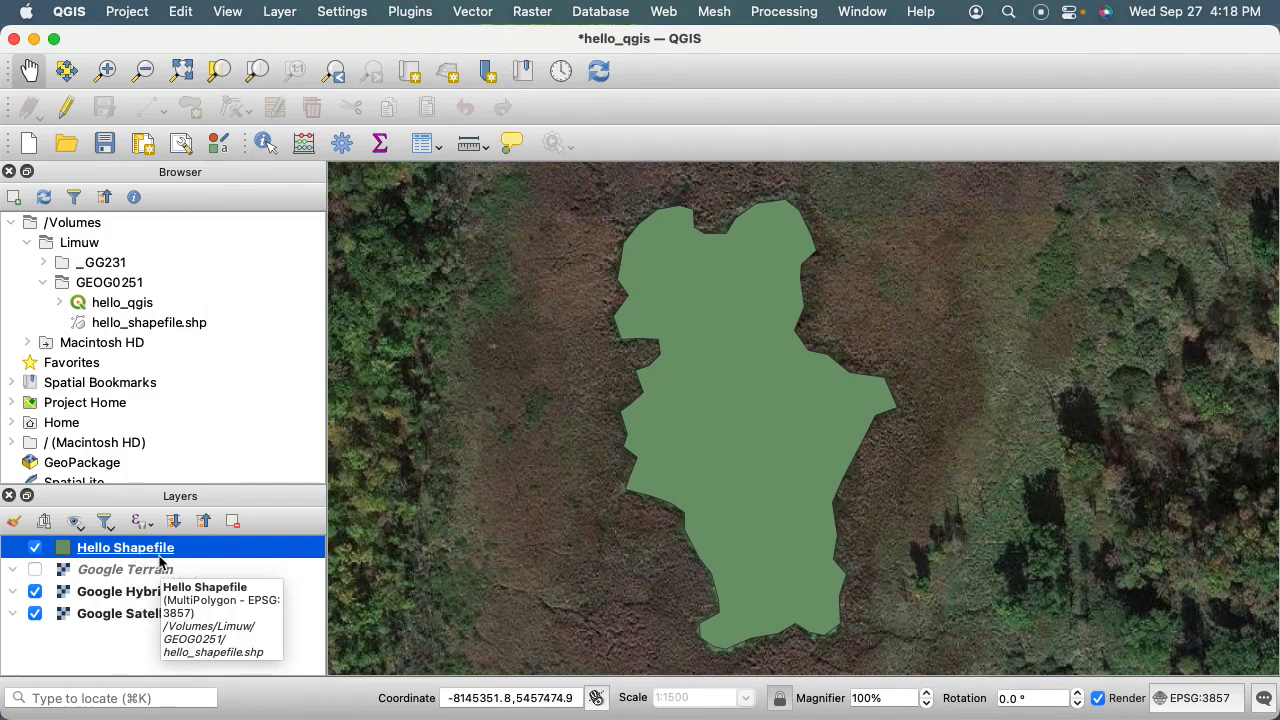
# - Enter 'Hello Pond' as the feature's Name in the attribute table and commit the edit
pyautogui.rightClick(124, 548)
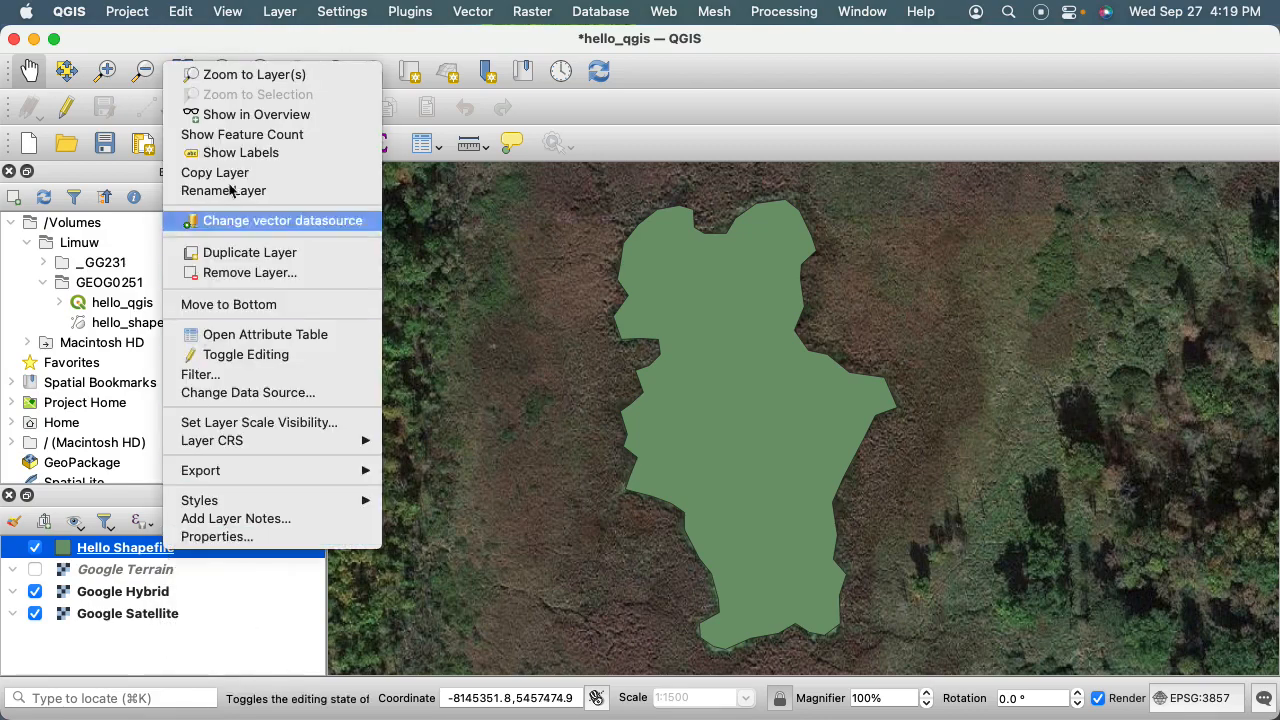
pyautogui.moveTo(264, 334)
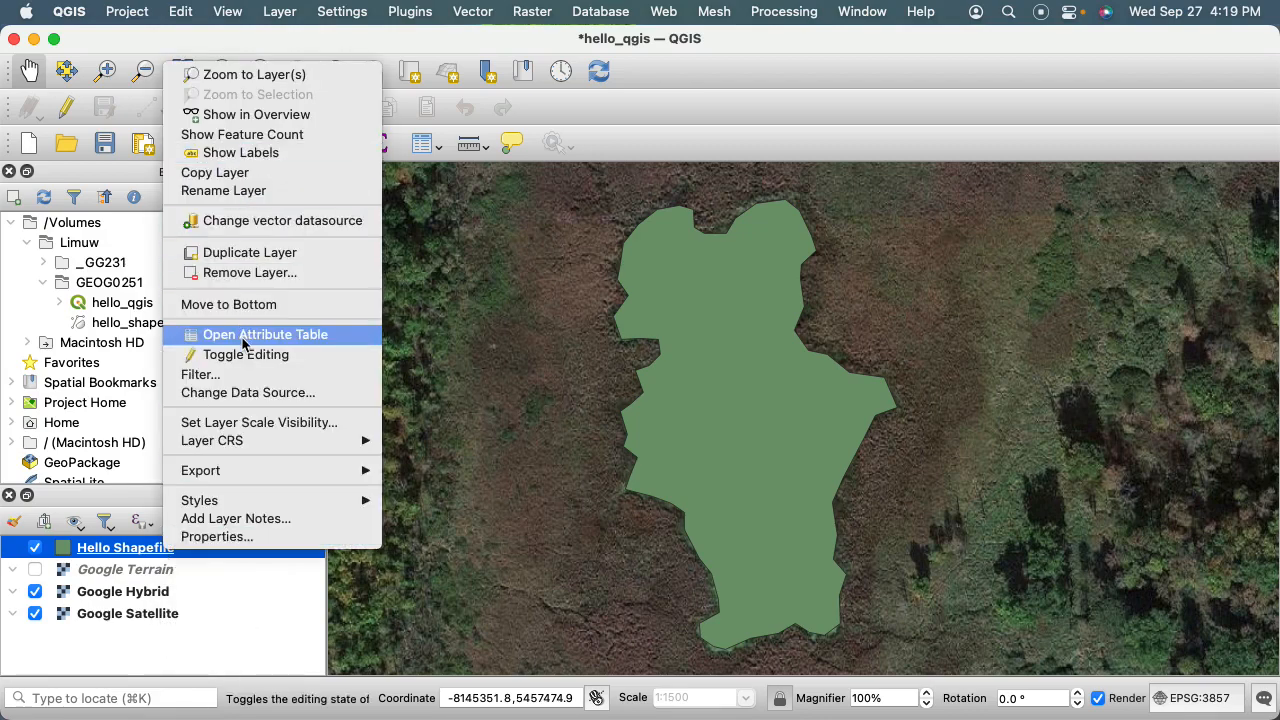
pyautogui.click(264, 334)
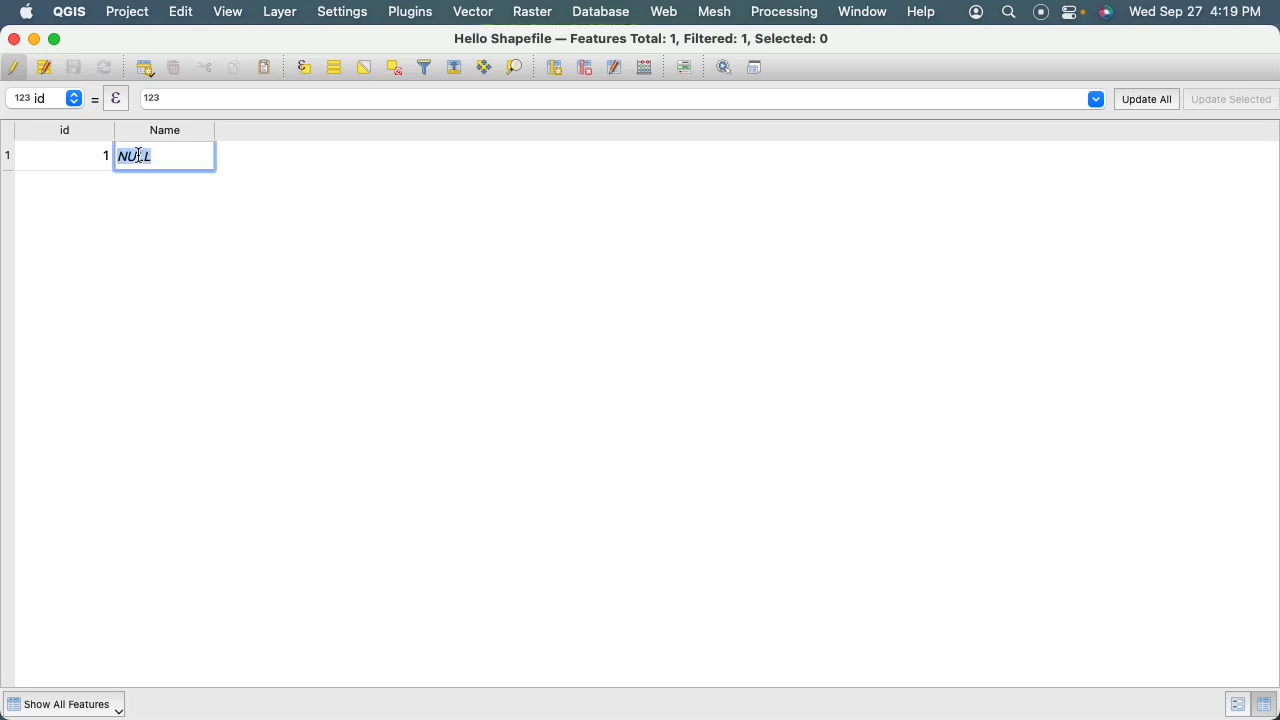
pyautogui.write('Hello')
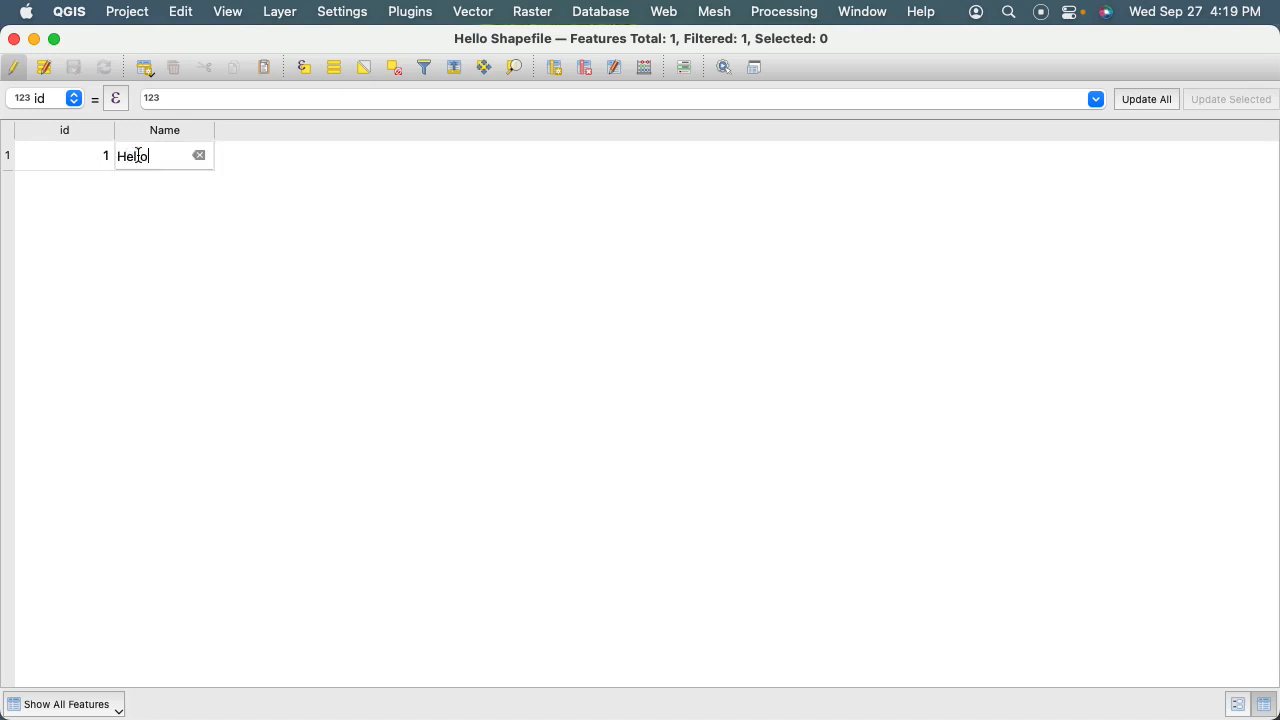
pyautogui.write('Pond')
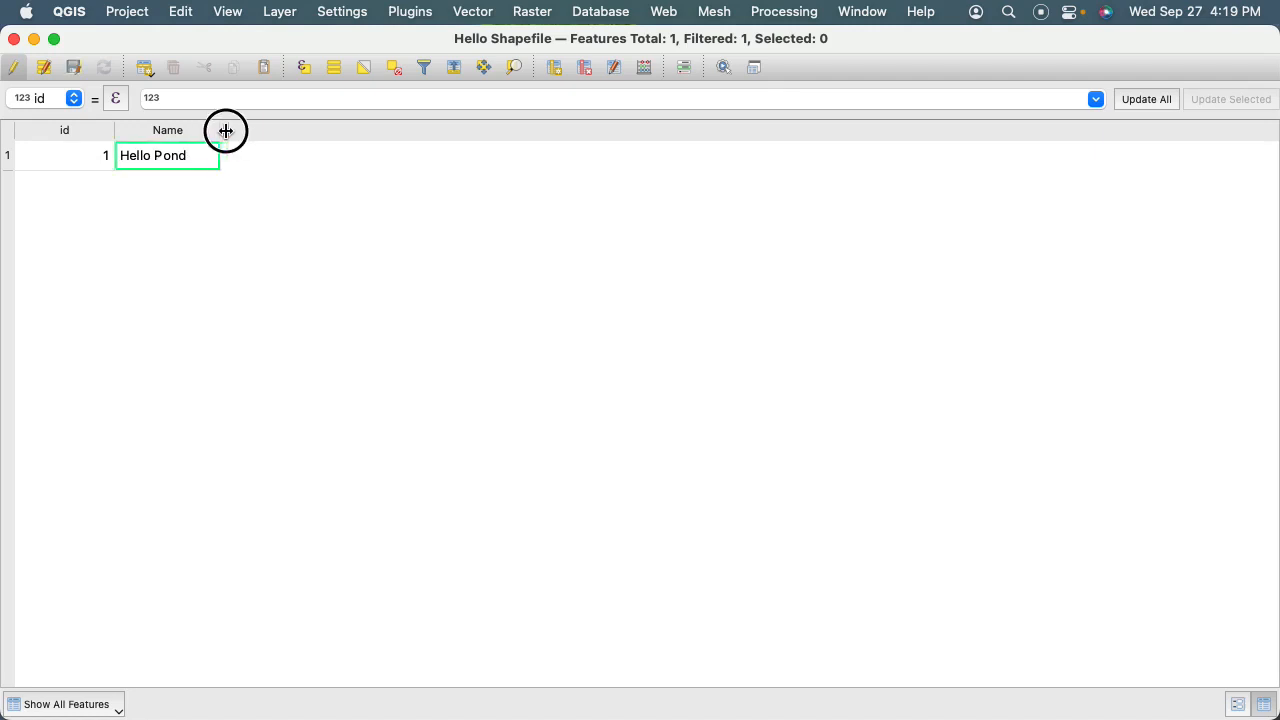
pyautogui.moveTo(224, 130); pyautogui.dragTo(352, 130)
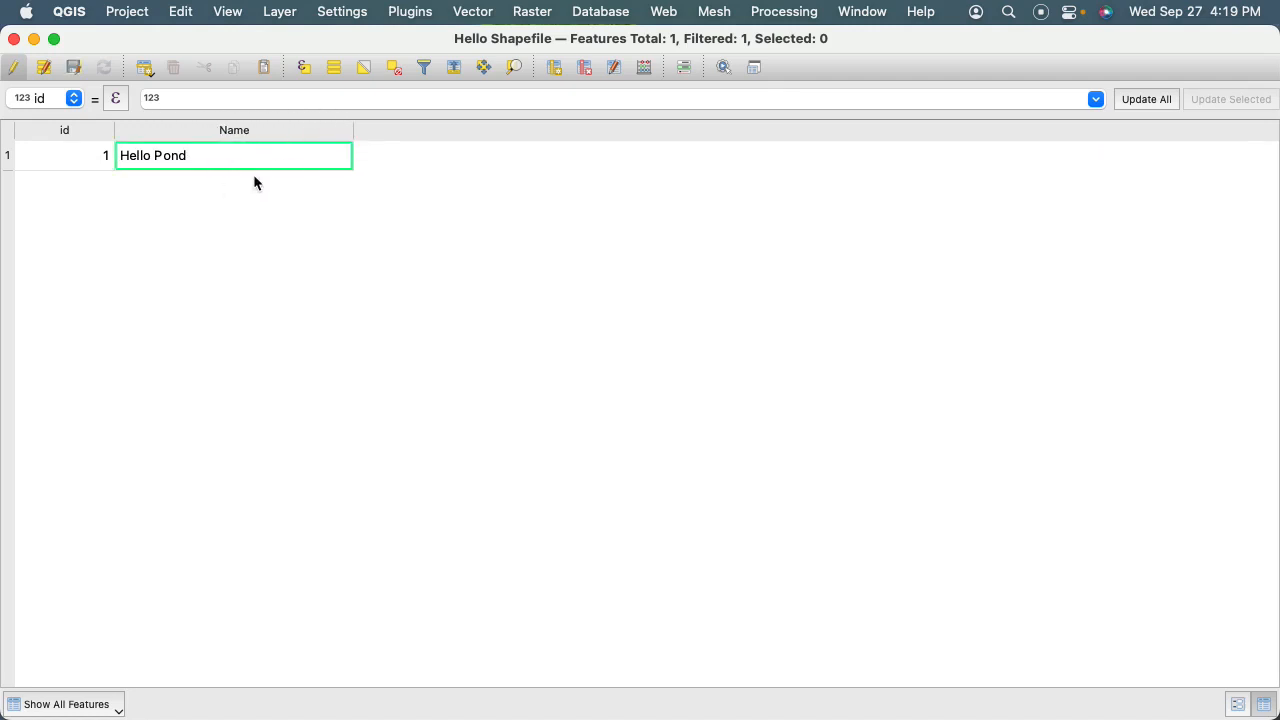
pyautogui.moveTo(228, 164)
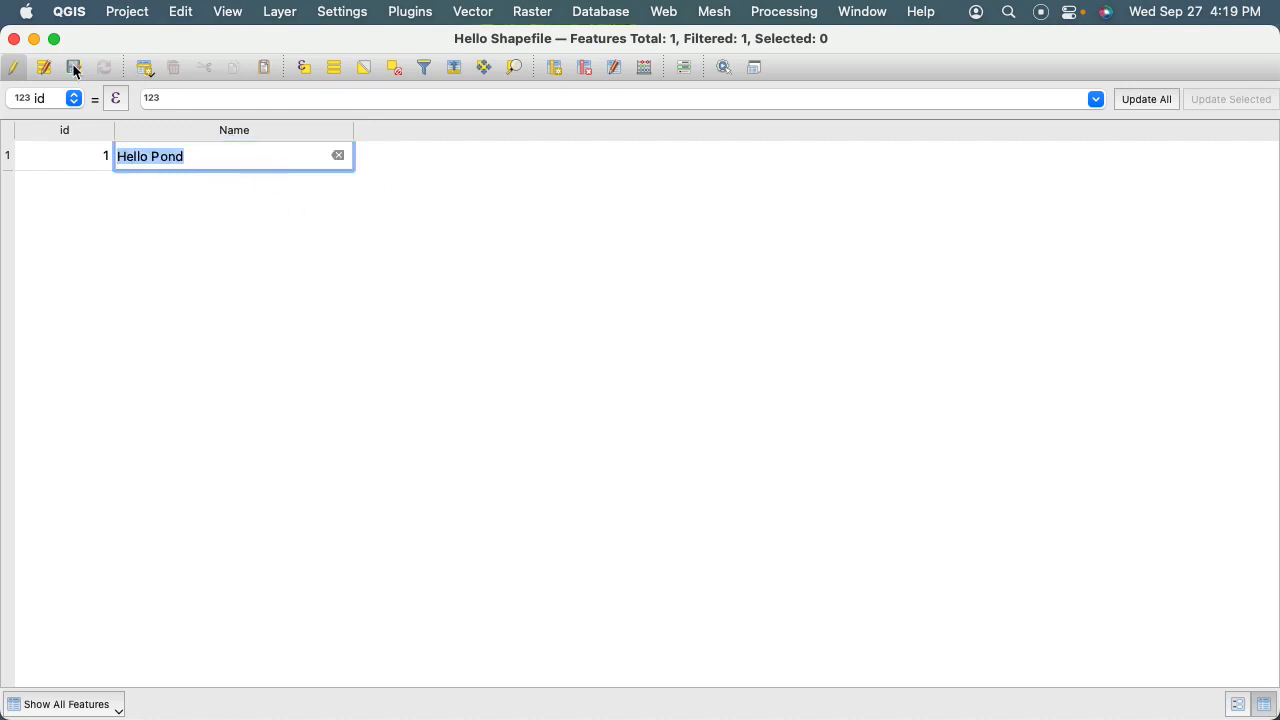
pyautogui.moveTo(74, 68)
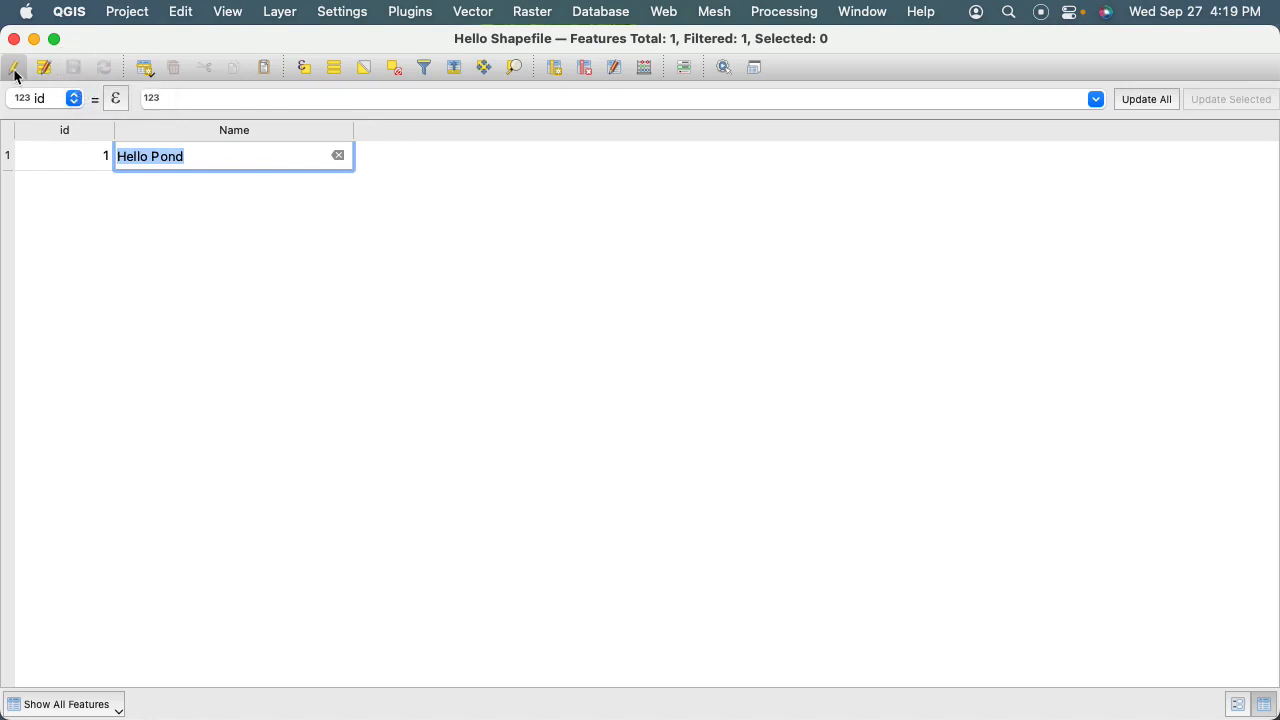
pyautogui.click(16, 68)
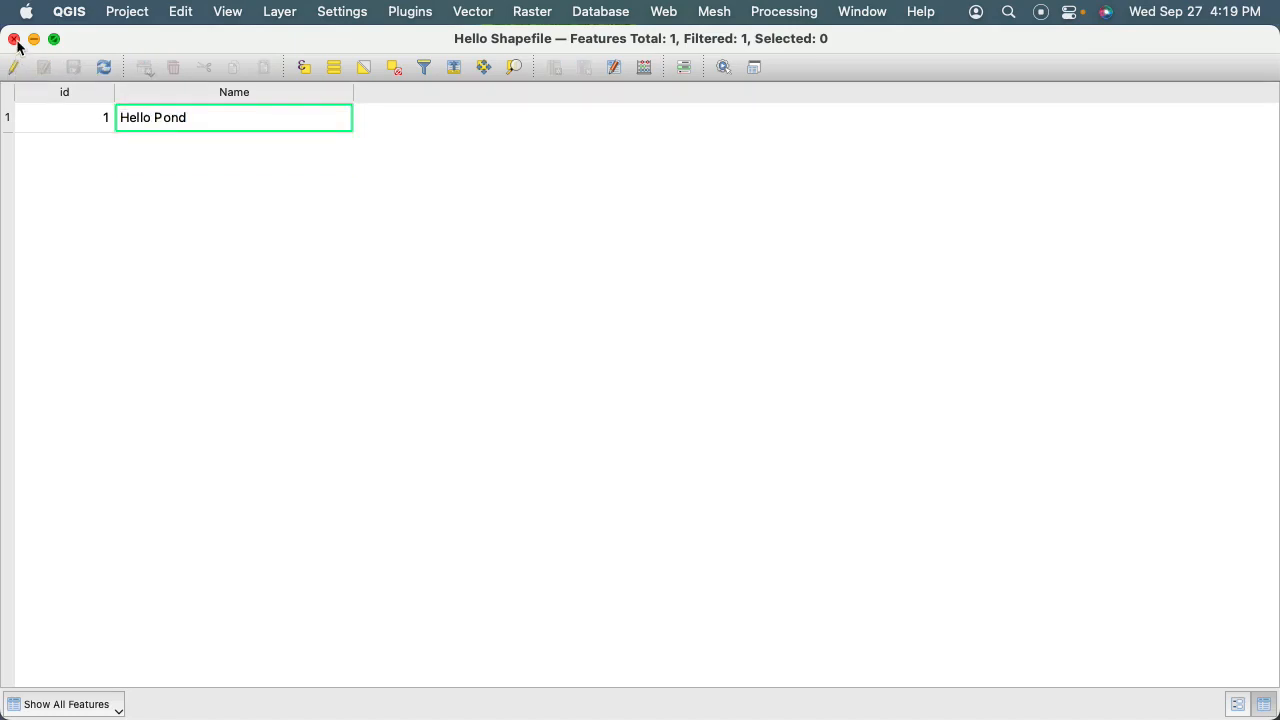
# - Close the attribute table and save the hello_qgis project
pyautogui.click(16, 40)
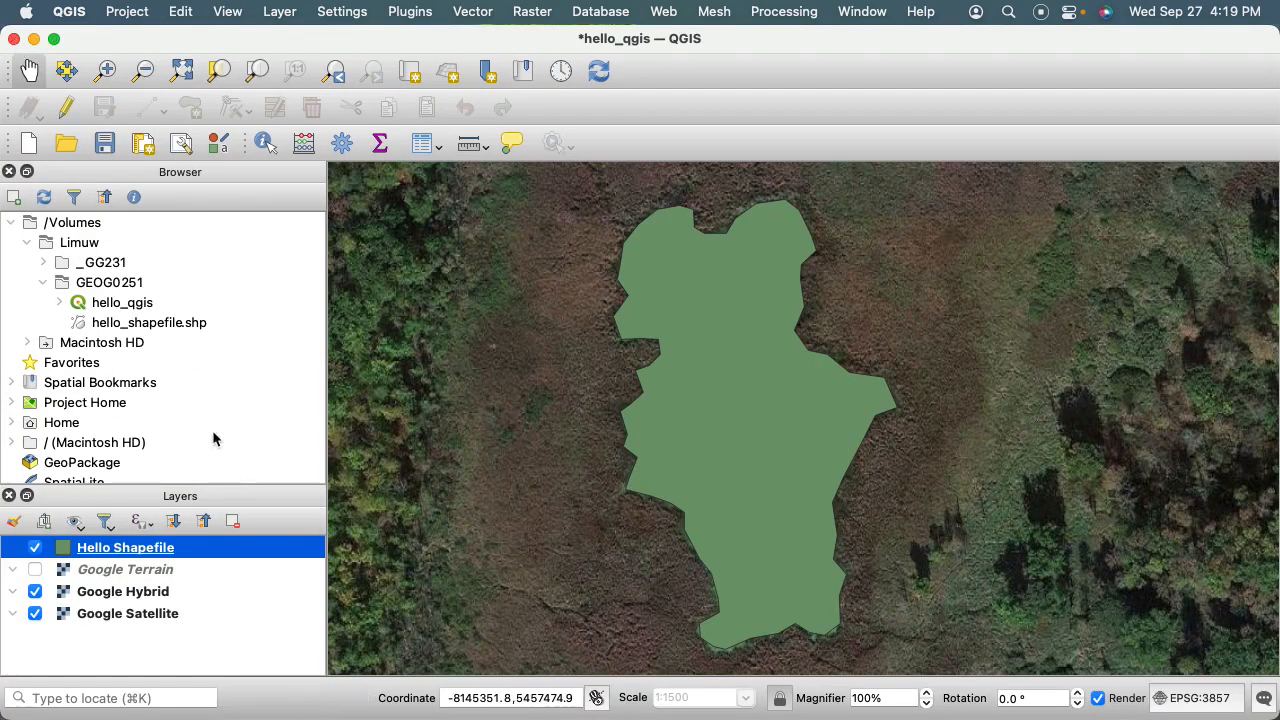
pyautogui.rightClick(124, 548)
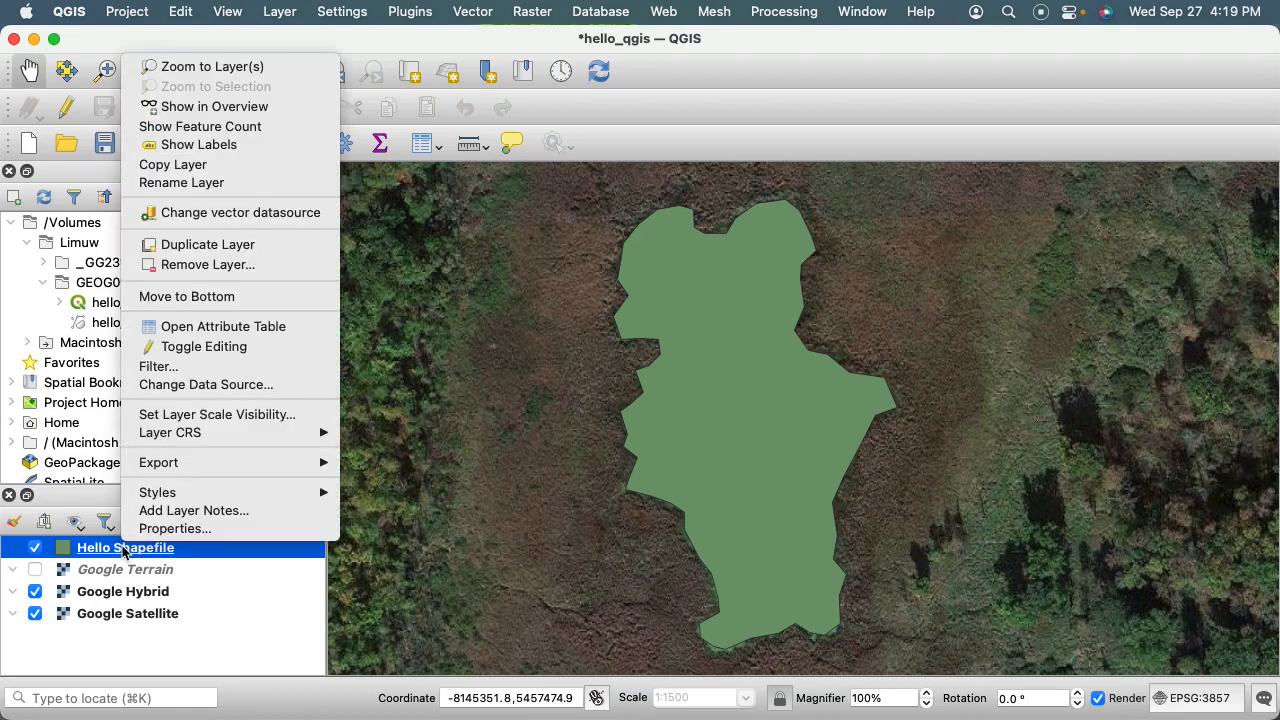
pyautogui.moveTo(216, 296)
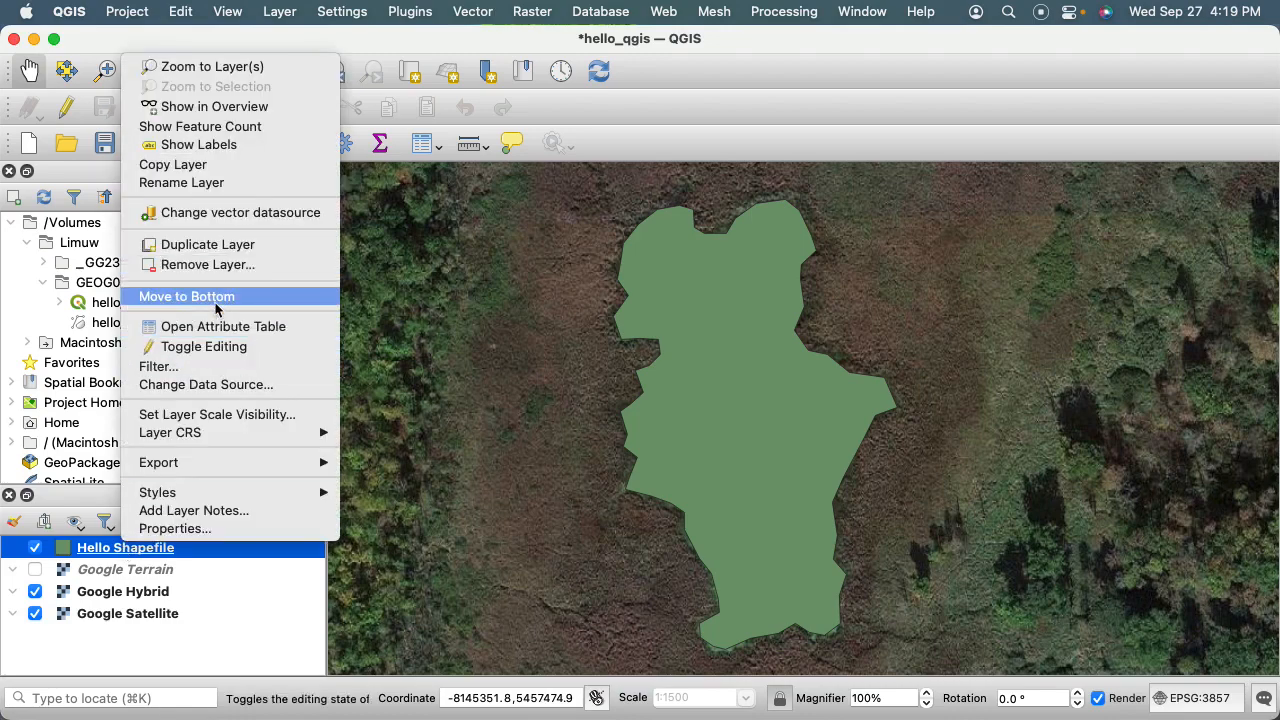
pyautogui.click(224, 326)
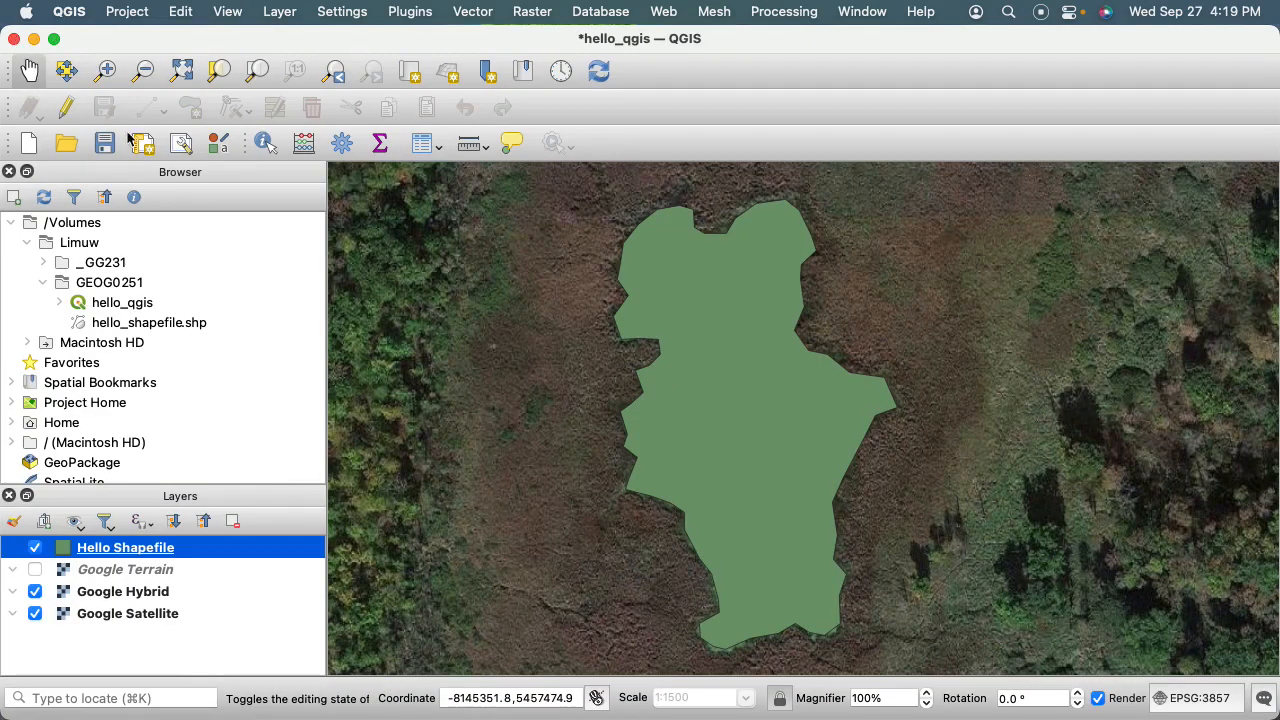
pyautogui.moveTo(420, 504)
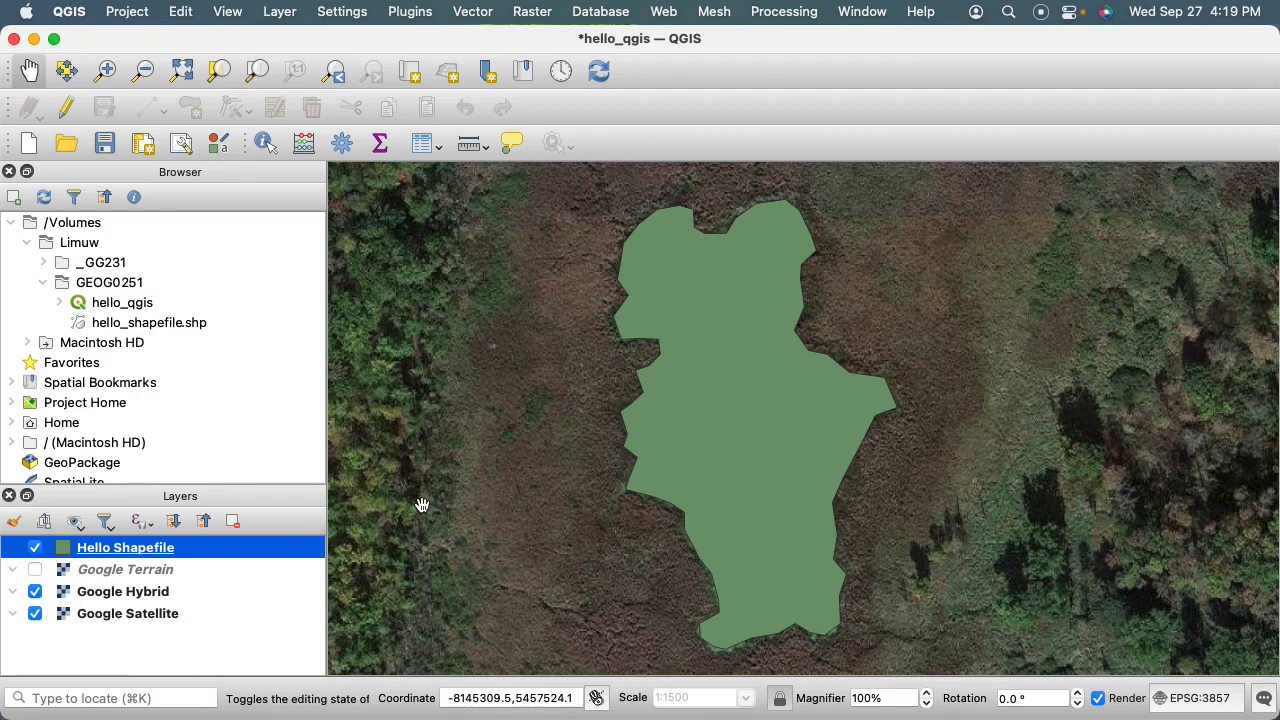
pyautogui.moveTo(184, 570)
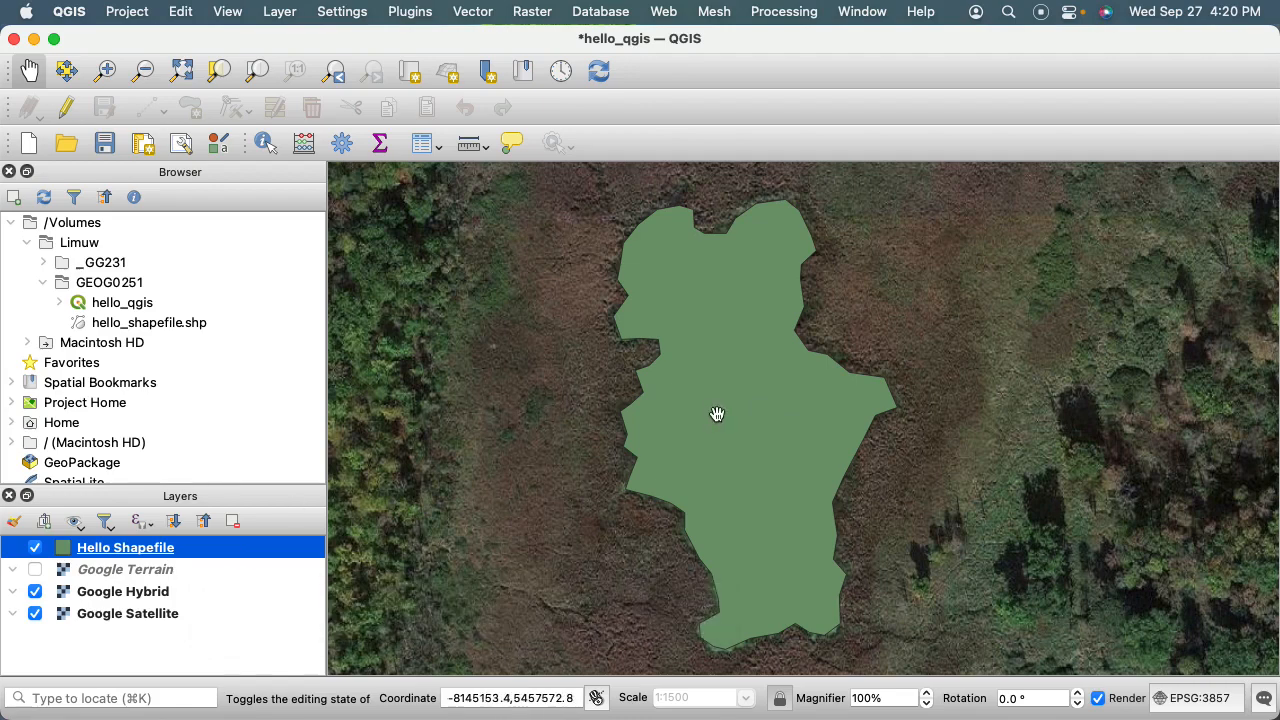
pyautogui.moveTo(752, 468)
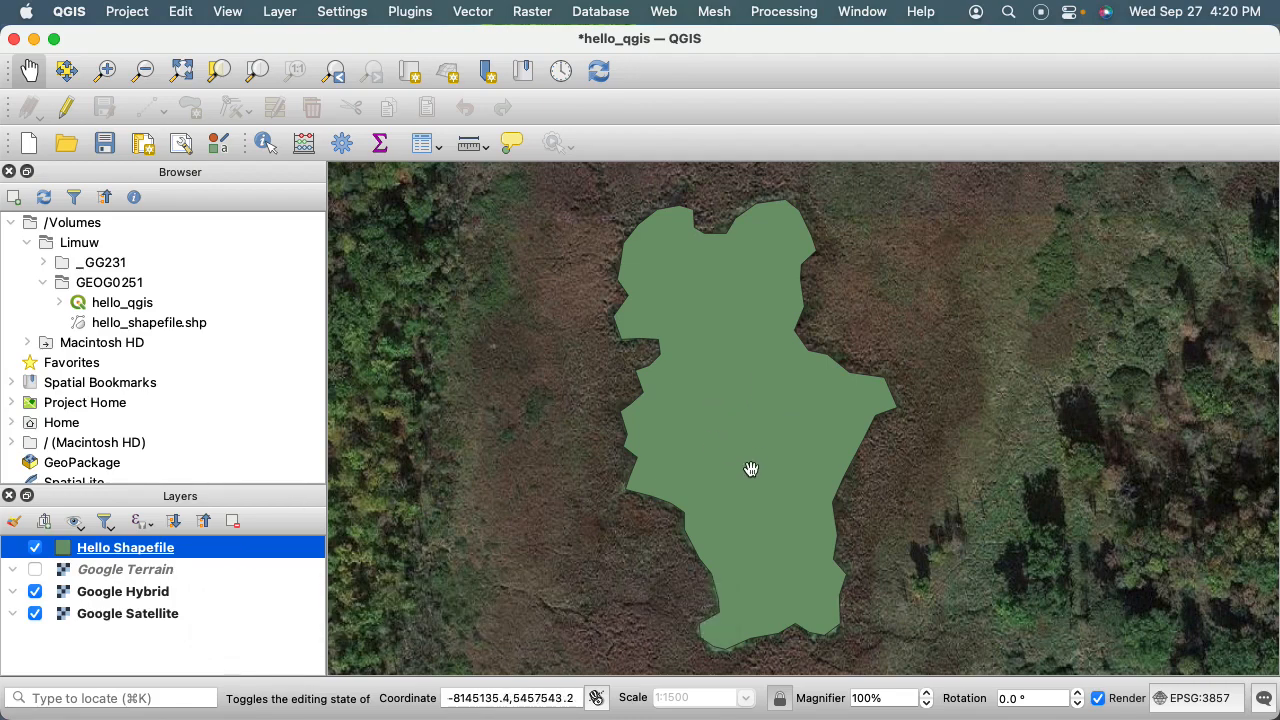
pyautogui.moveTo(764, 604)
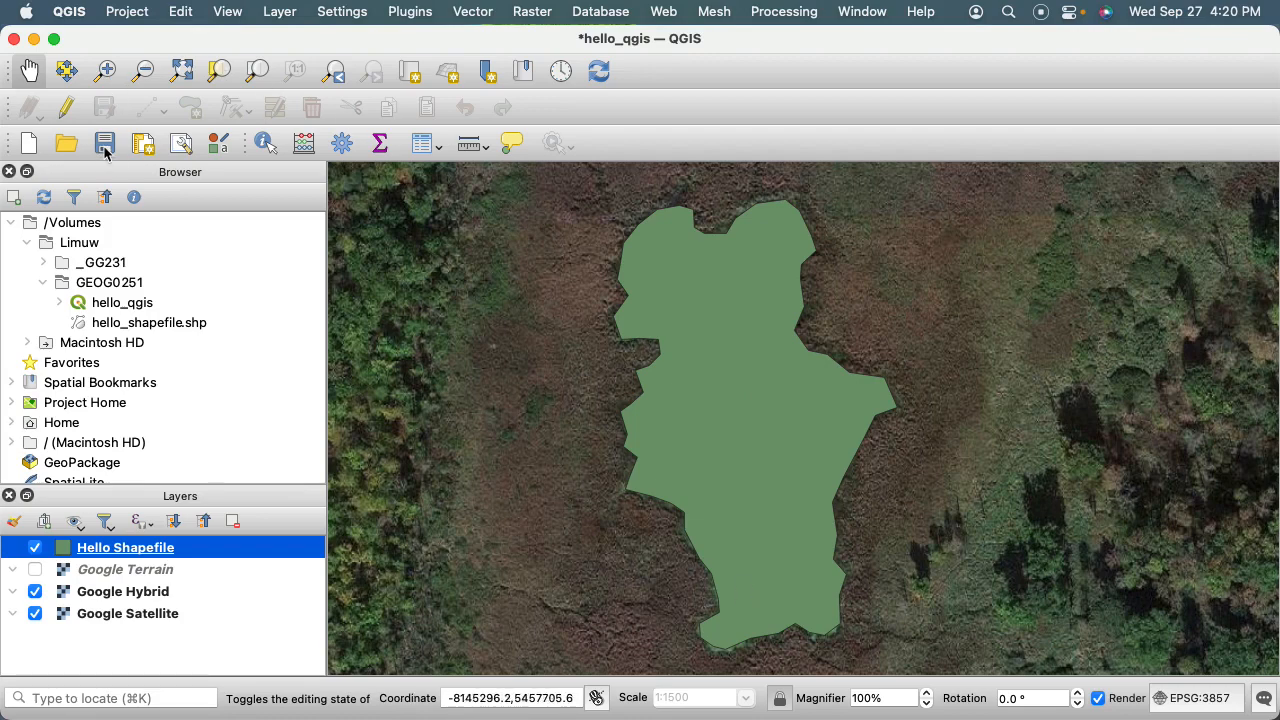
pyautogui.click(104, 144)
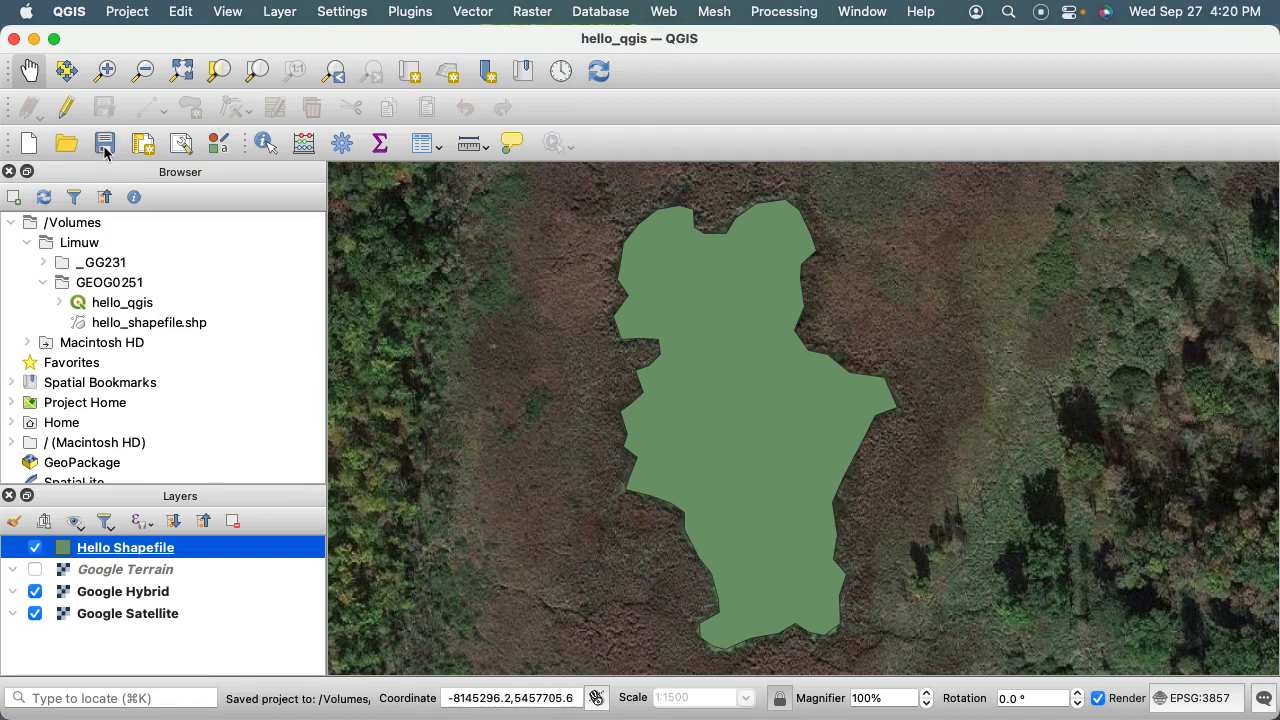